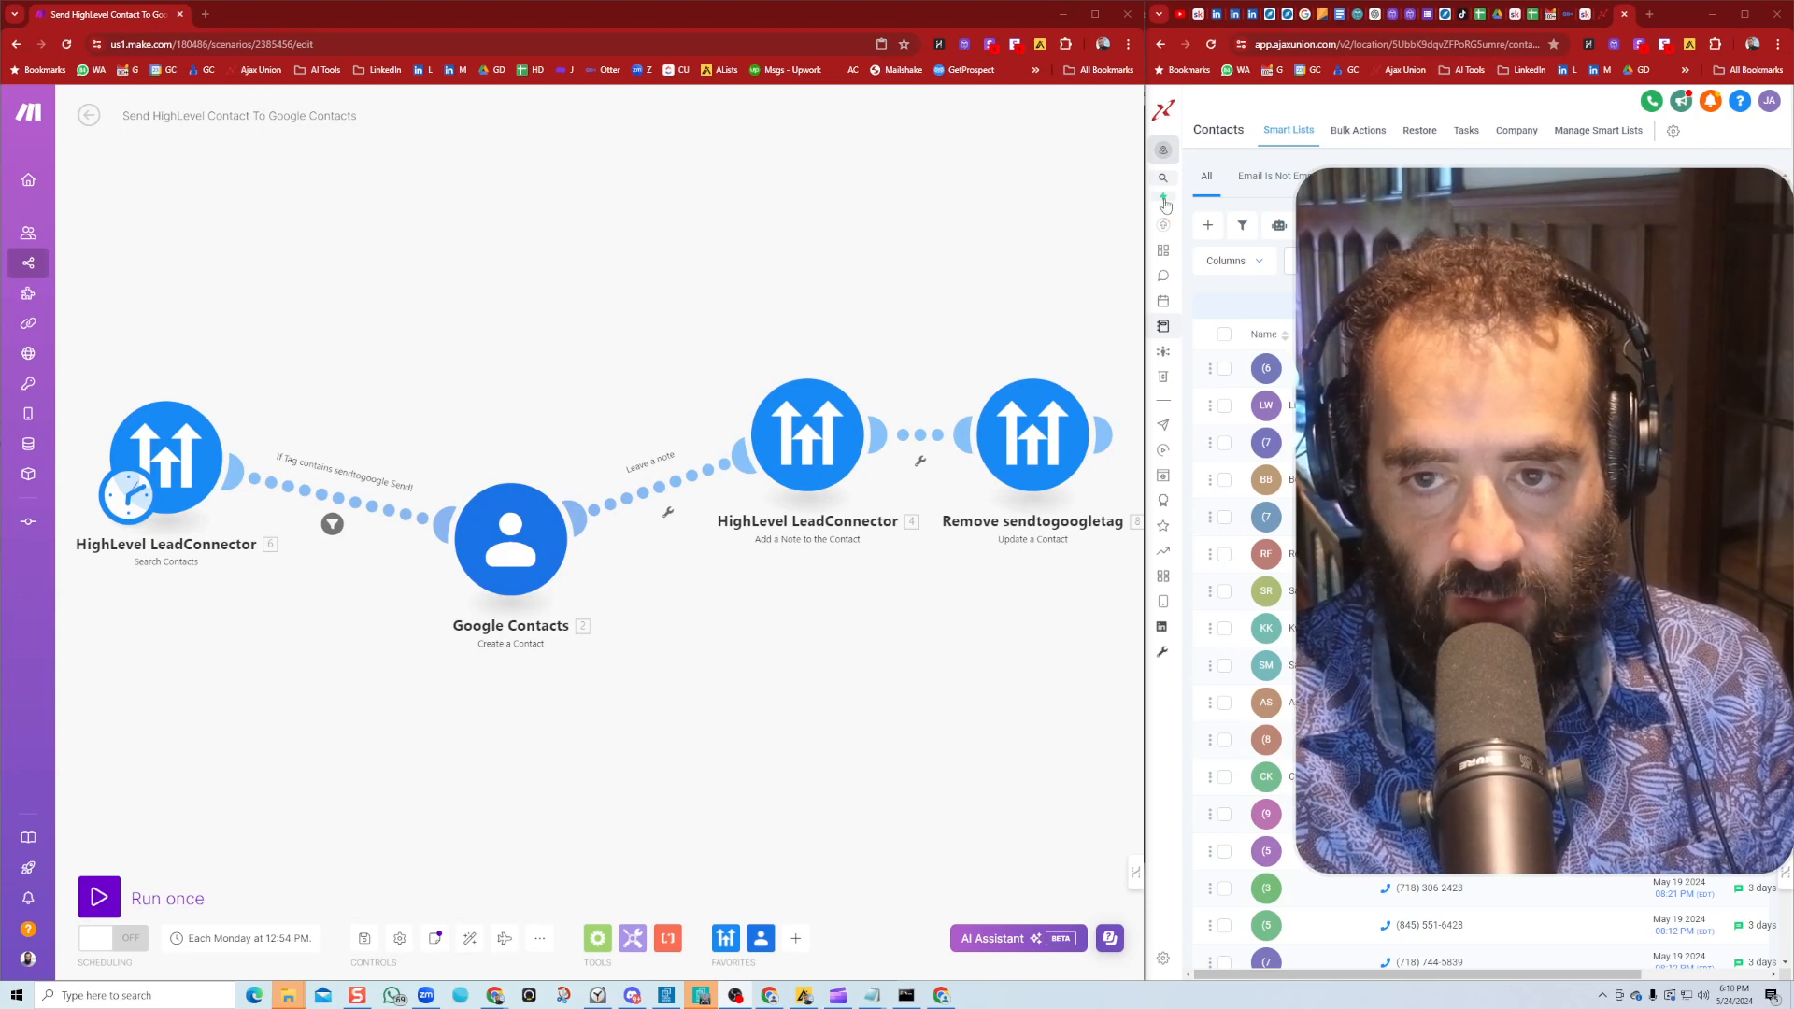
# Step: Review the HighLevel contact search module settings in the Make scenario and close them
pyautogui.click(1162, 177)
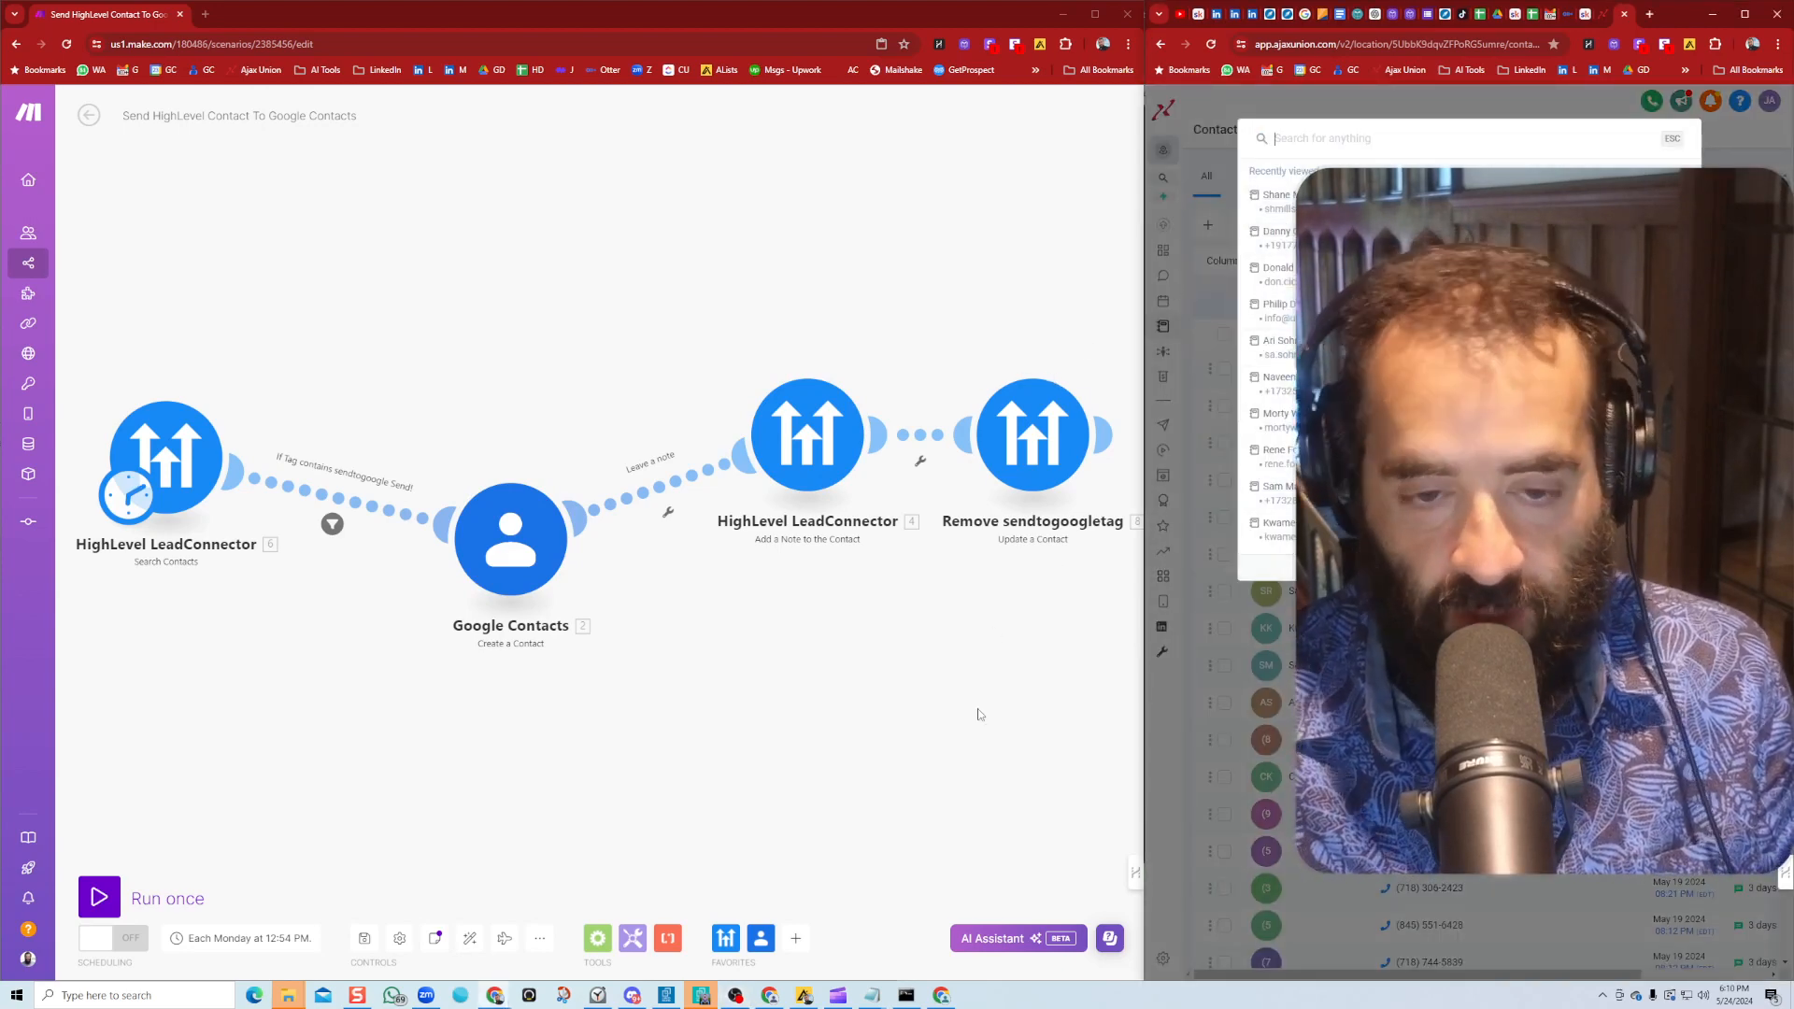
pyautogui.moveTo(258, 309)
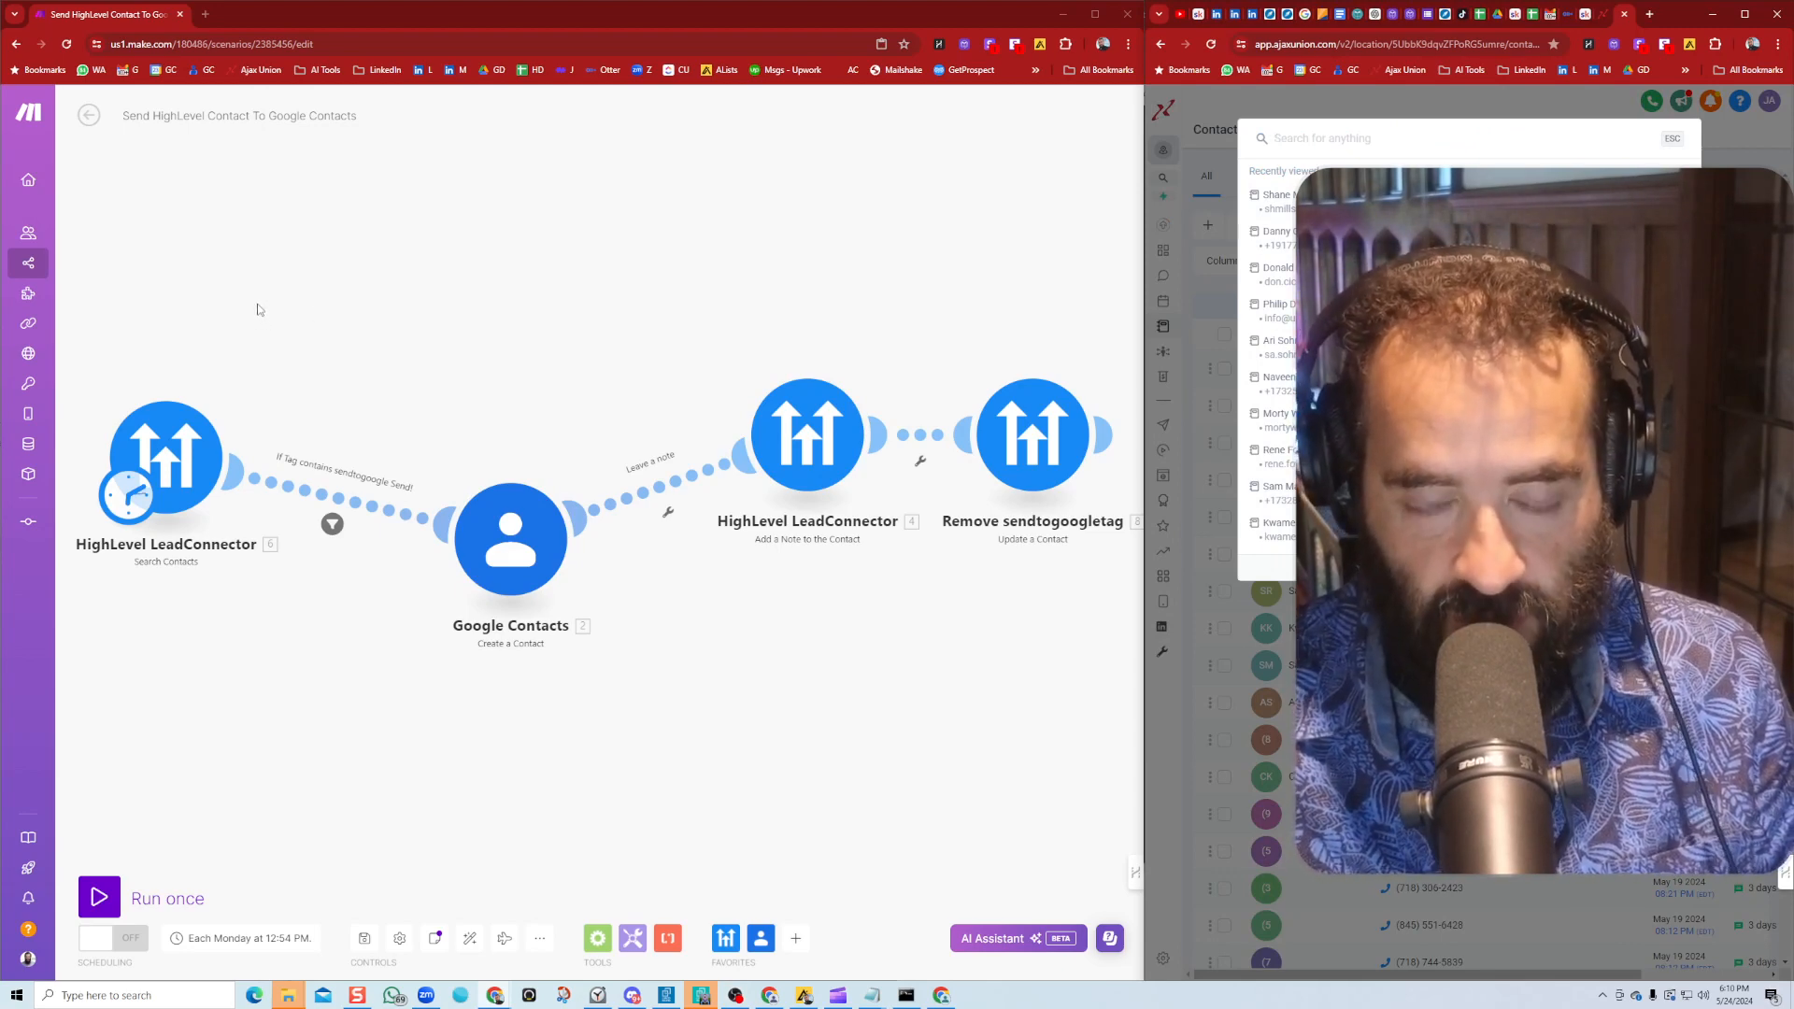
pyautogui.moveTo(774, 280)
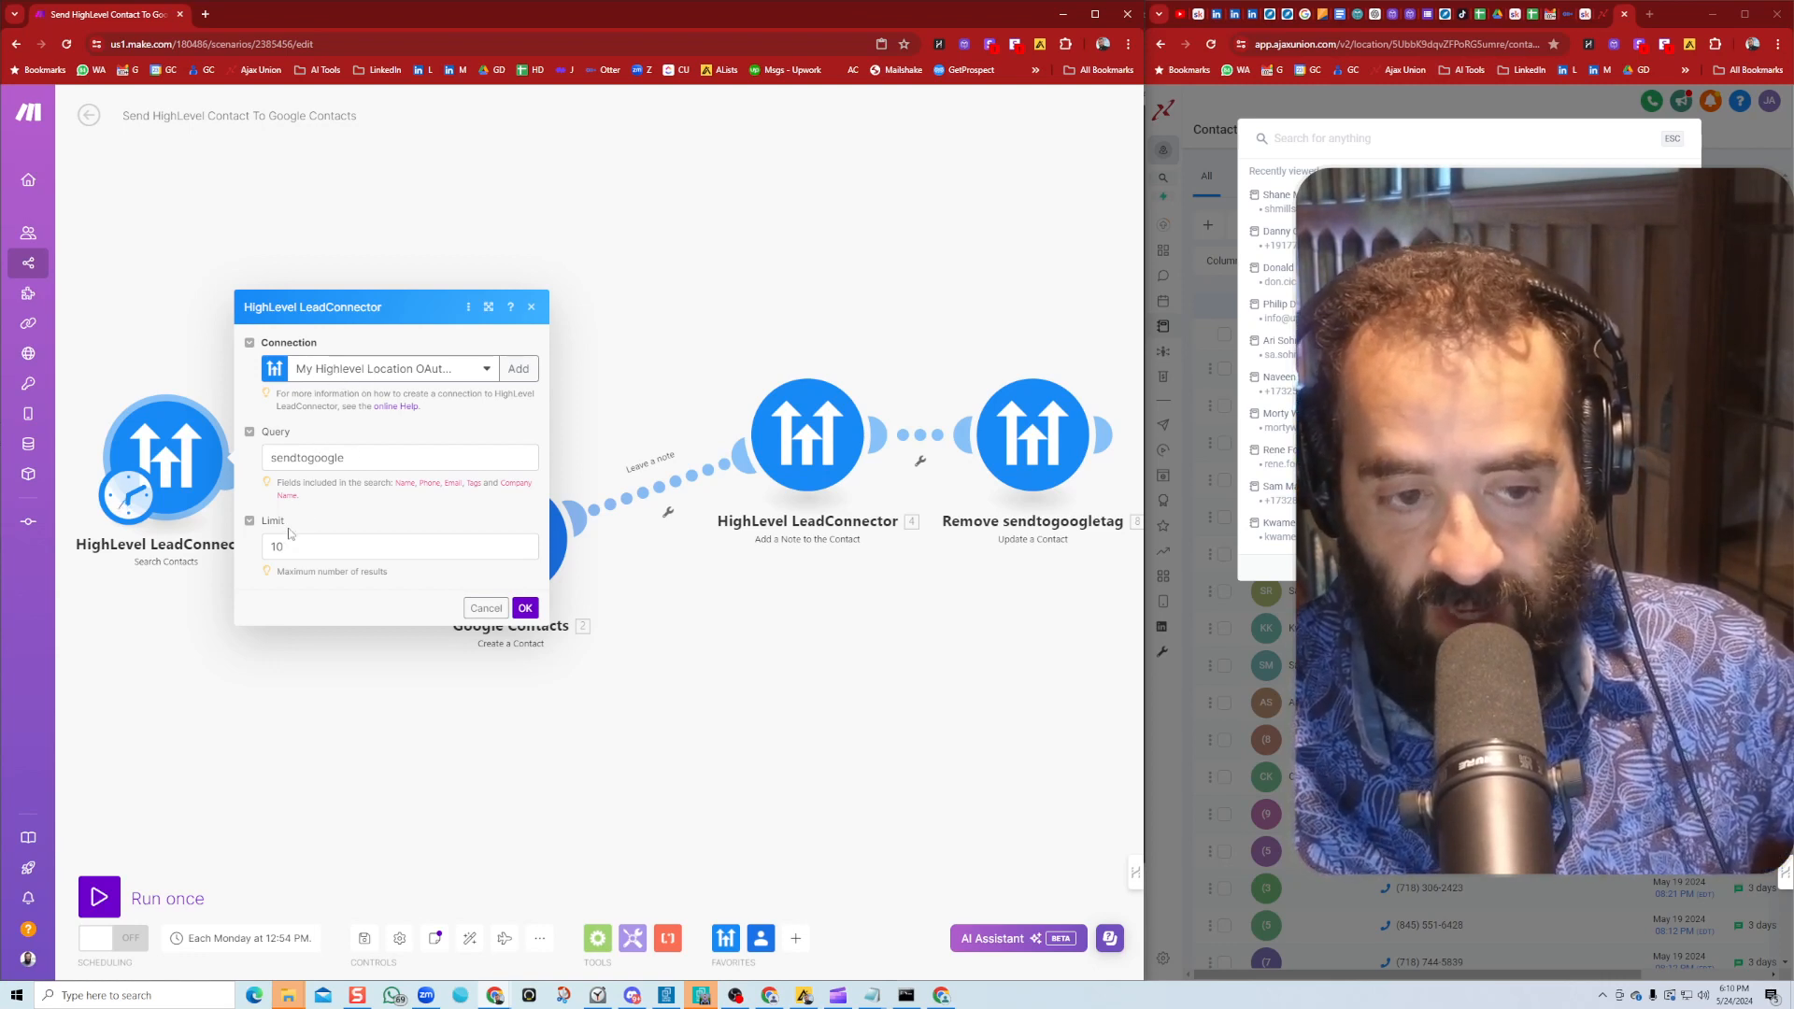
pyautogui.click(525, 607)
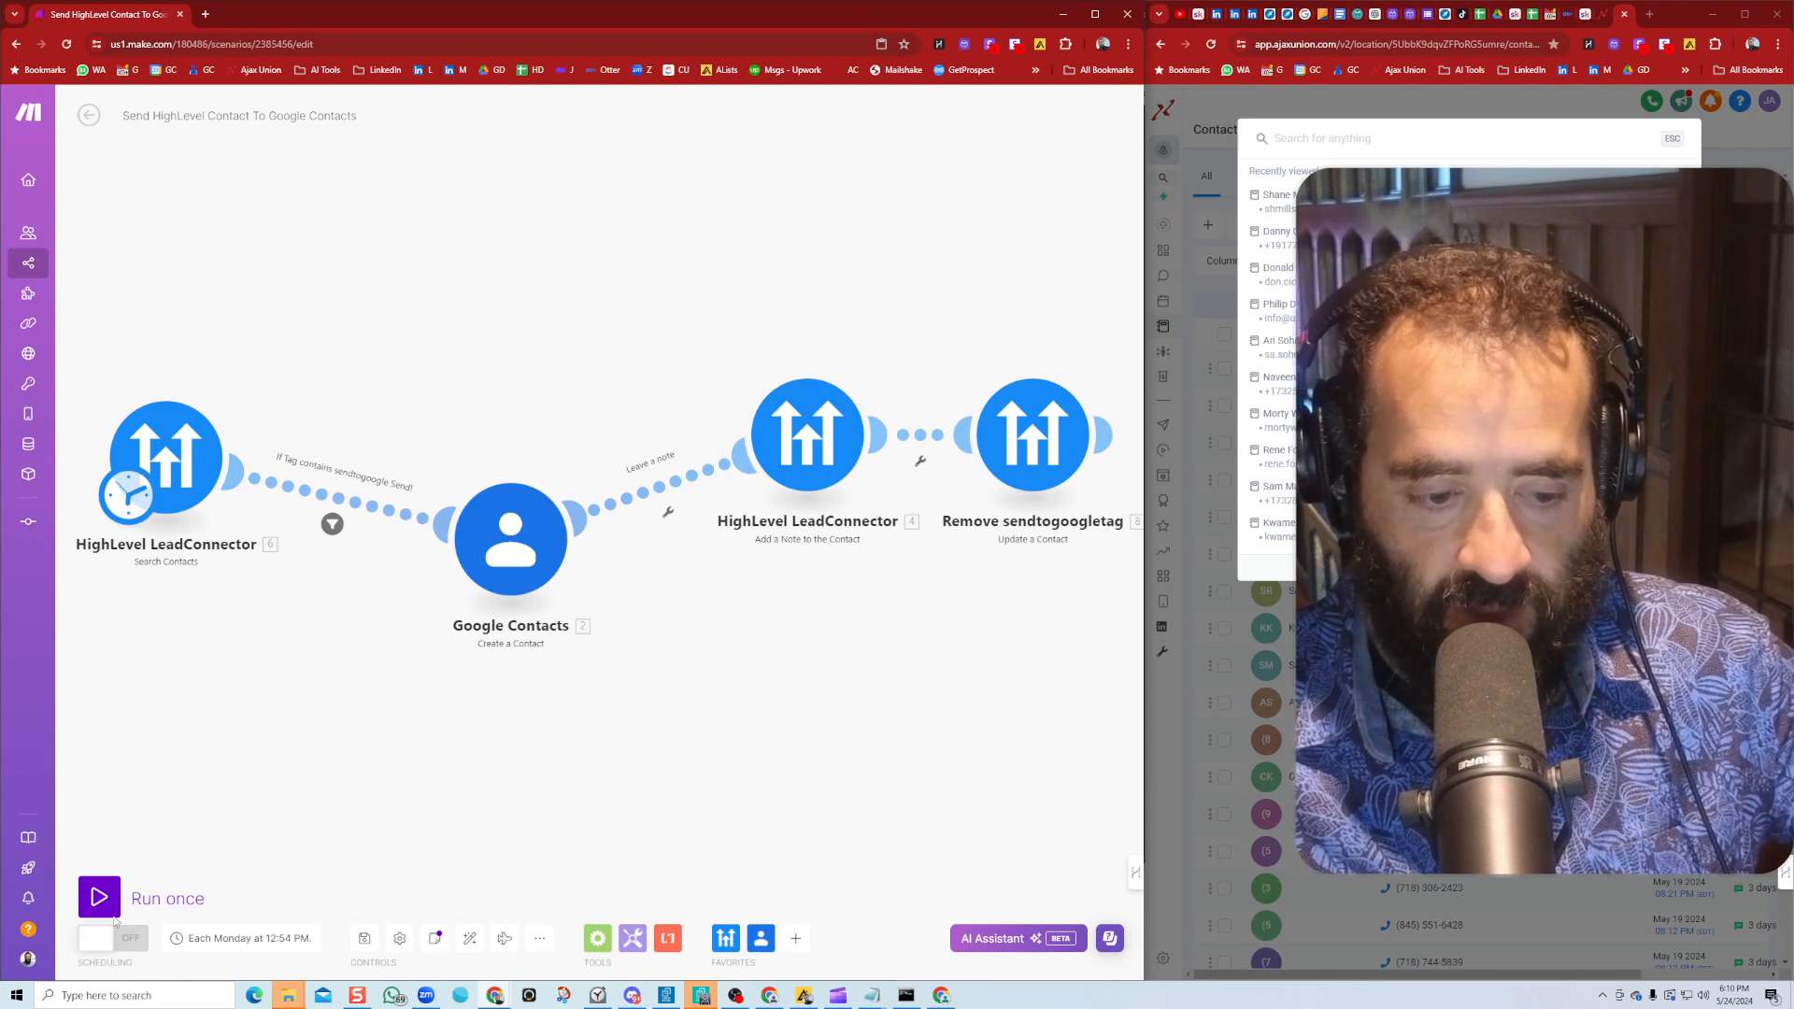
pyautogui.moveTo(275, 936)
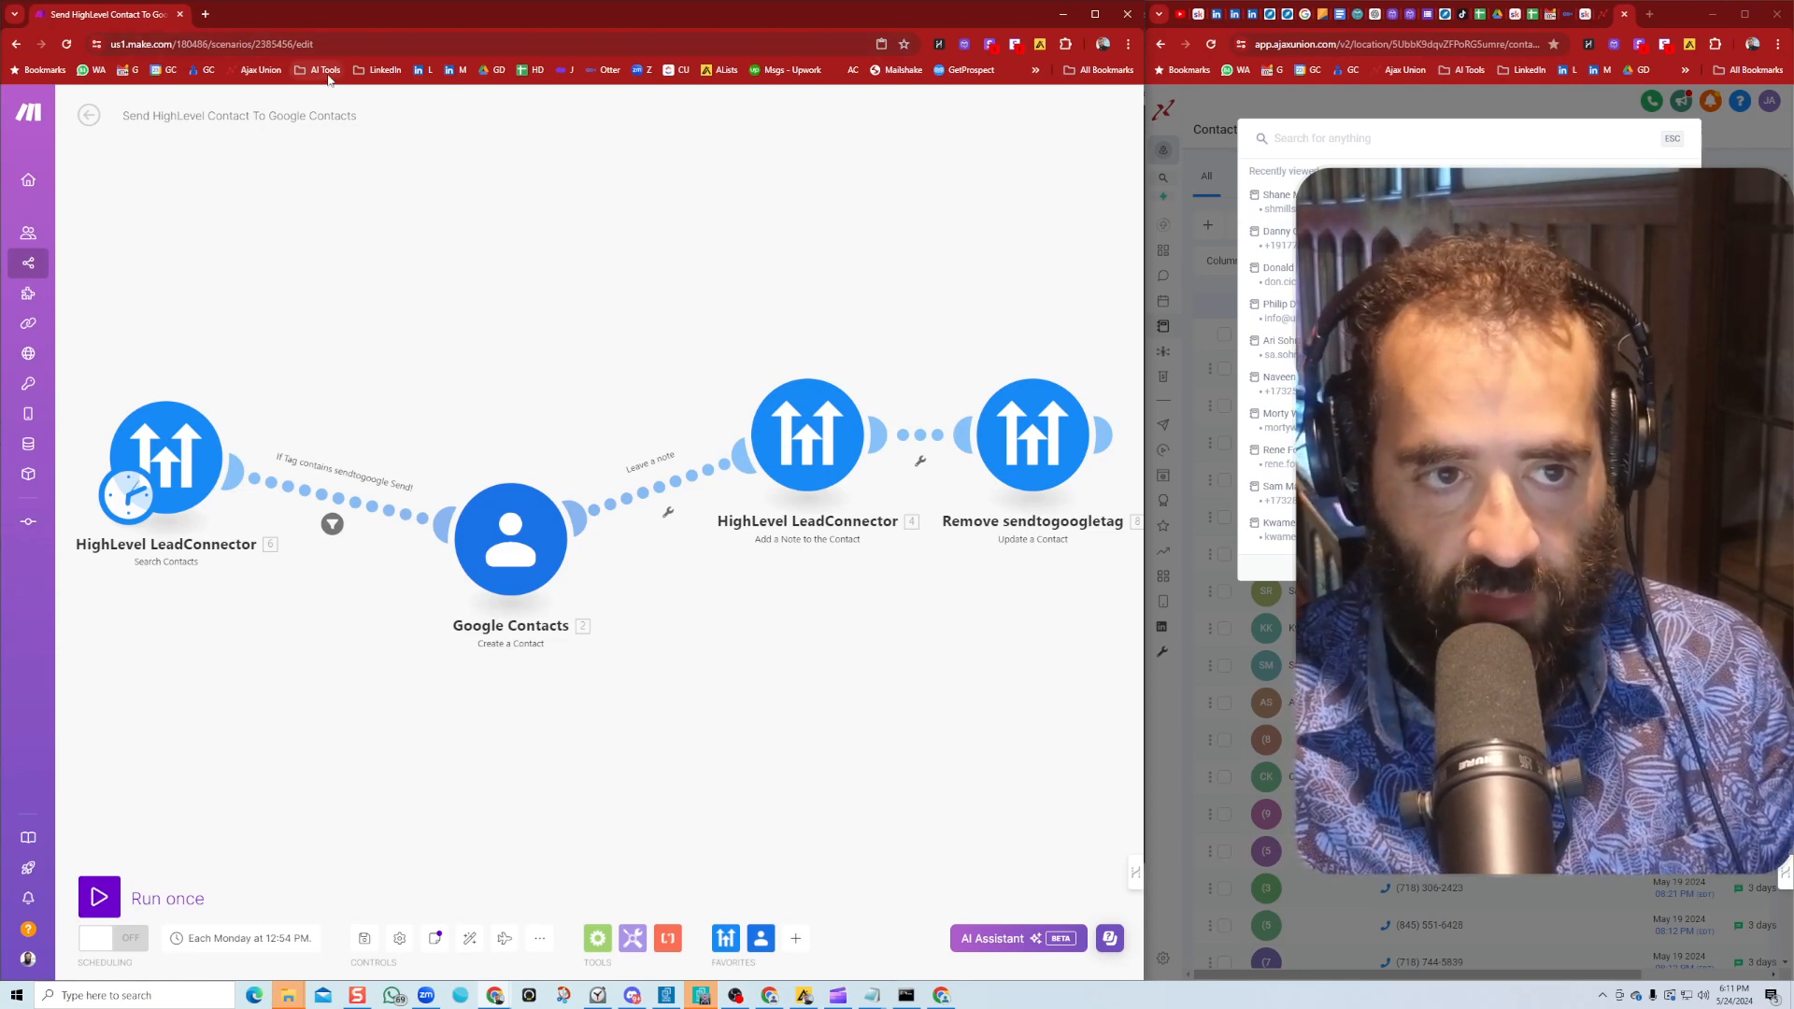
# Step: Go to the AI Automations by Jack community in Skool and search its posts for 'engagement'
pyautogui.click(323, 69)
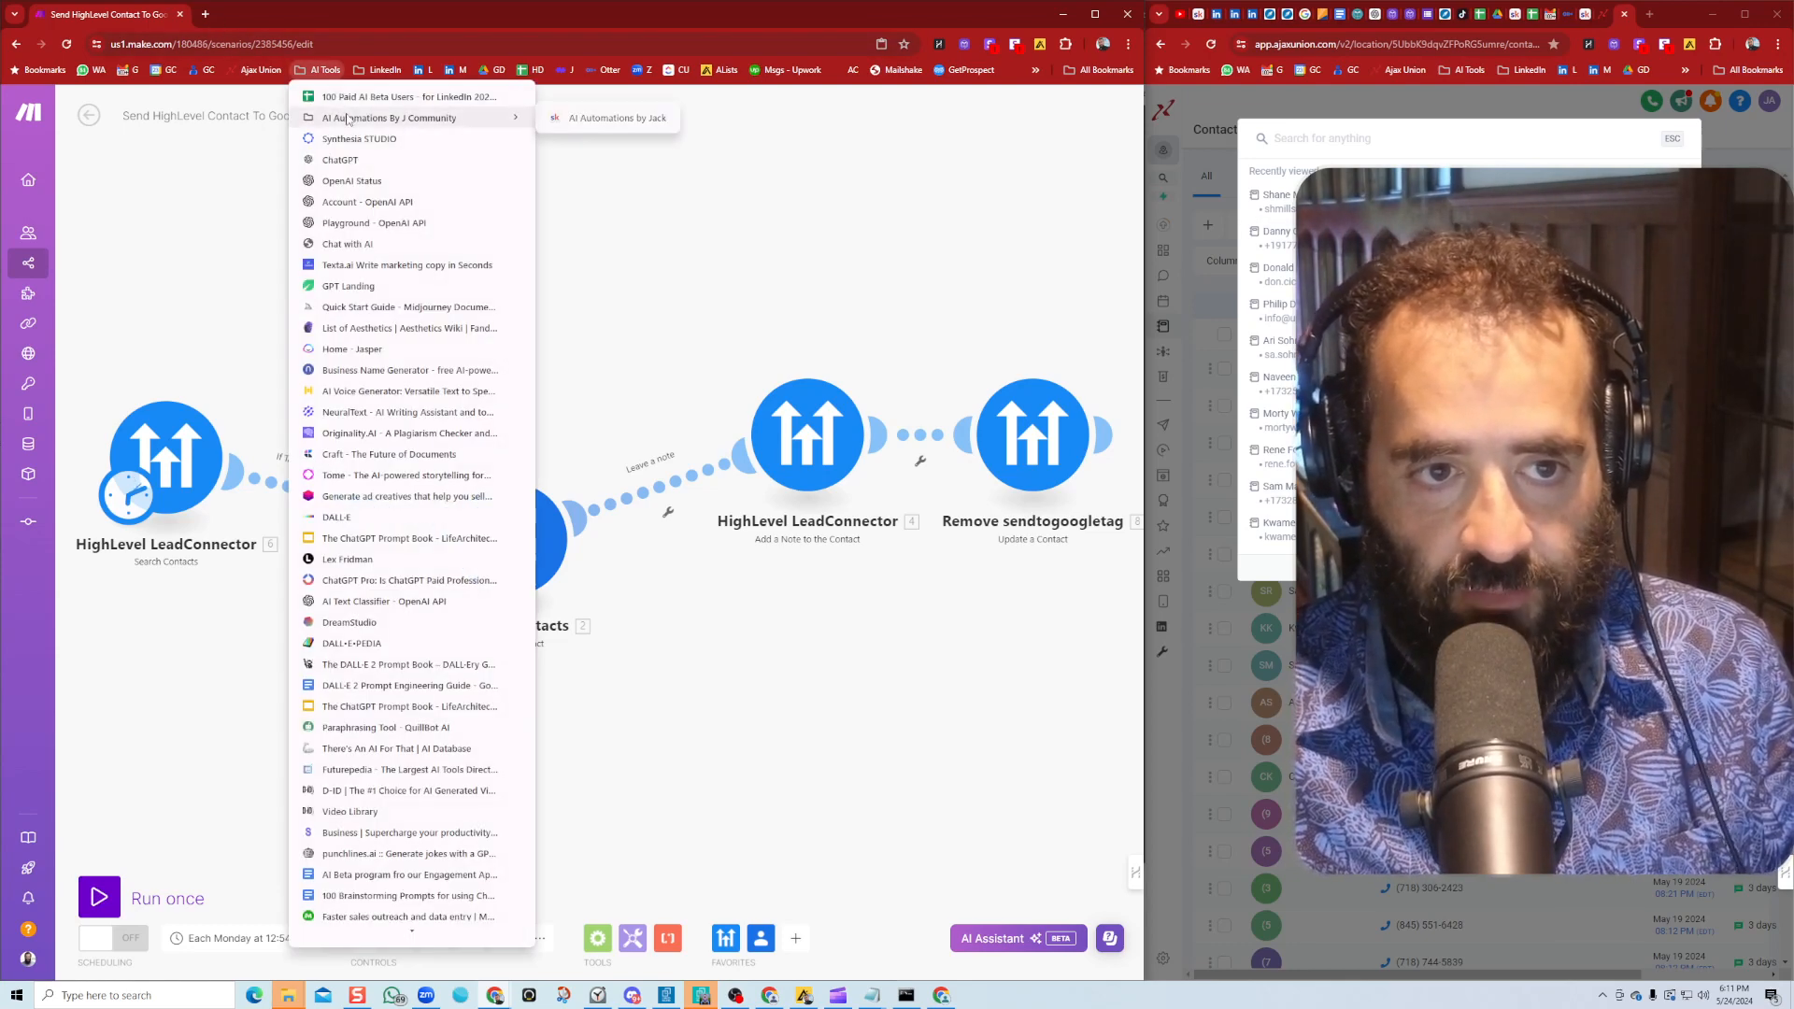
pyautogui.click(325, 69)
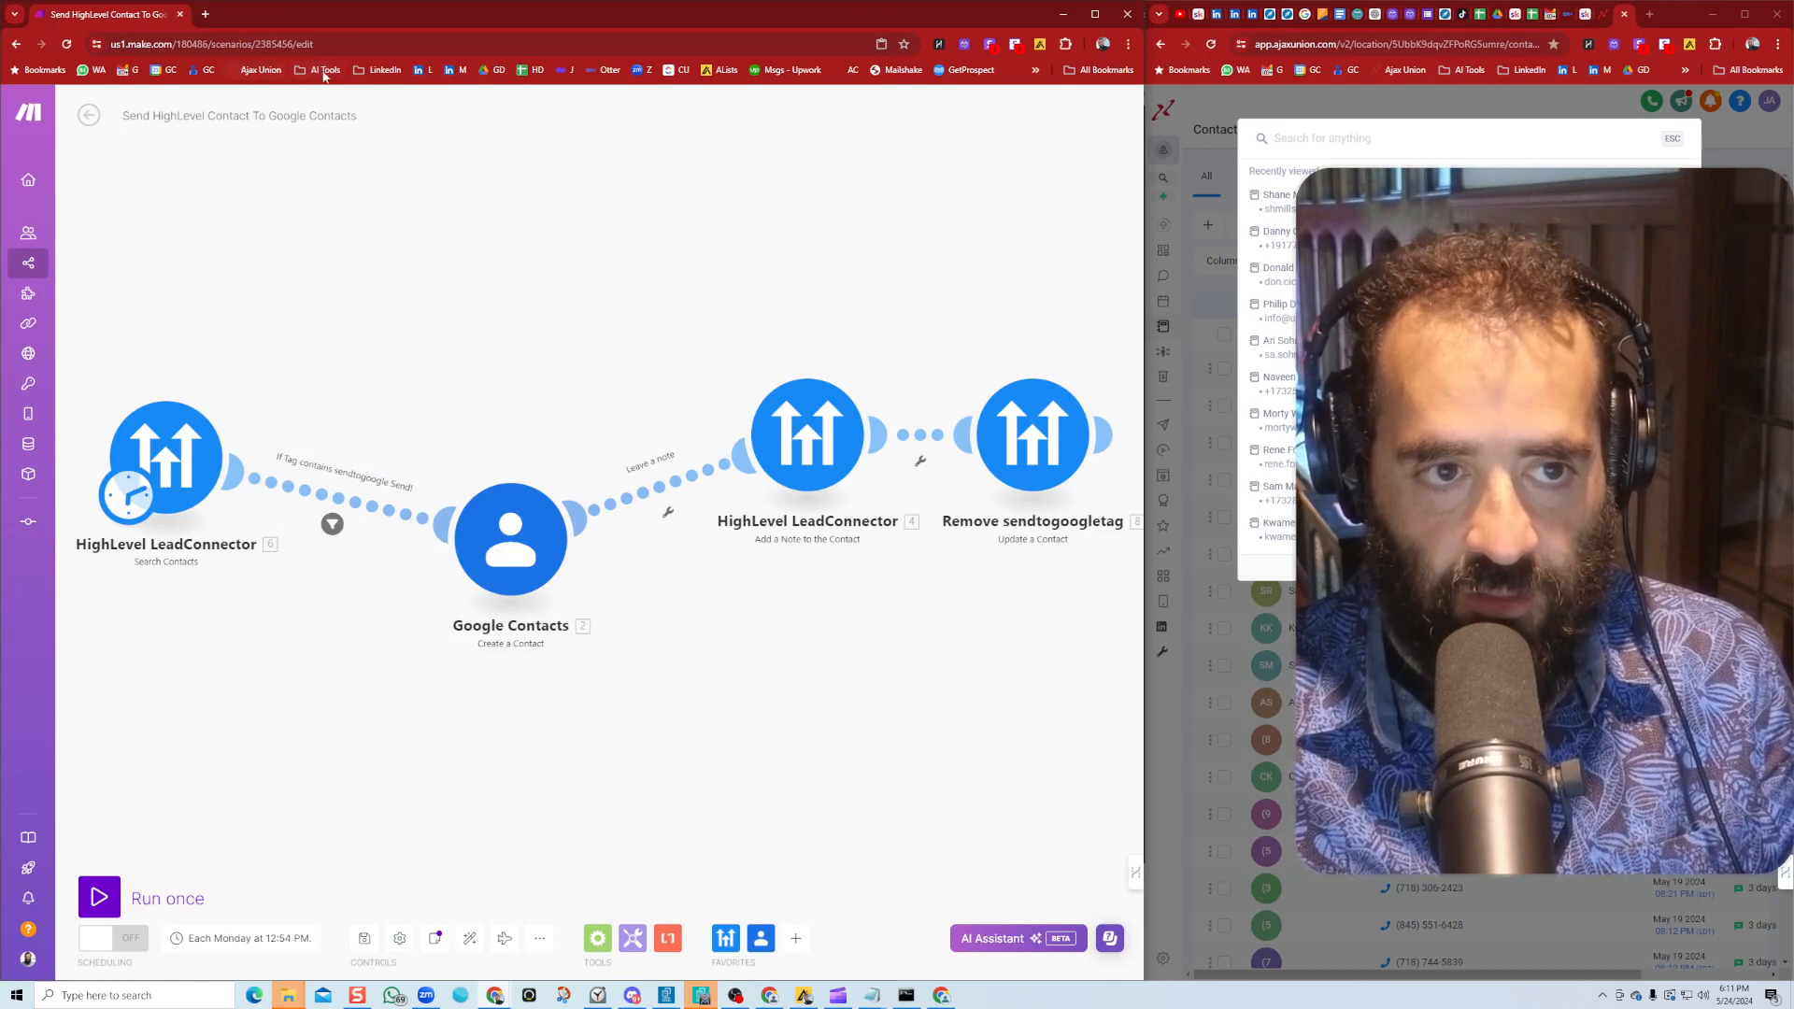
pyautogui.click(325, 70)
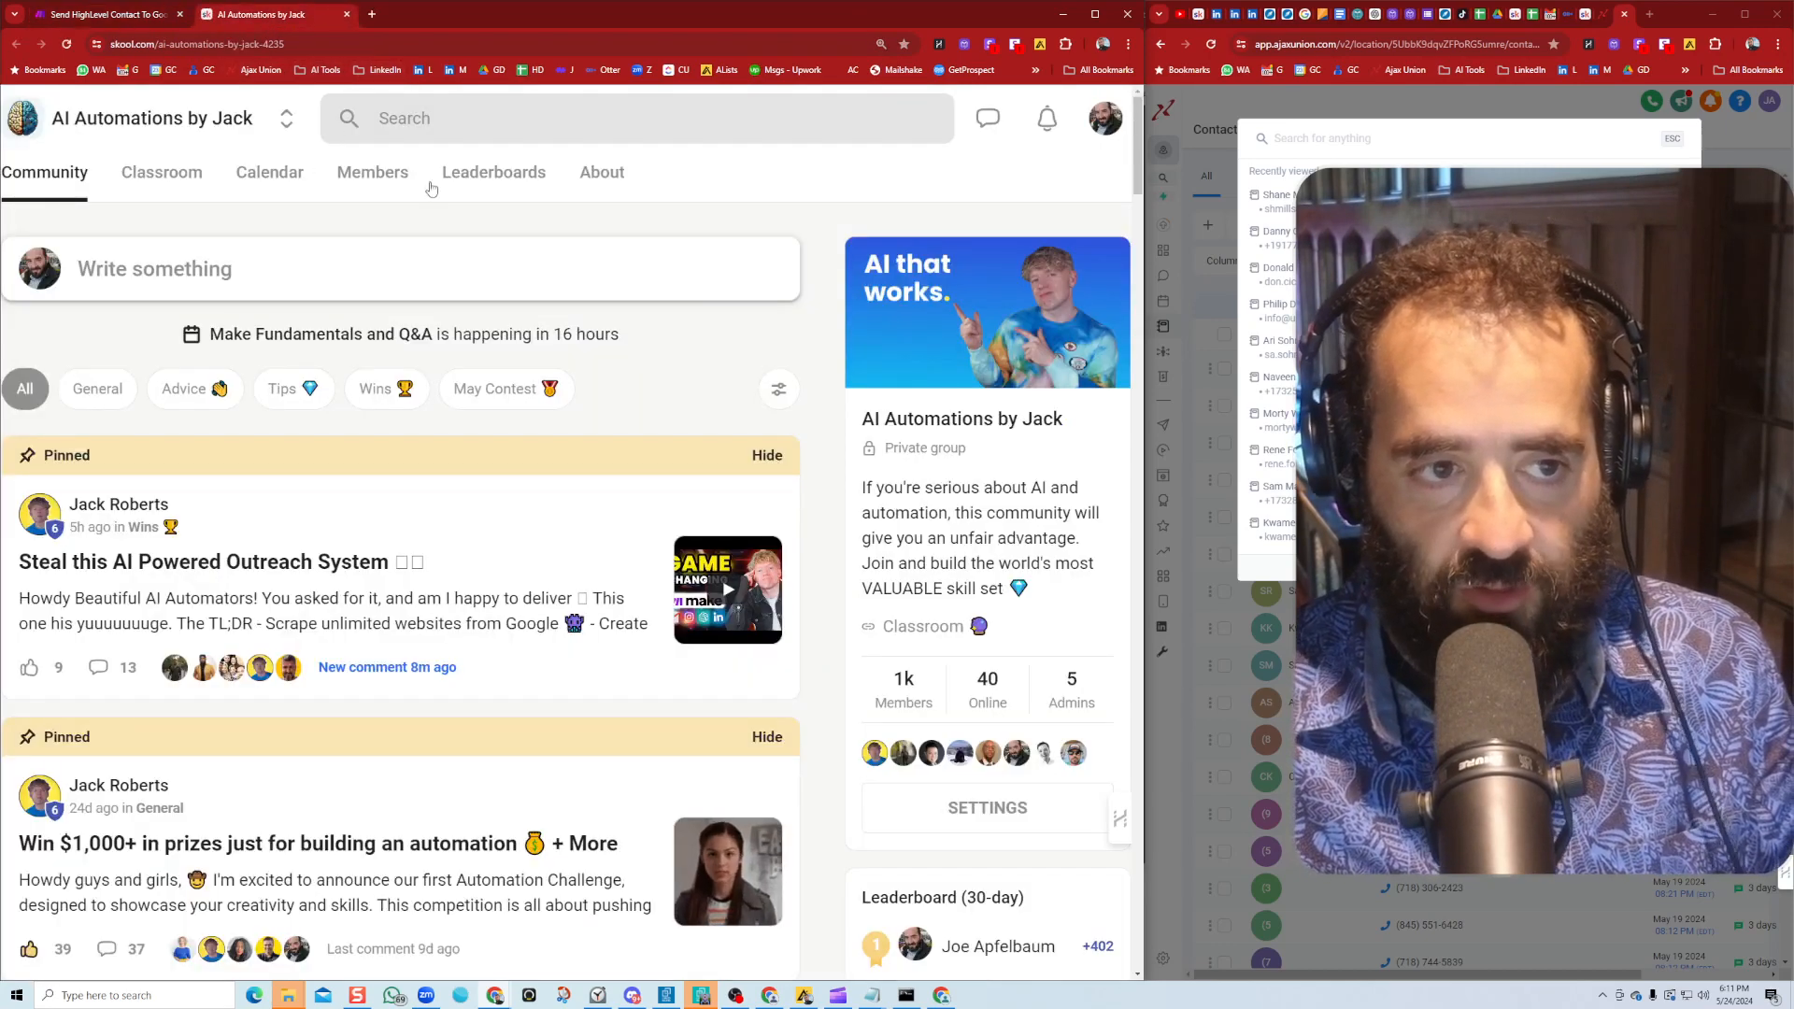
pyautogui.write('engage,')
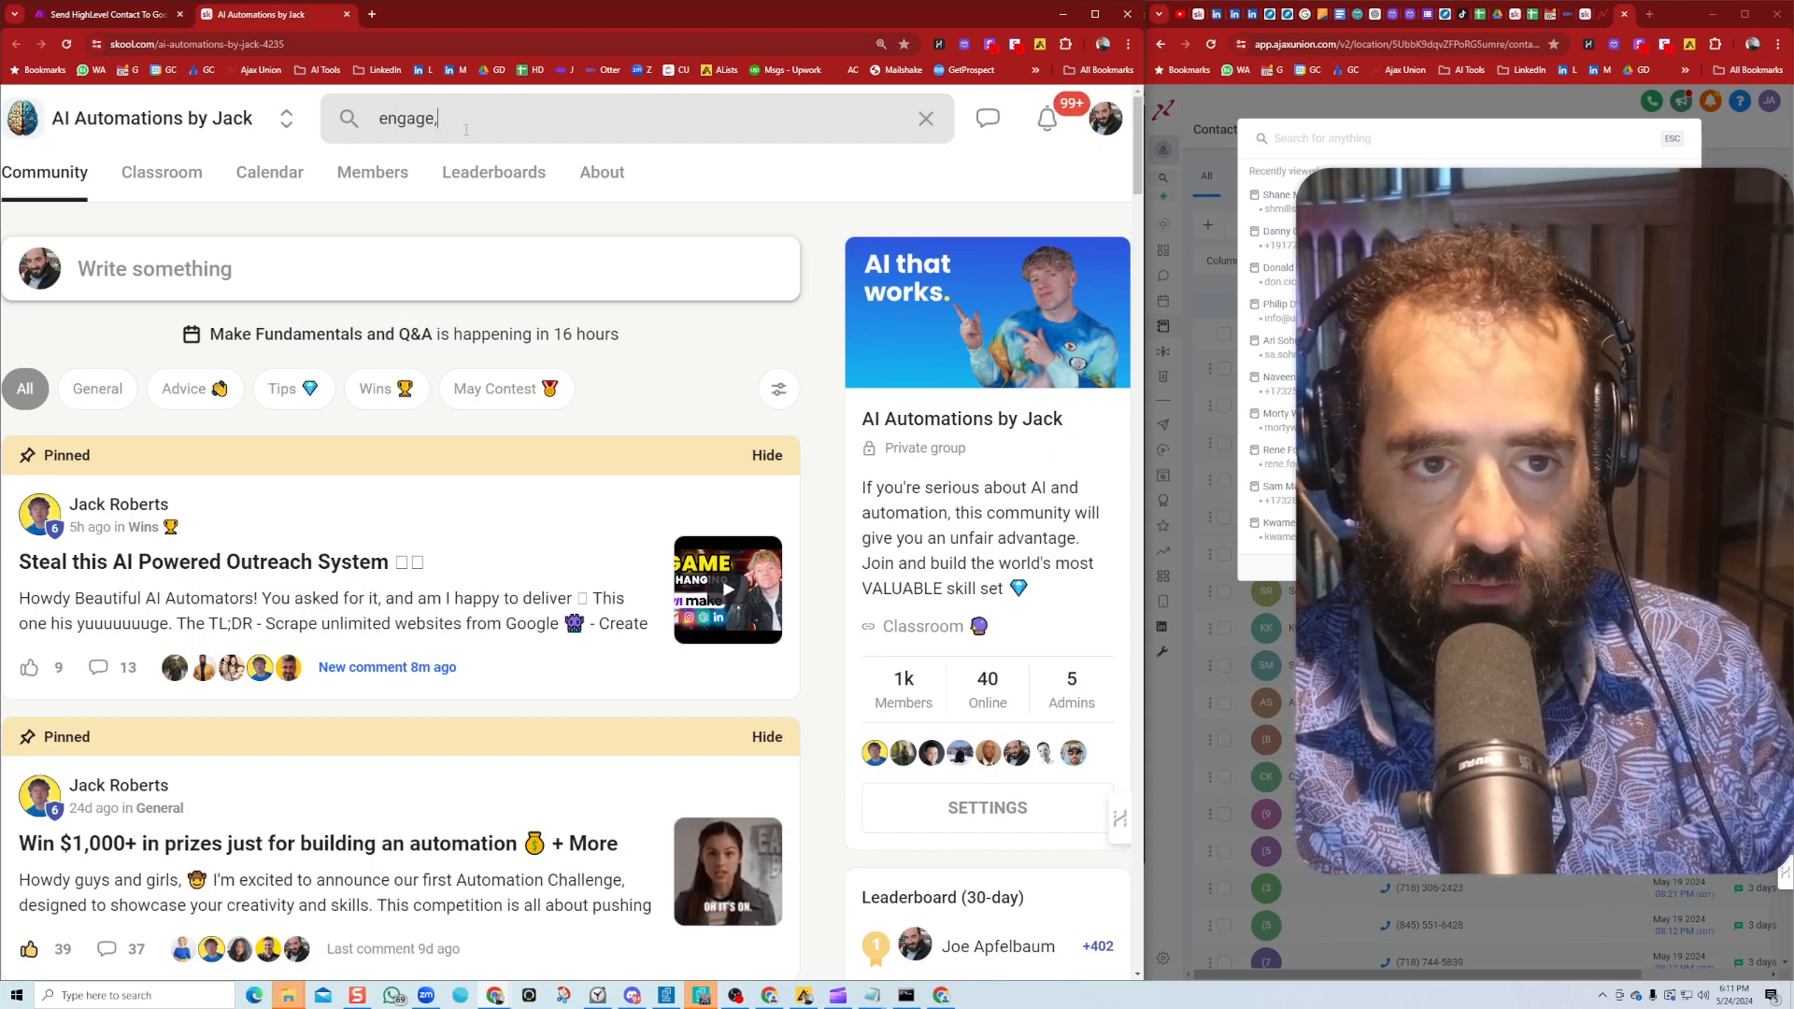
pyautogui.press('backspace')
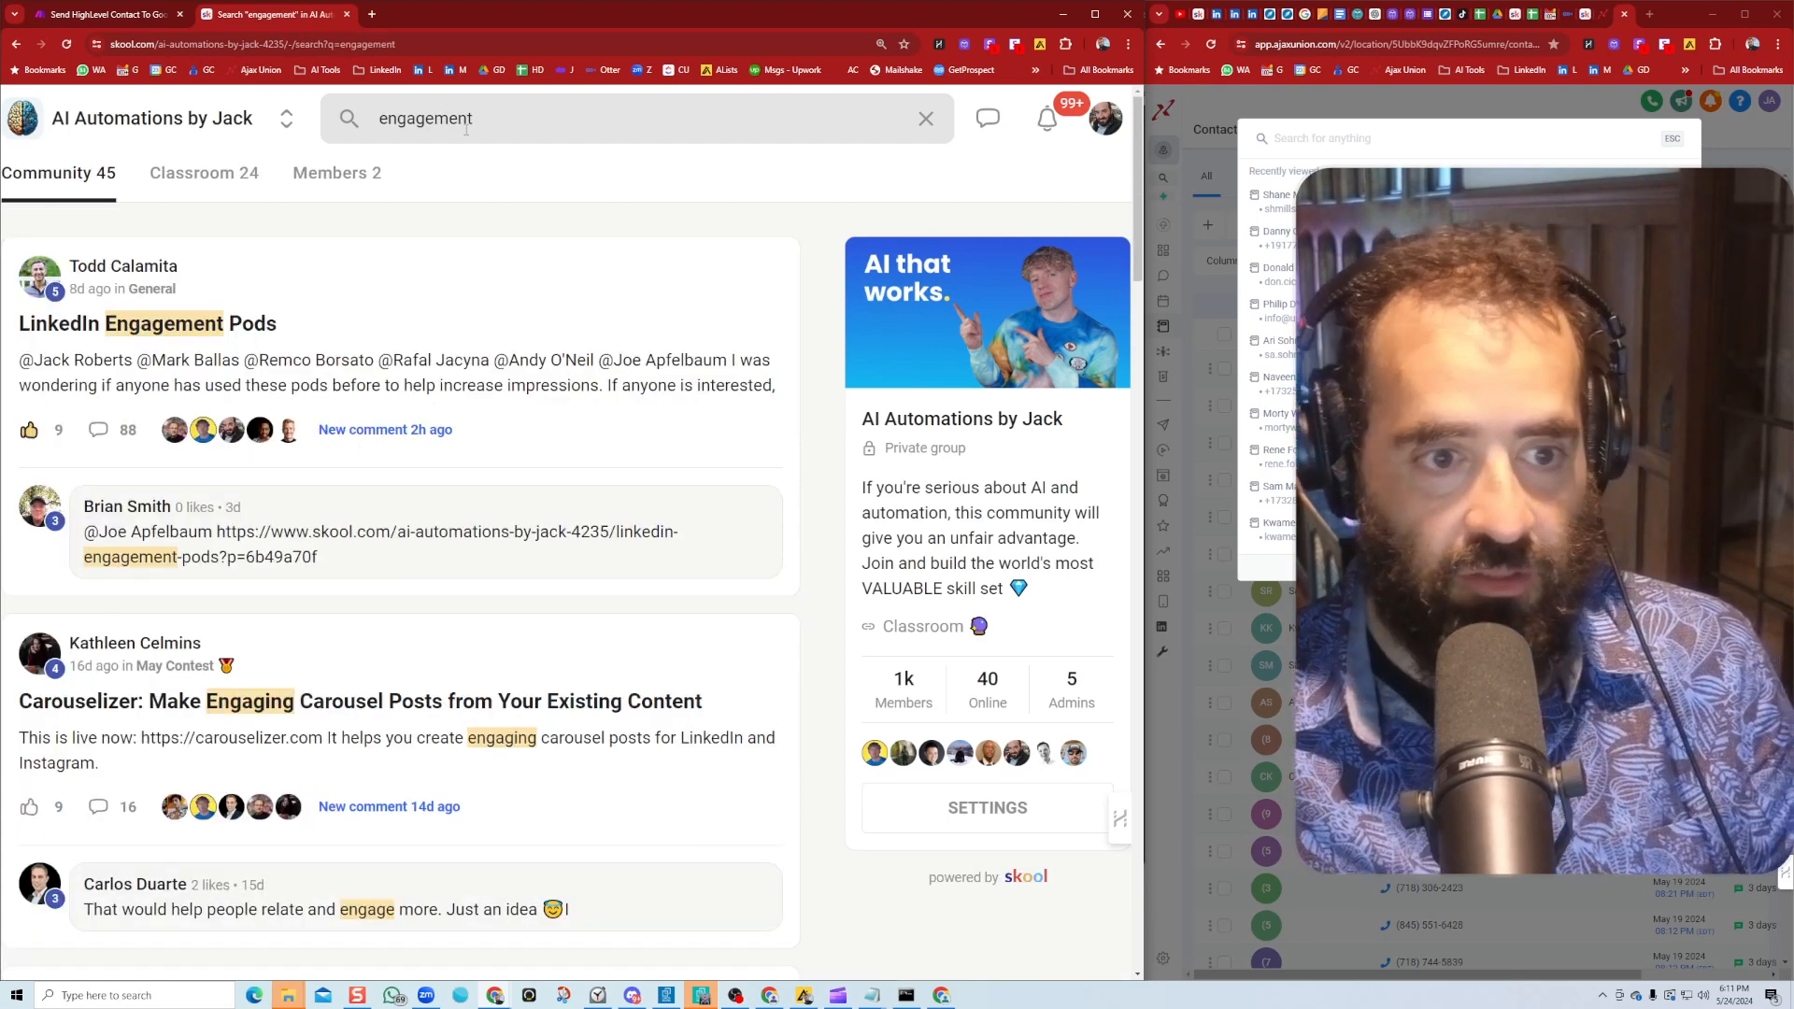
# Step: Read through the comments on the LinkedIn Engagement Pods post
pyautogui.click(146, 323)
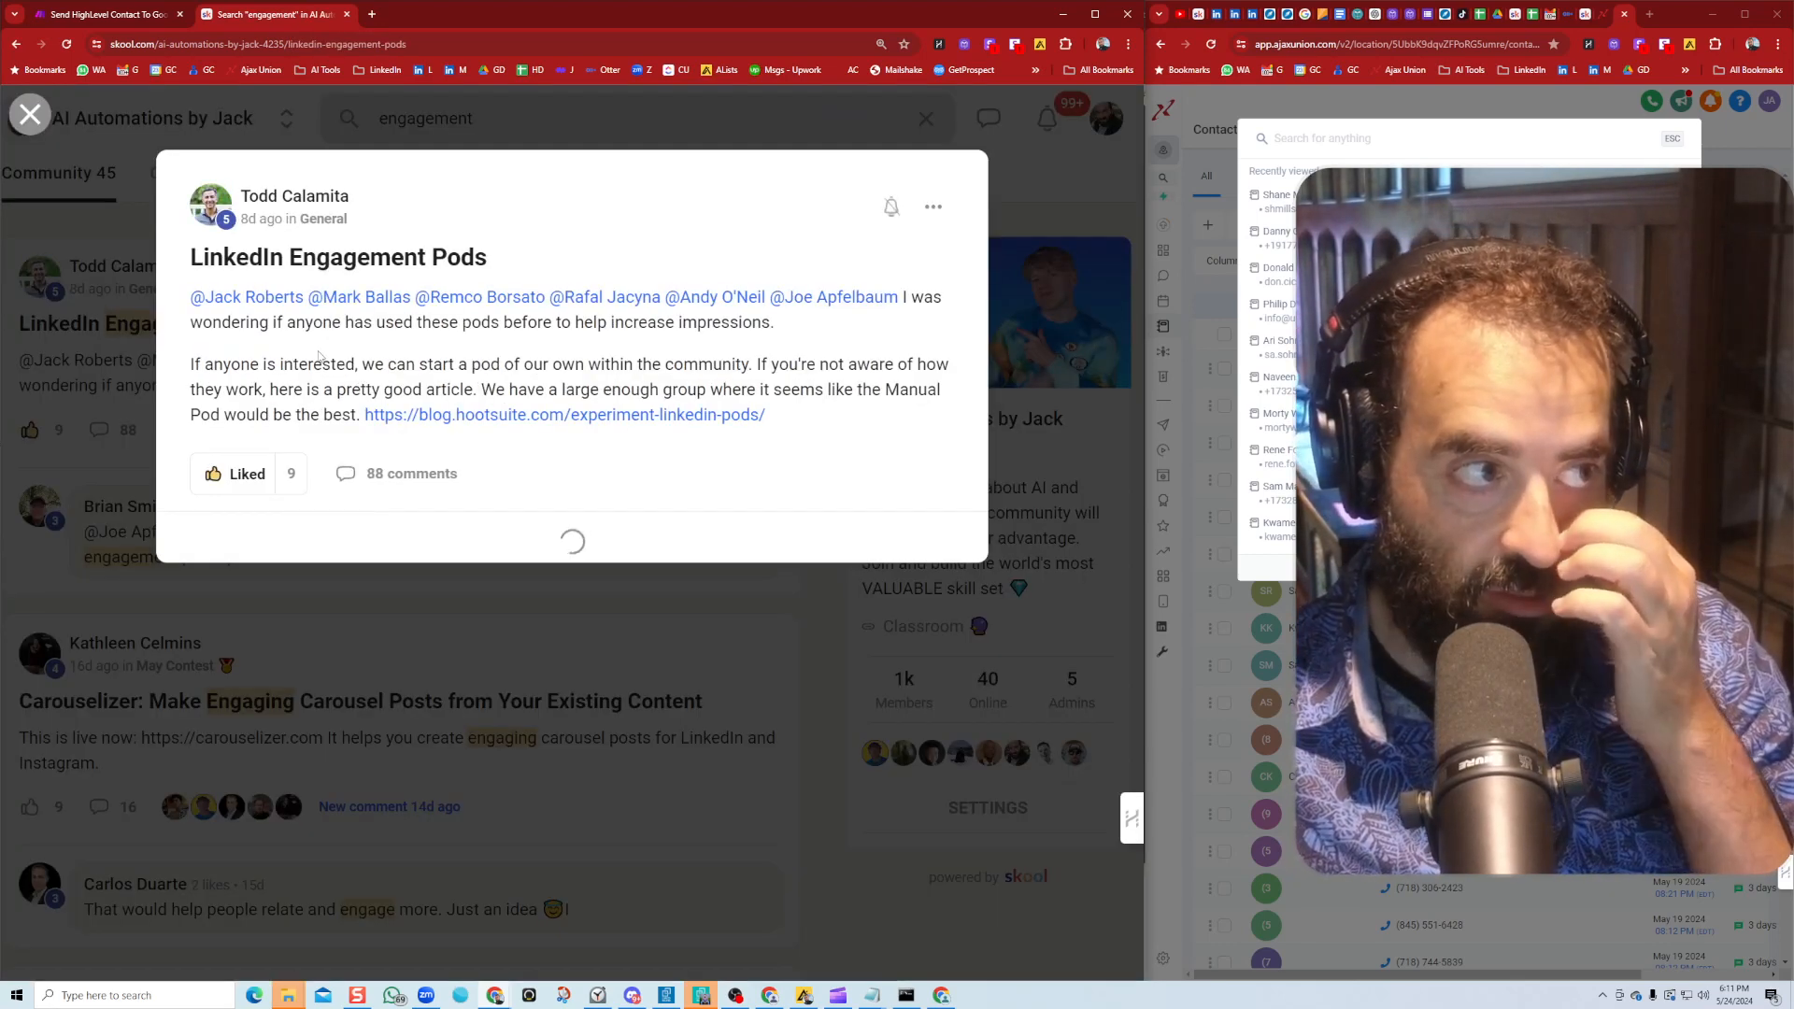
pyautogui.scroll(-3)
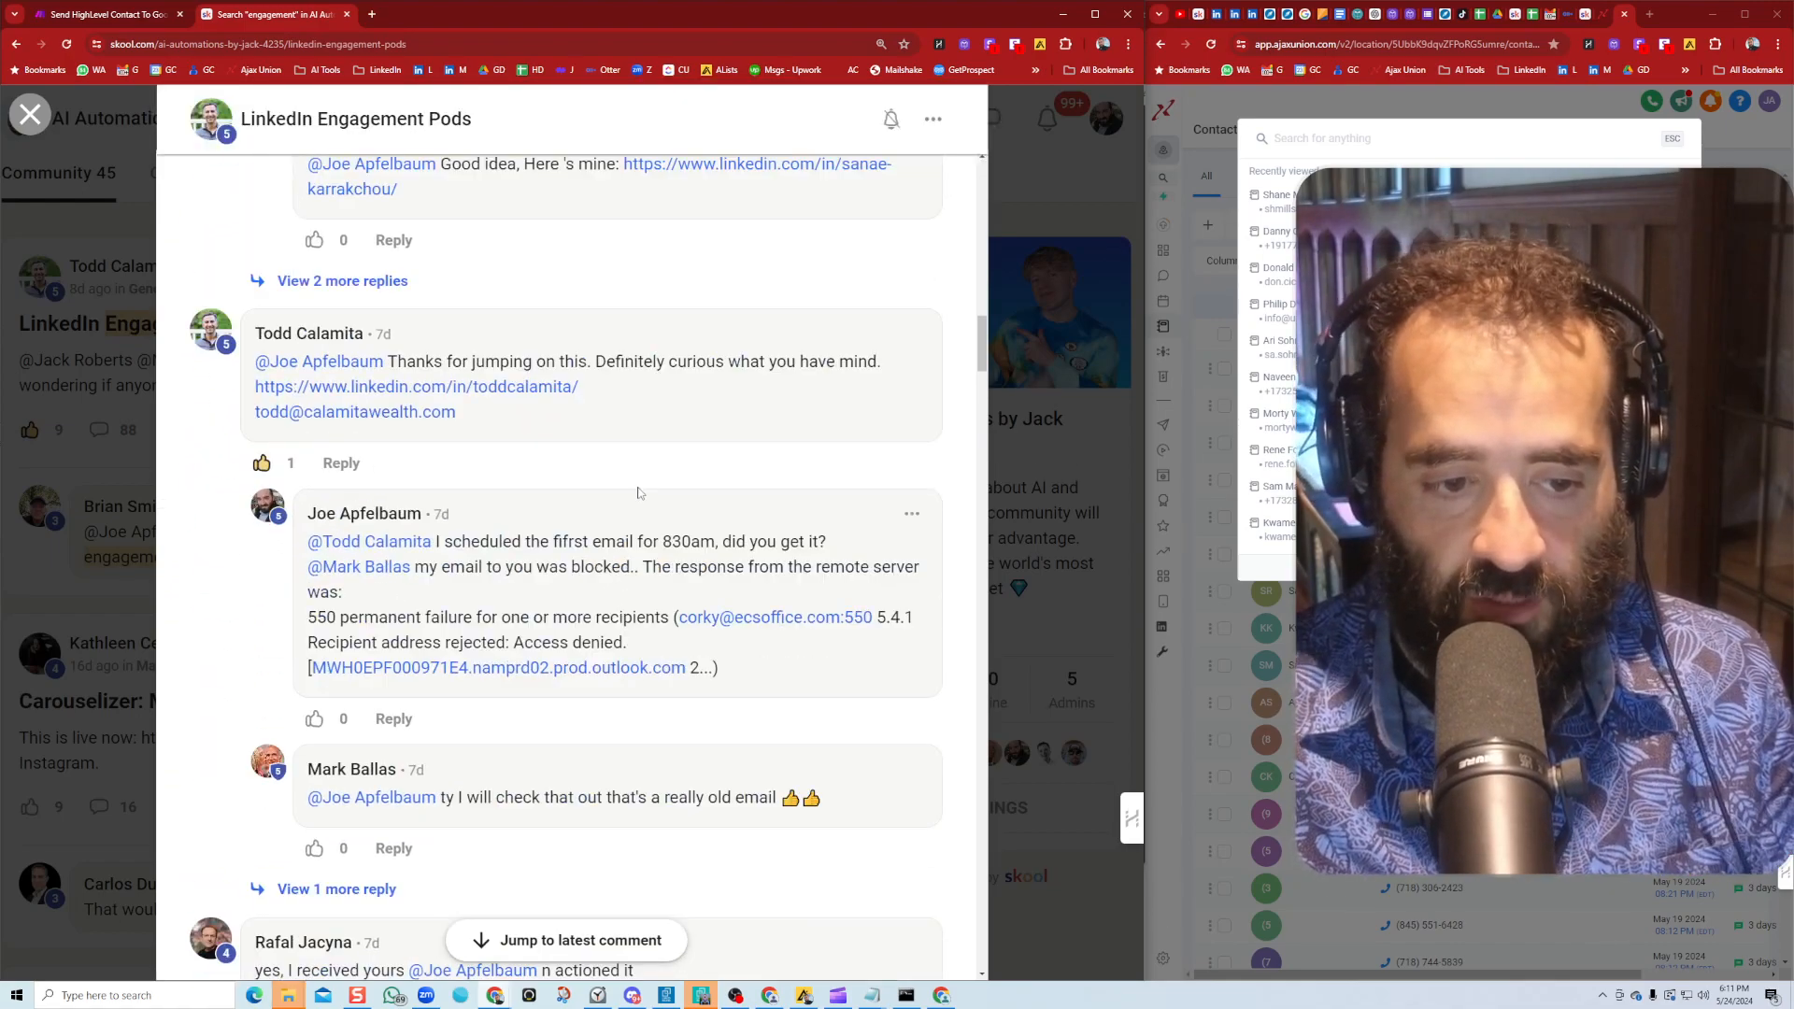
pyautogui.scroll(-3)
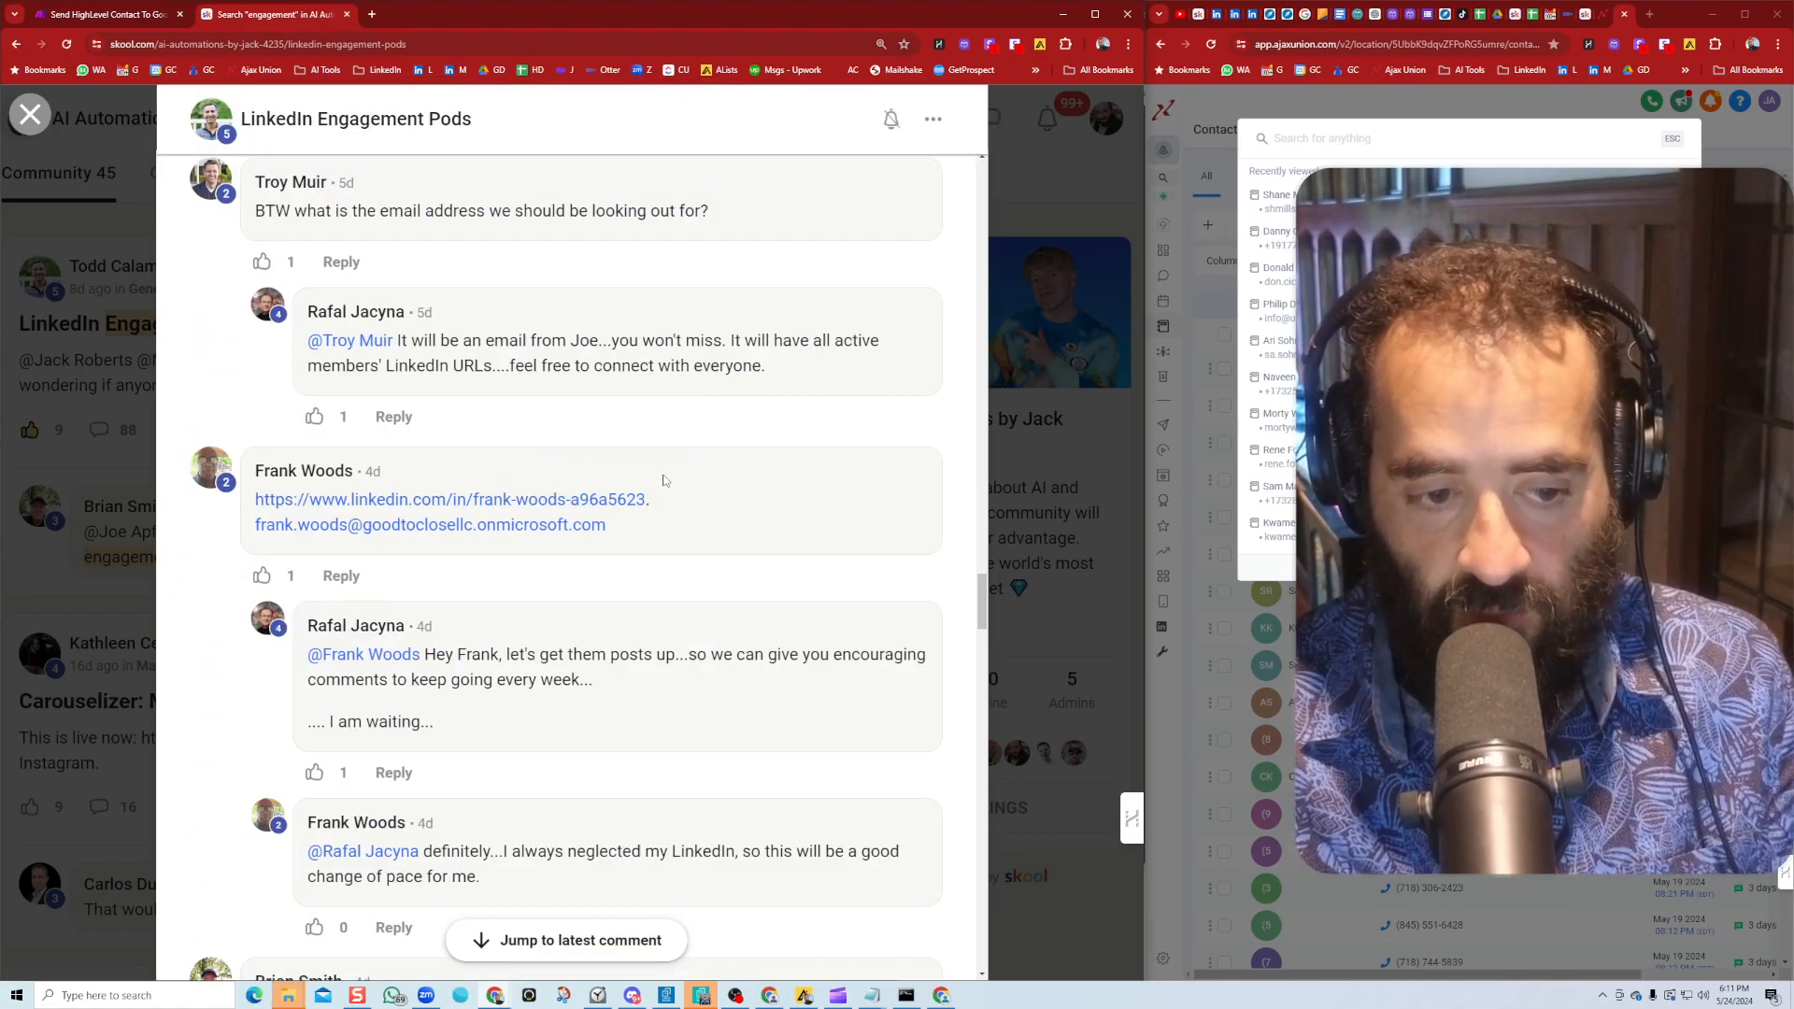
pyautogui.scroll(-3)
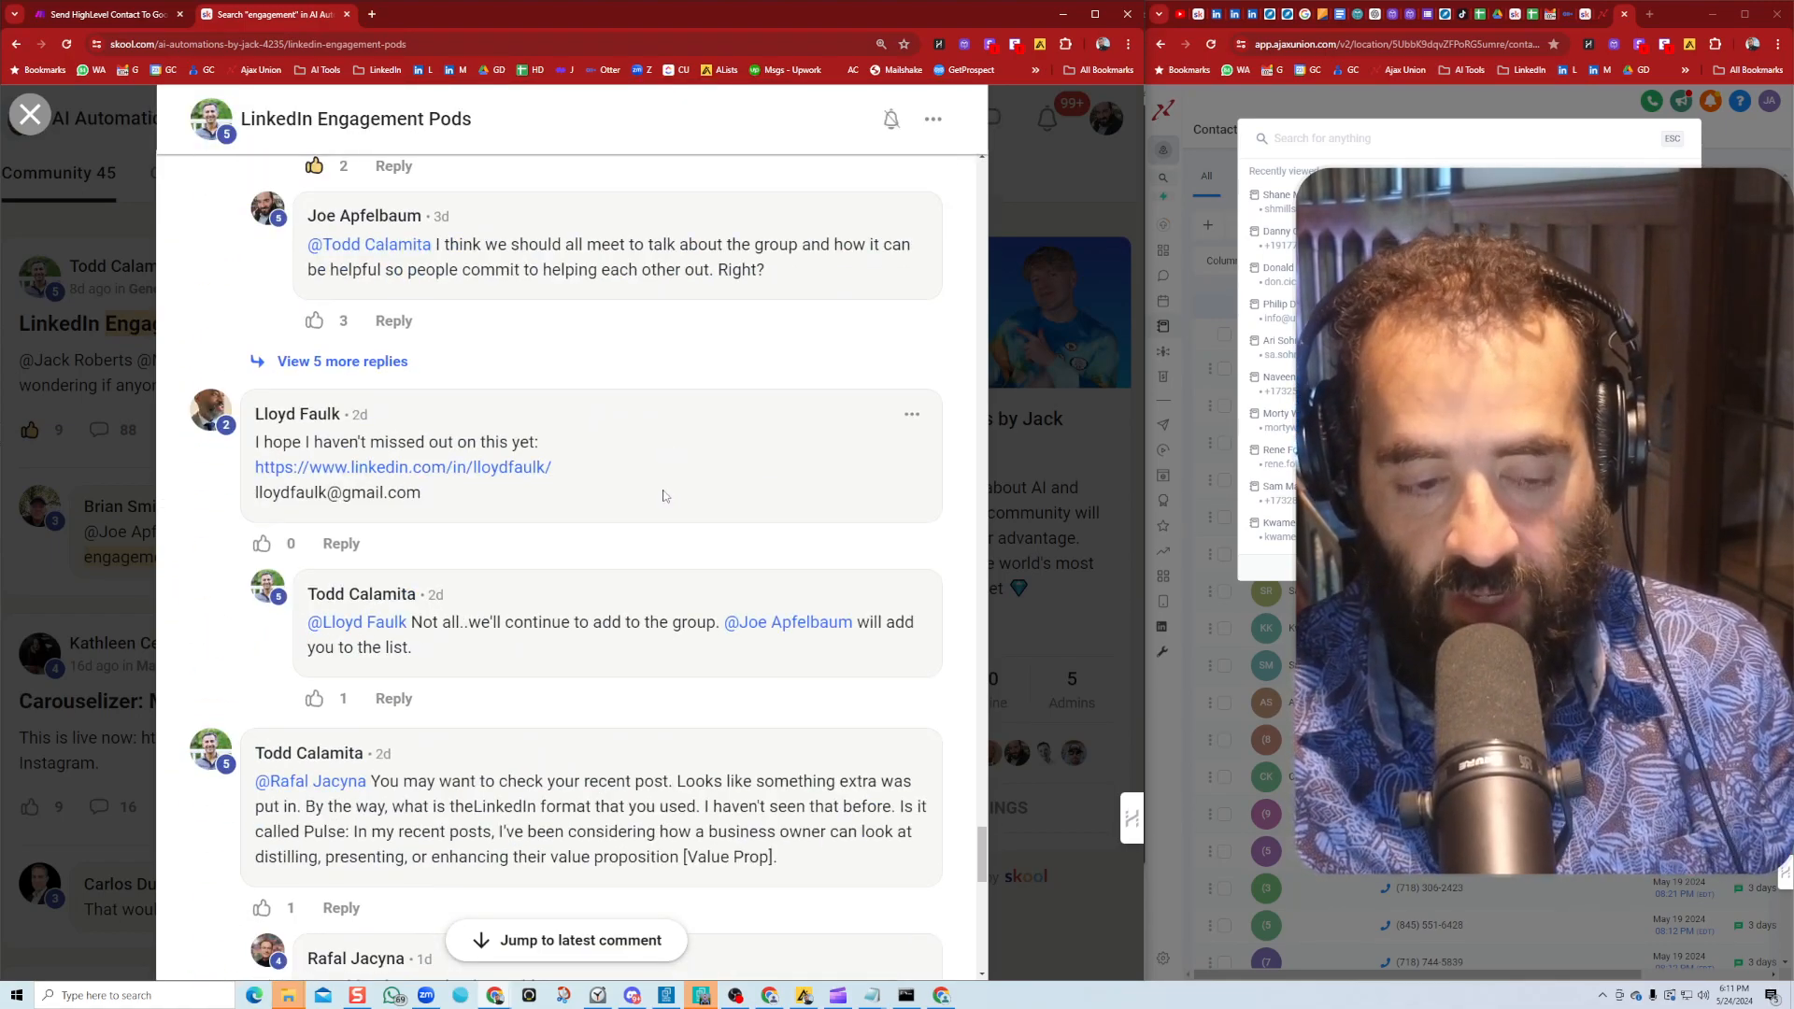
pyautogui.scroll(-3)
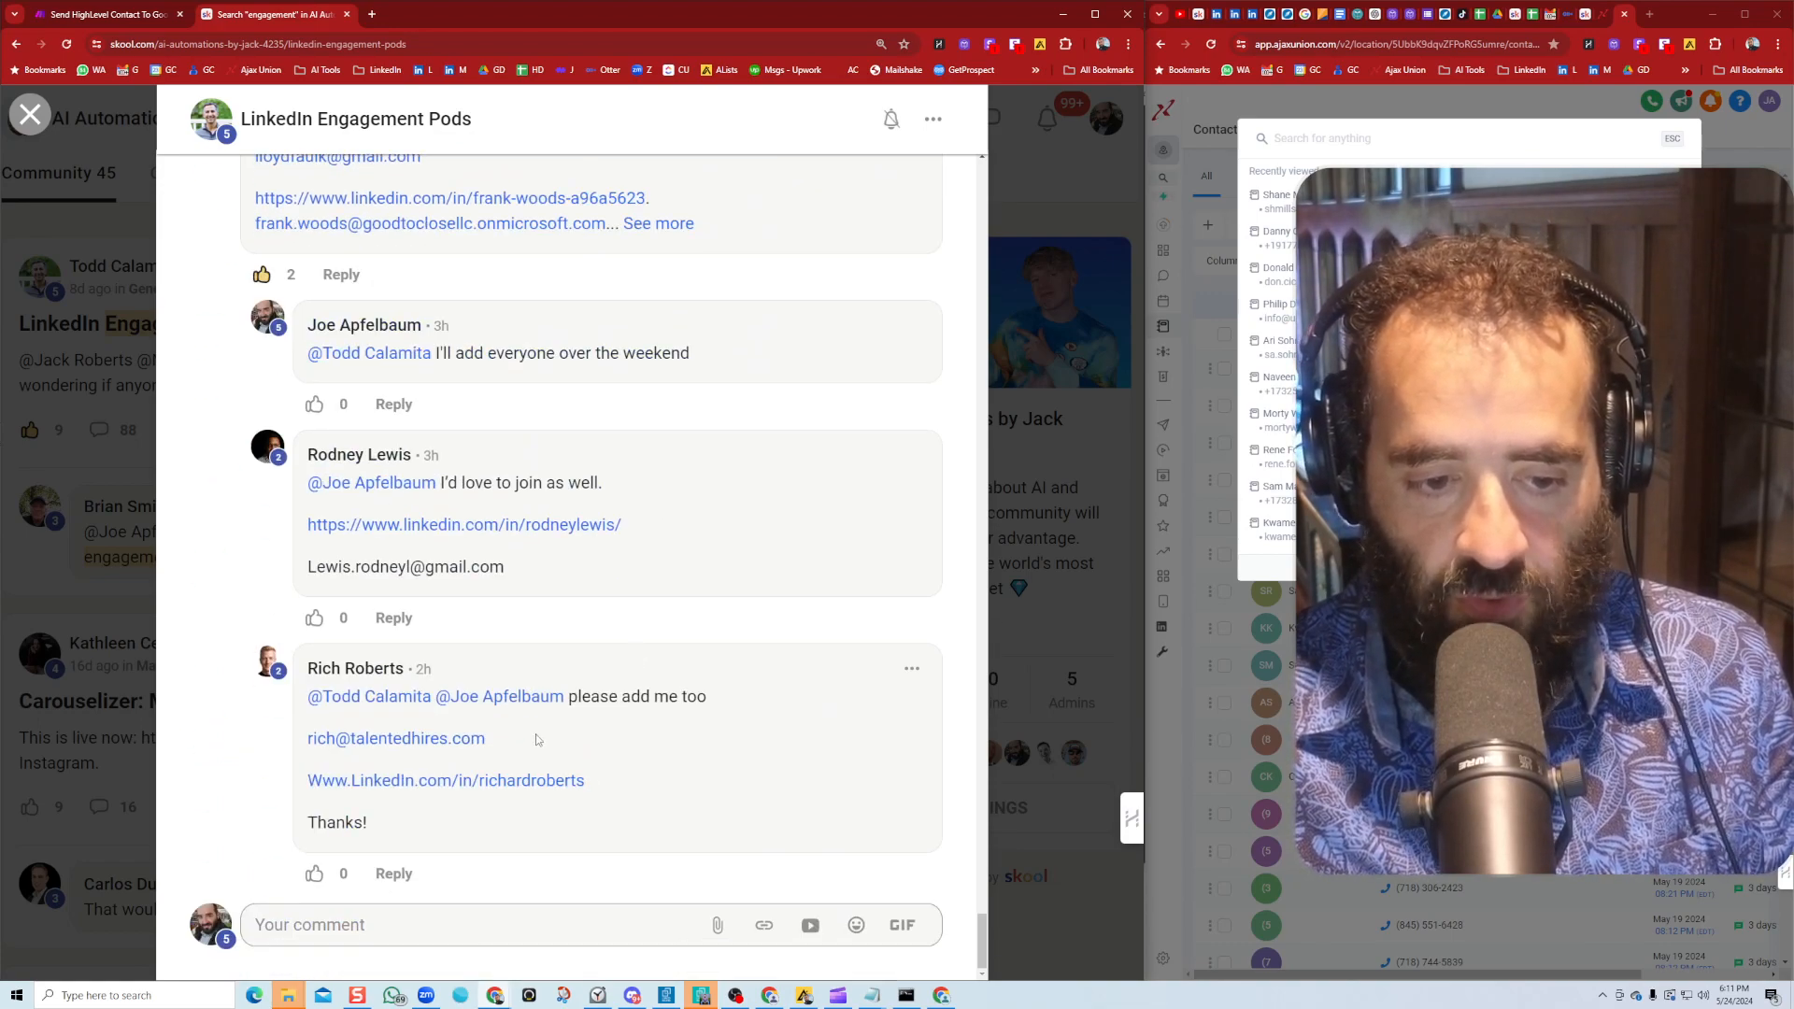
pyautogui.scroll(3)
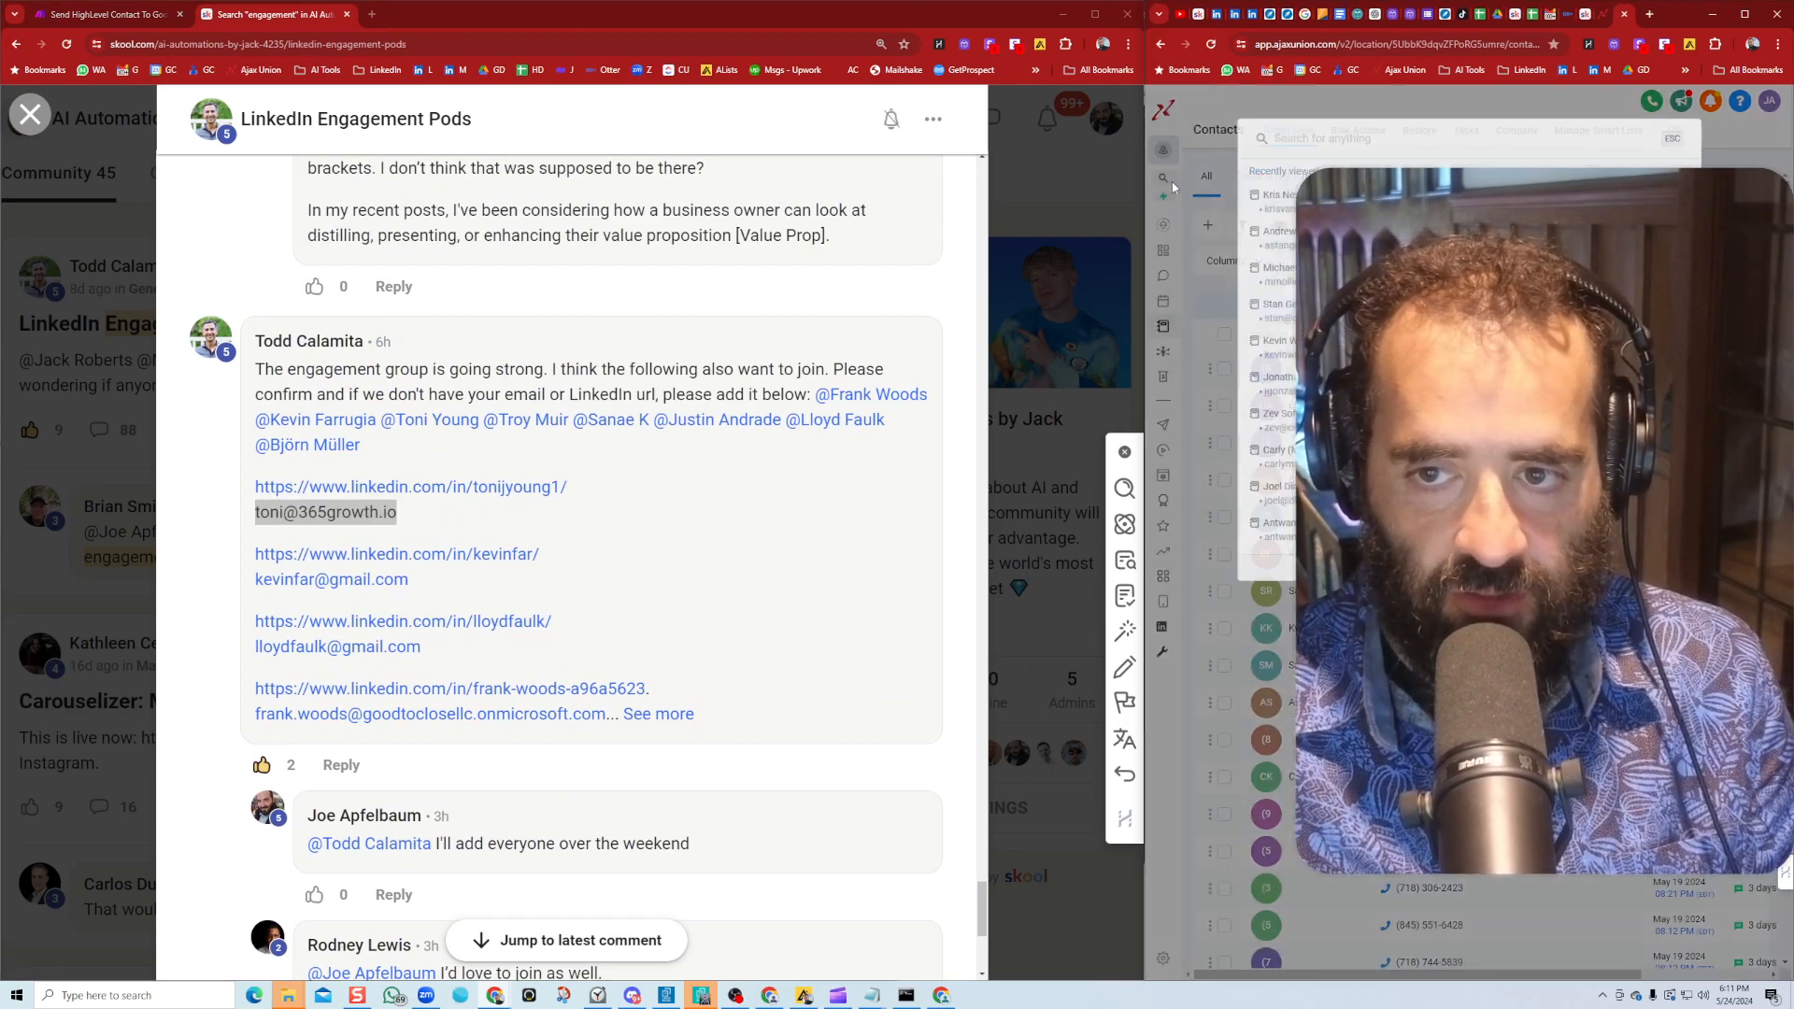
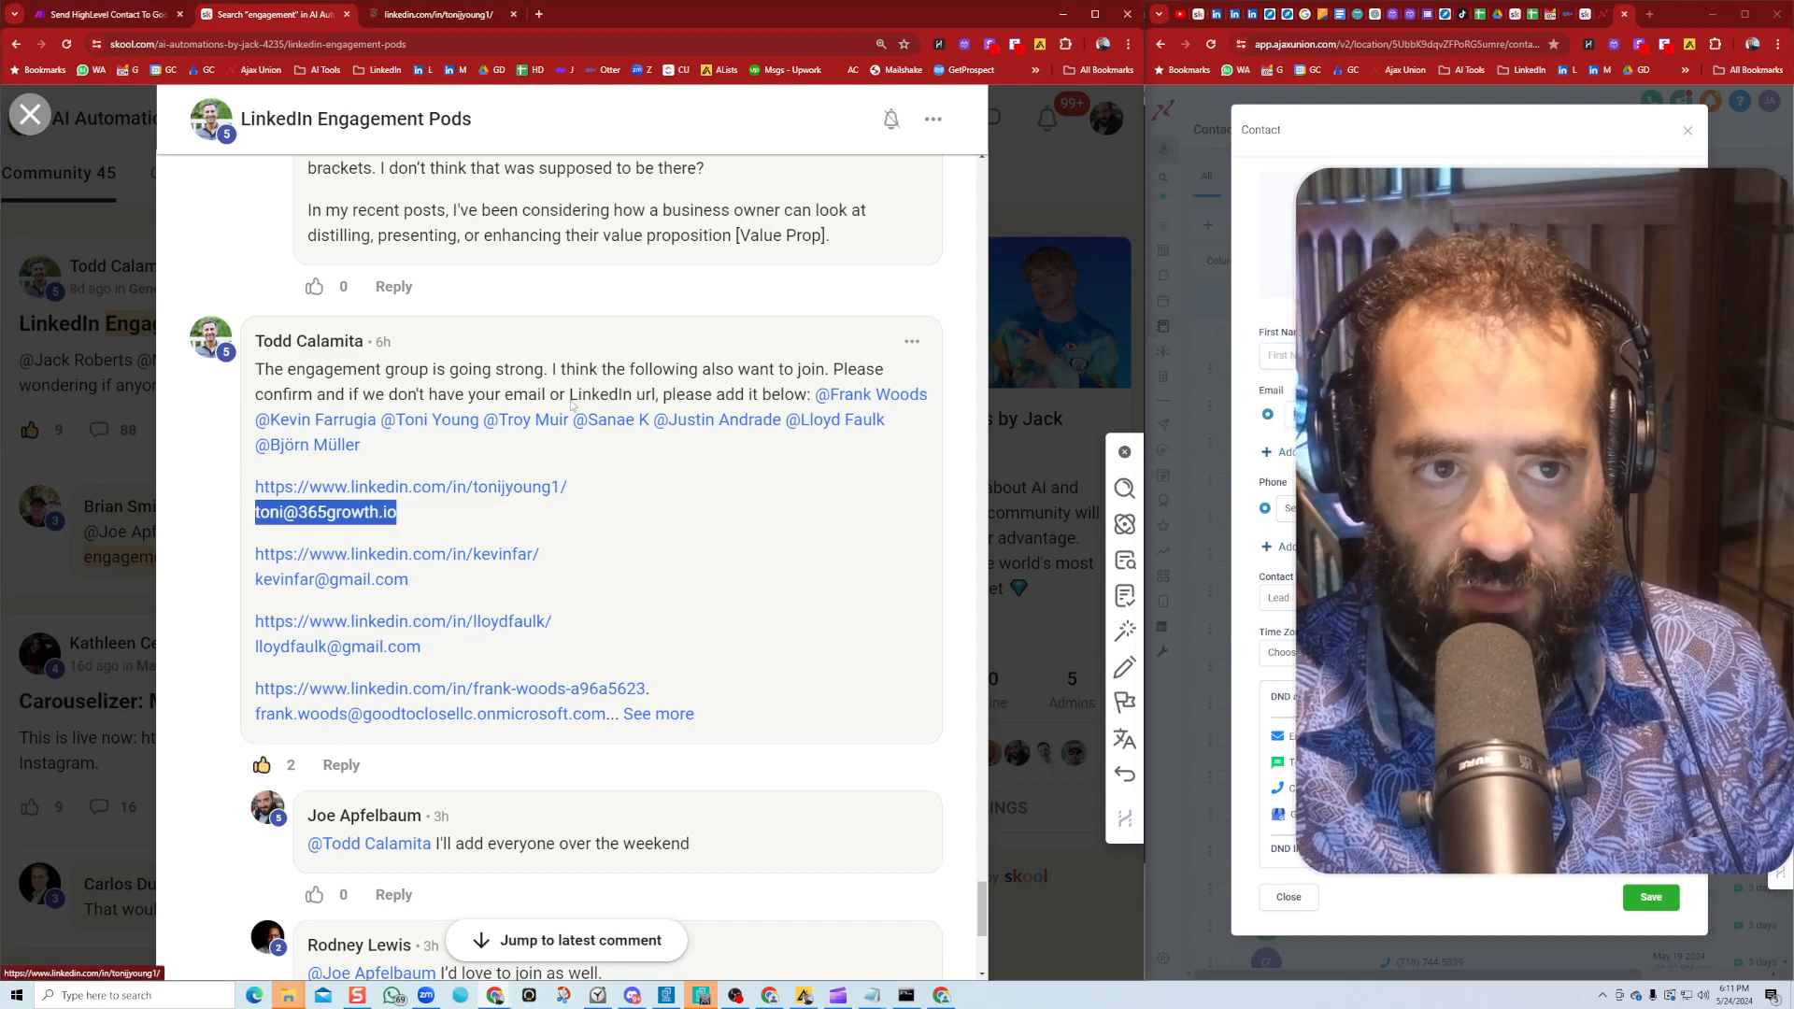
# Step: Copy the member's name from their LinkedIn profile and look them up in the Apollo extension
pyautogui.click(409, 486)
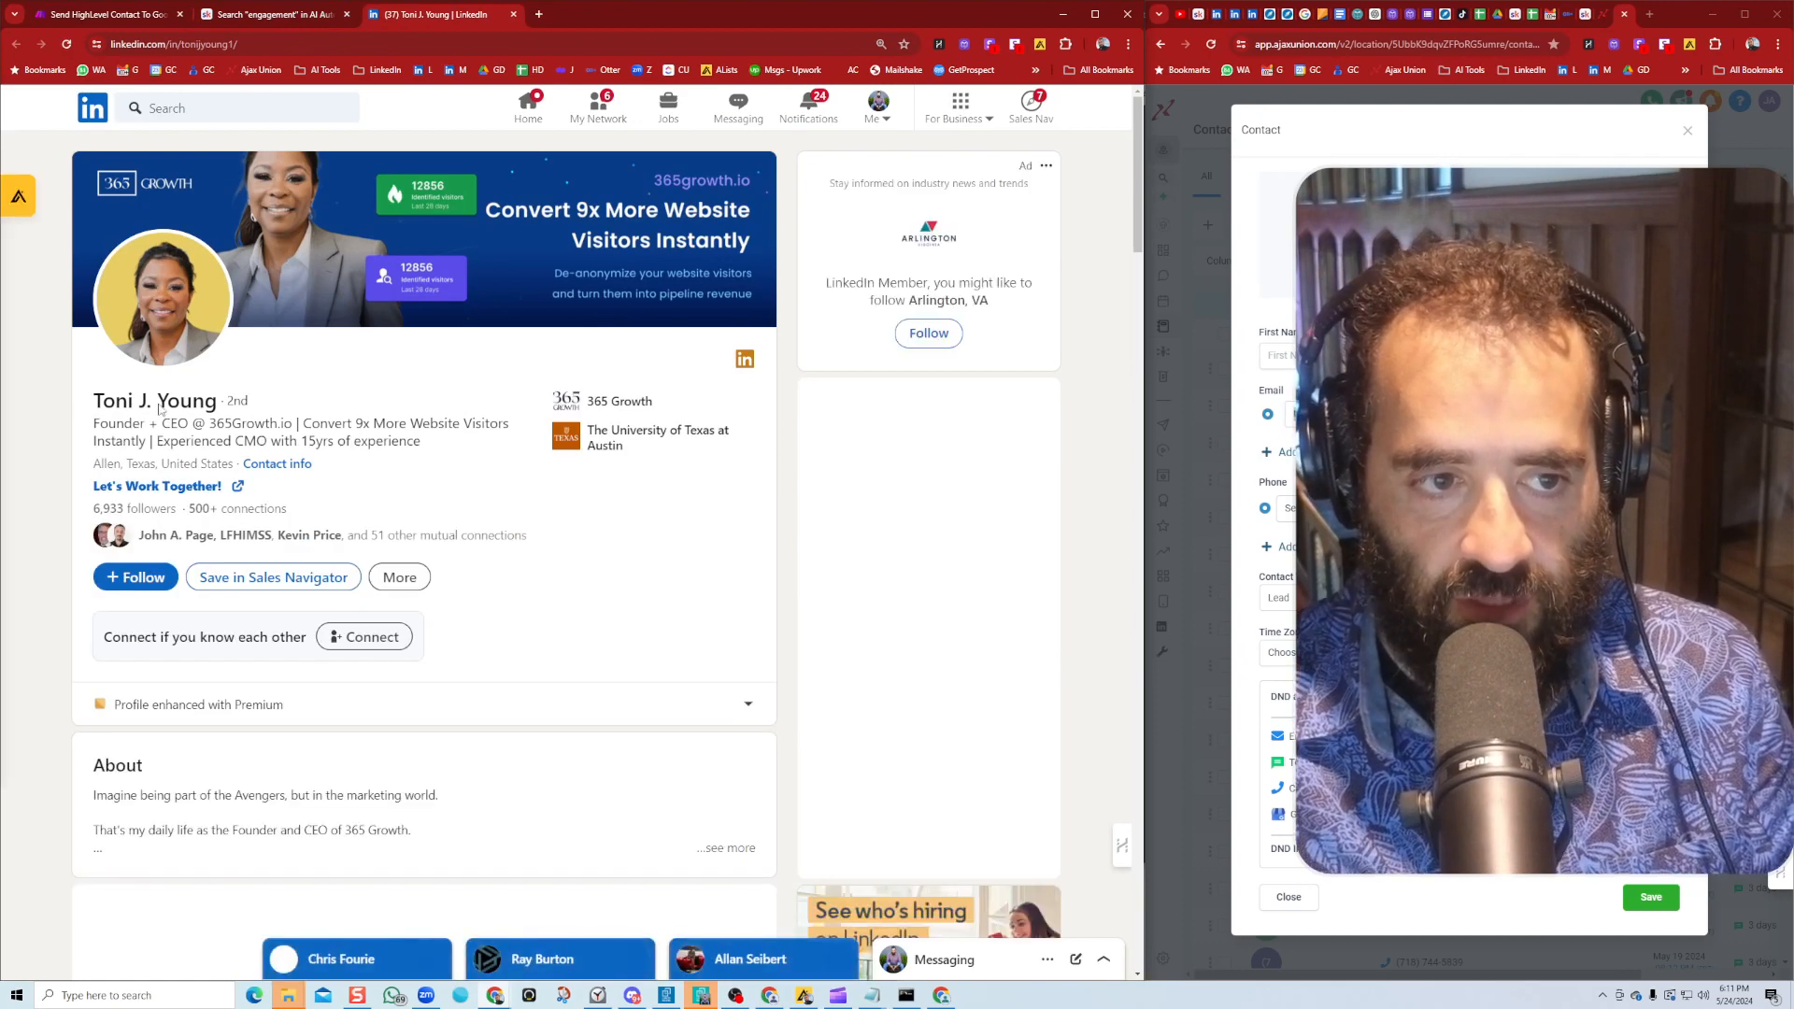
pyautogui.doubleClick(110, 399)
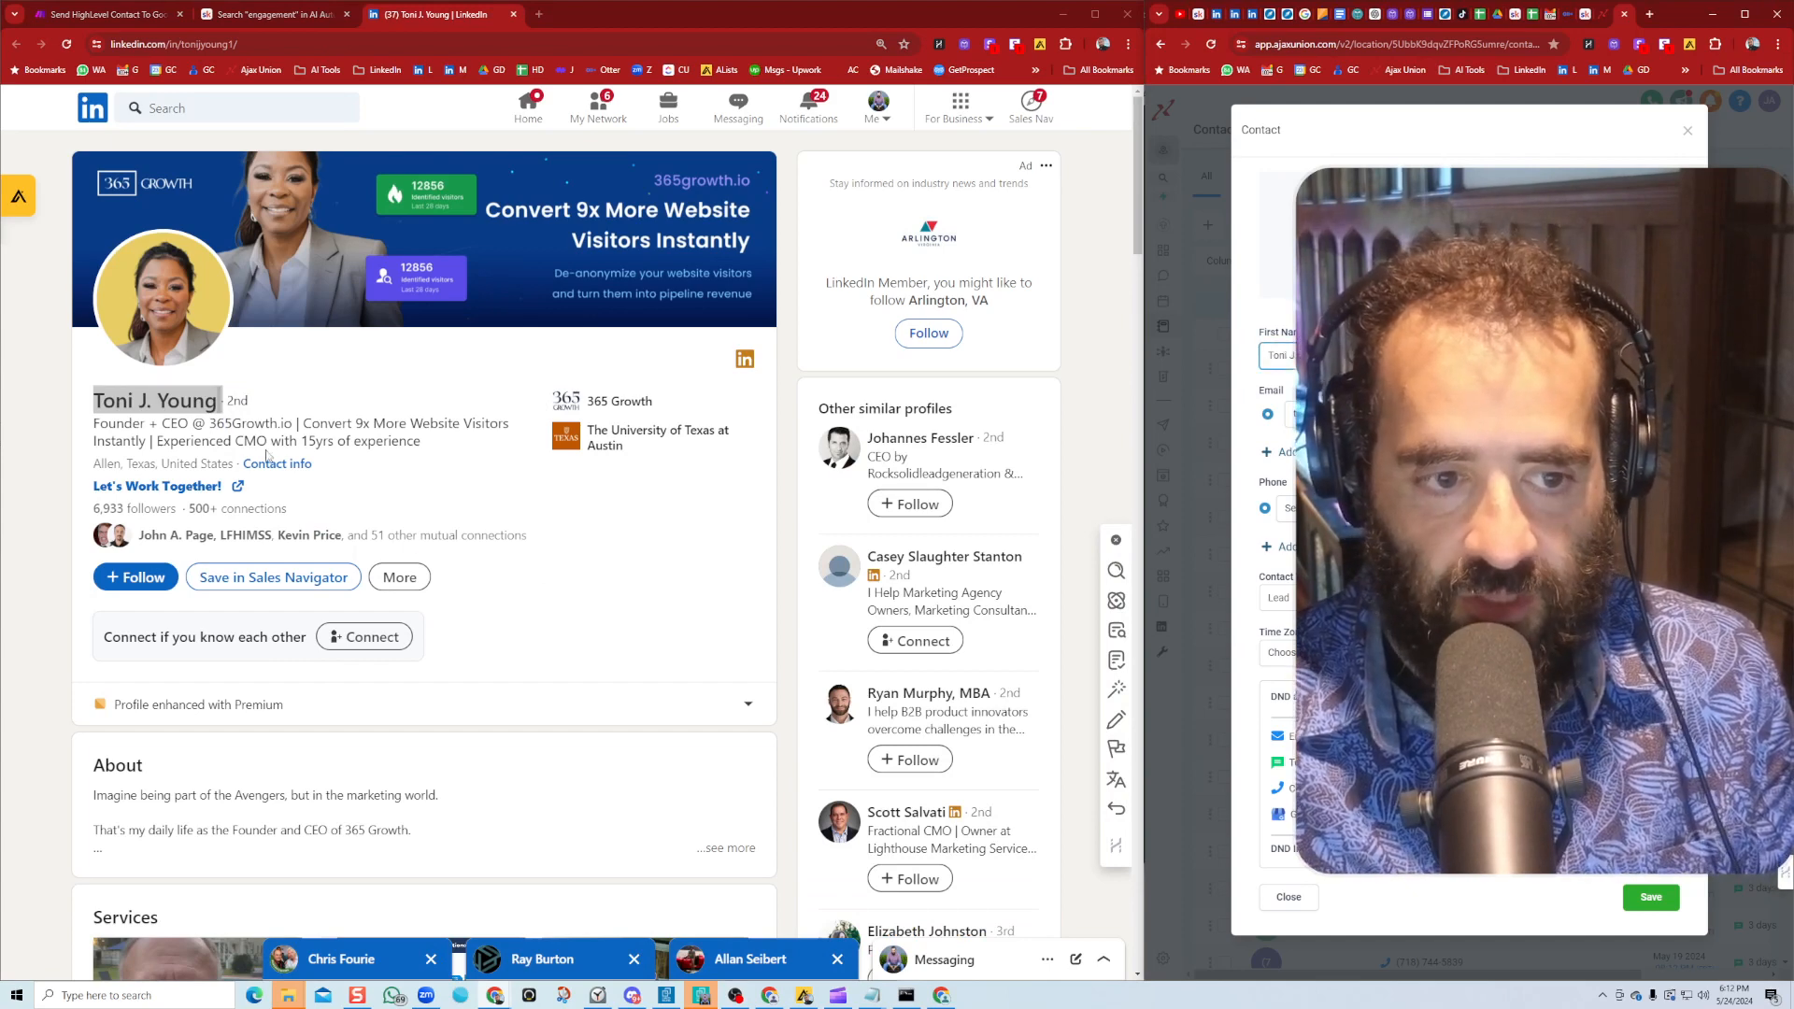
pyautogui.click(277, 464)
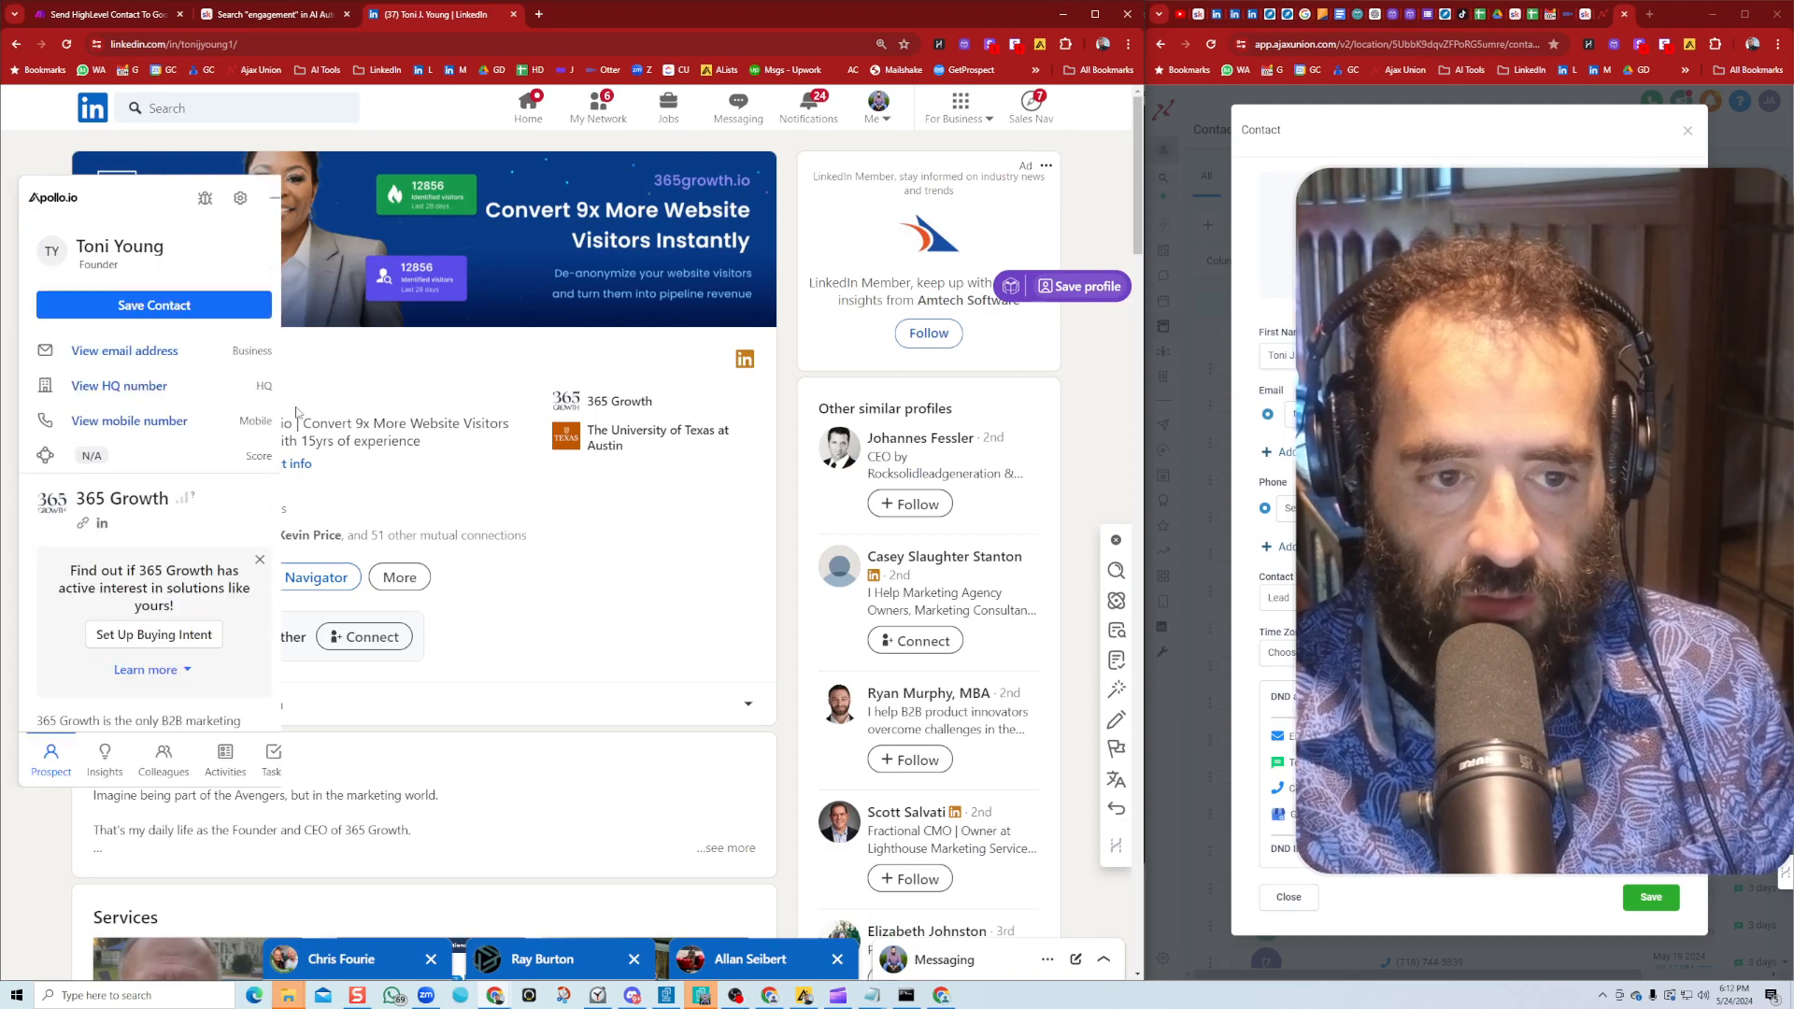
# Step: Save the profile as an Apollo contact and request their emails and mobile number
pyautogui.click(153, 305)
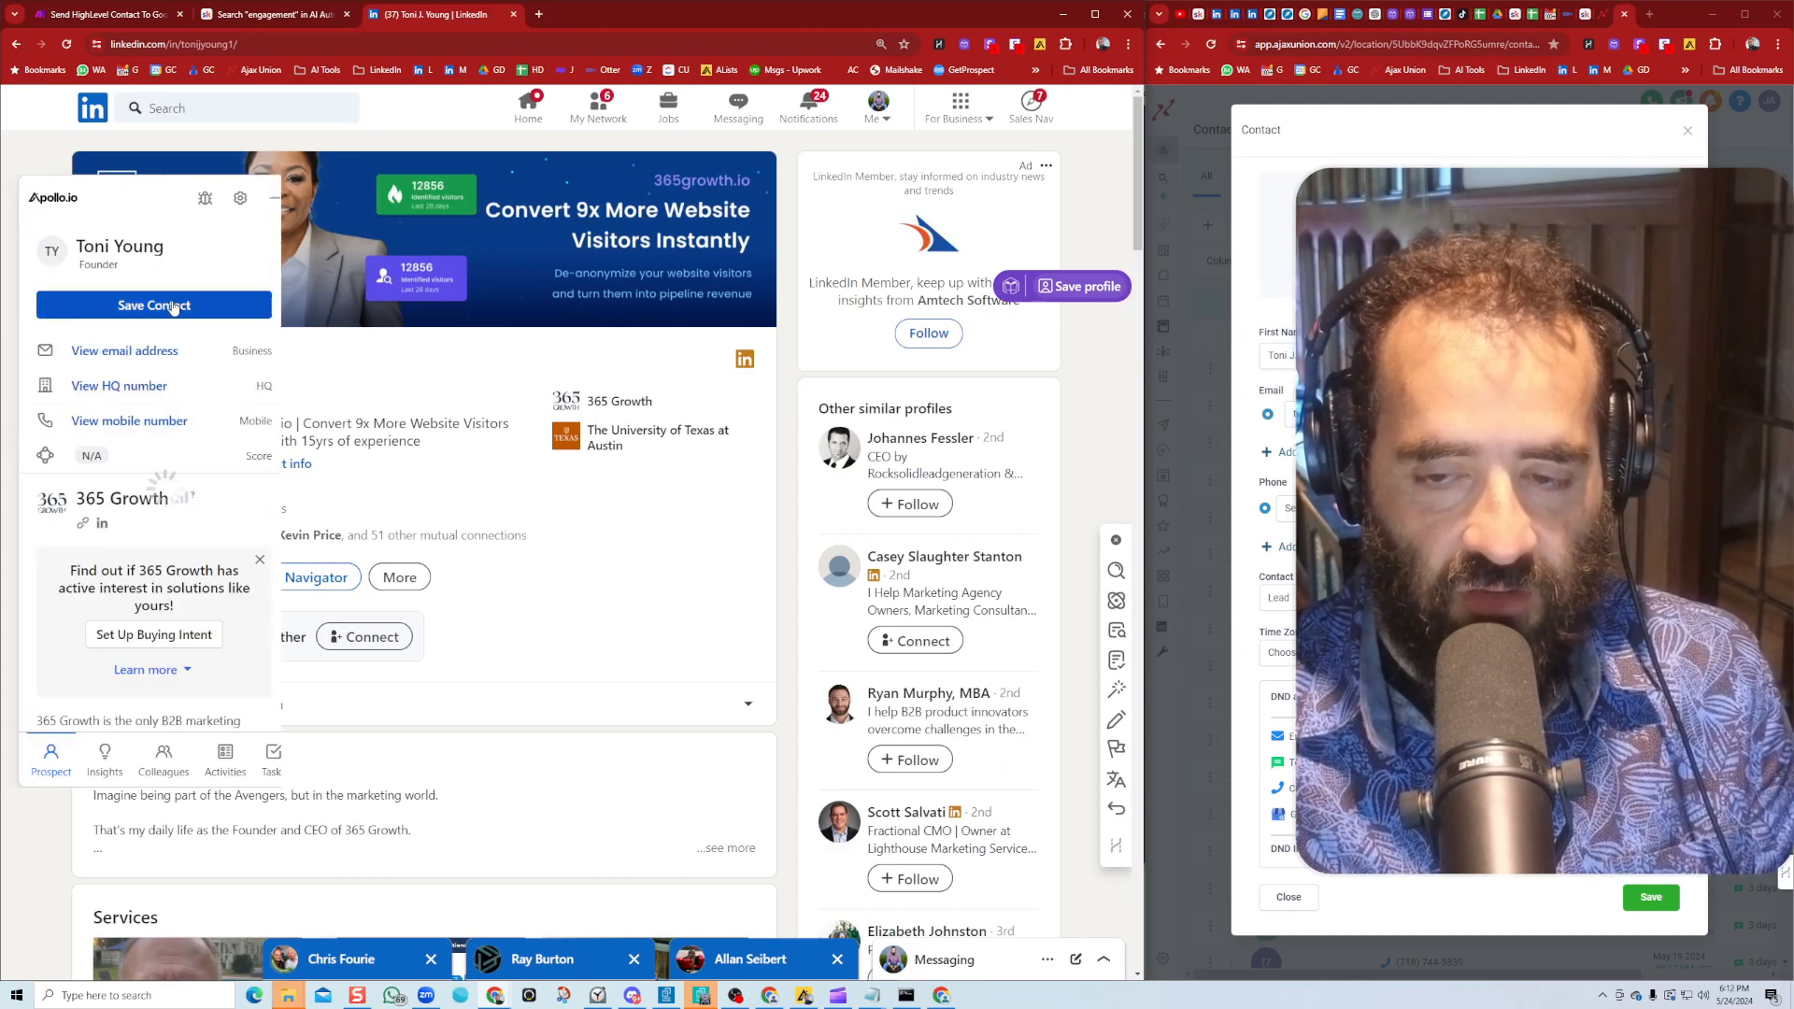
pyautogui.click(151, 305)
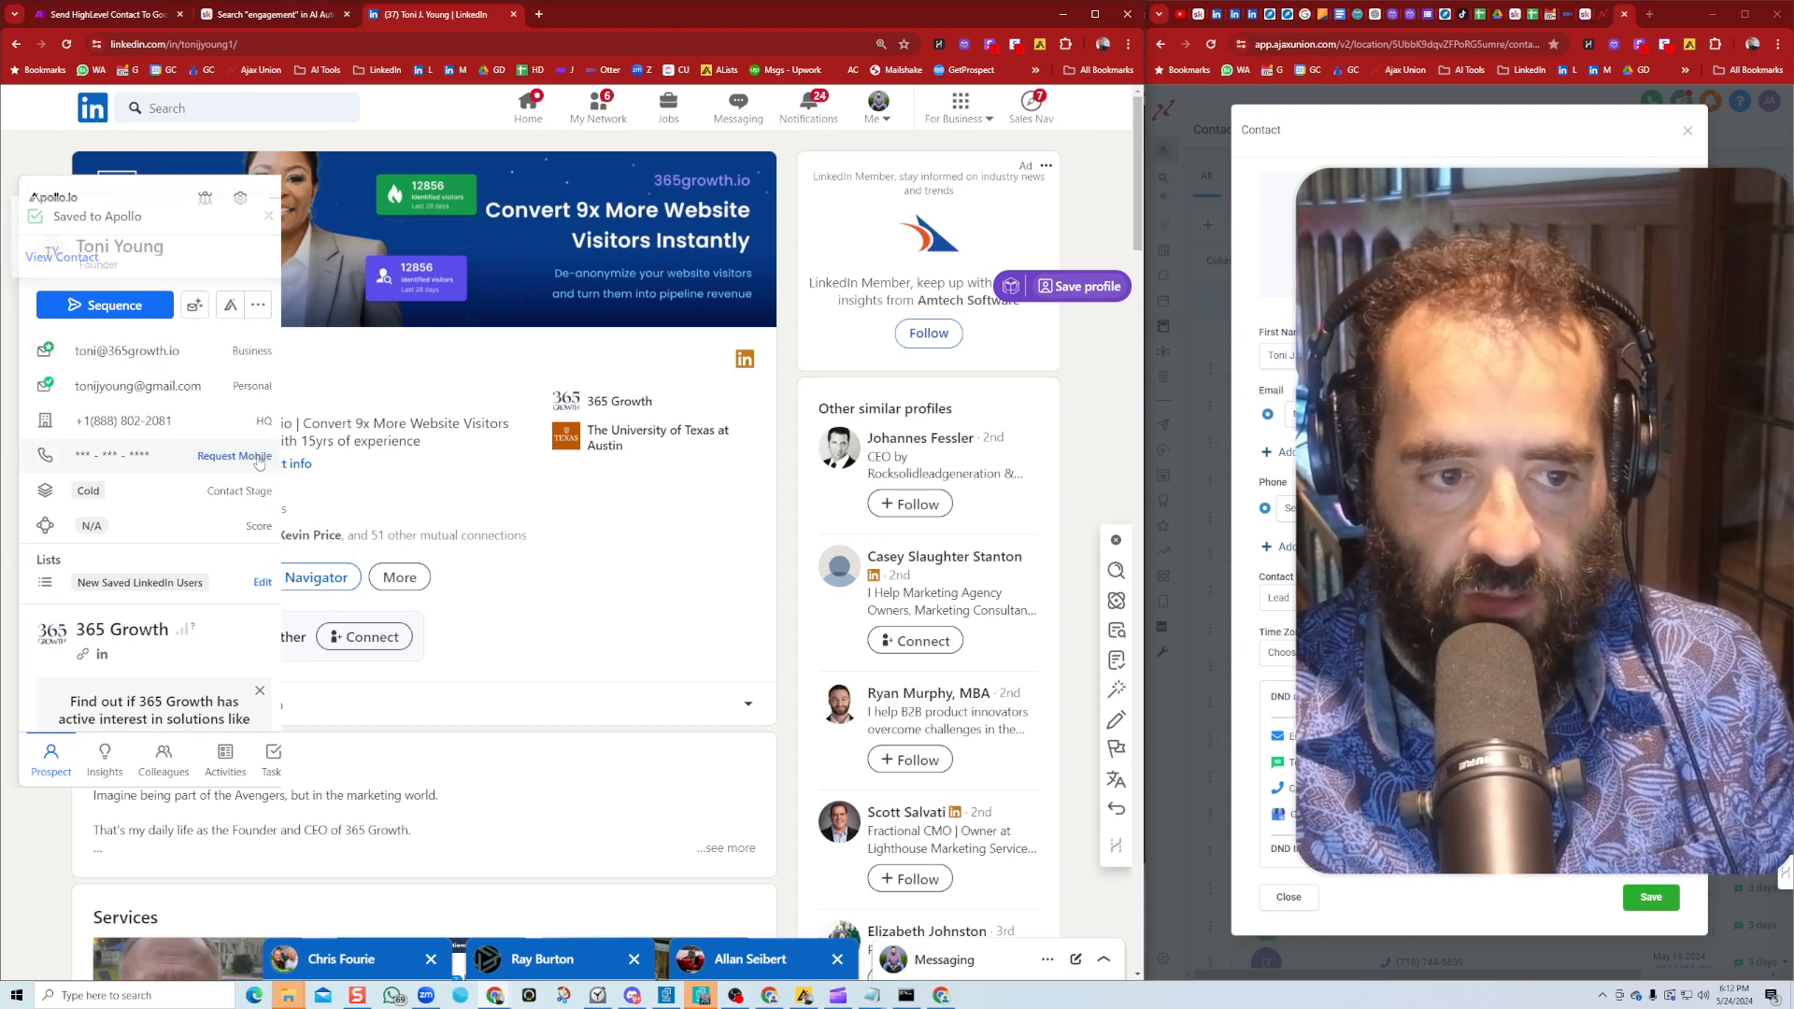
pyautogui.click(236, 456)
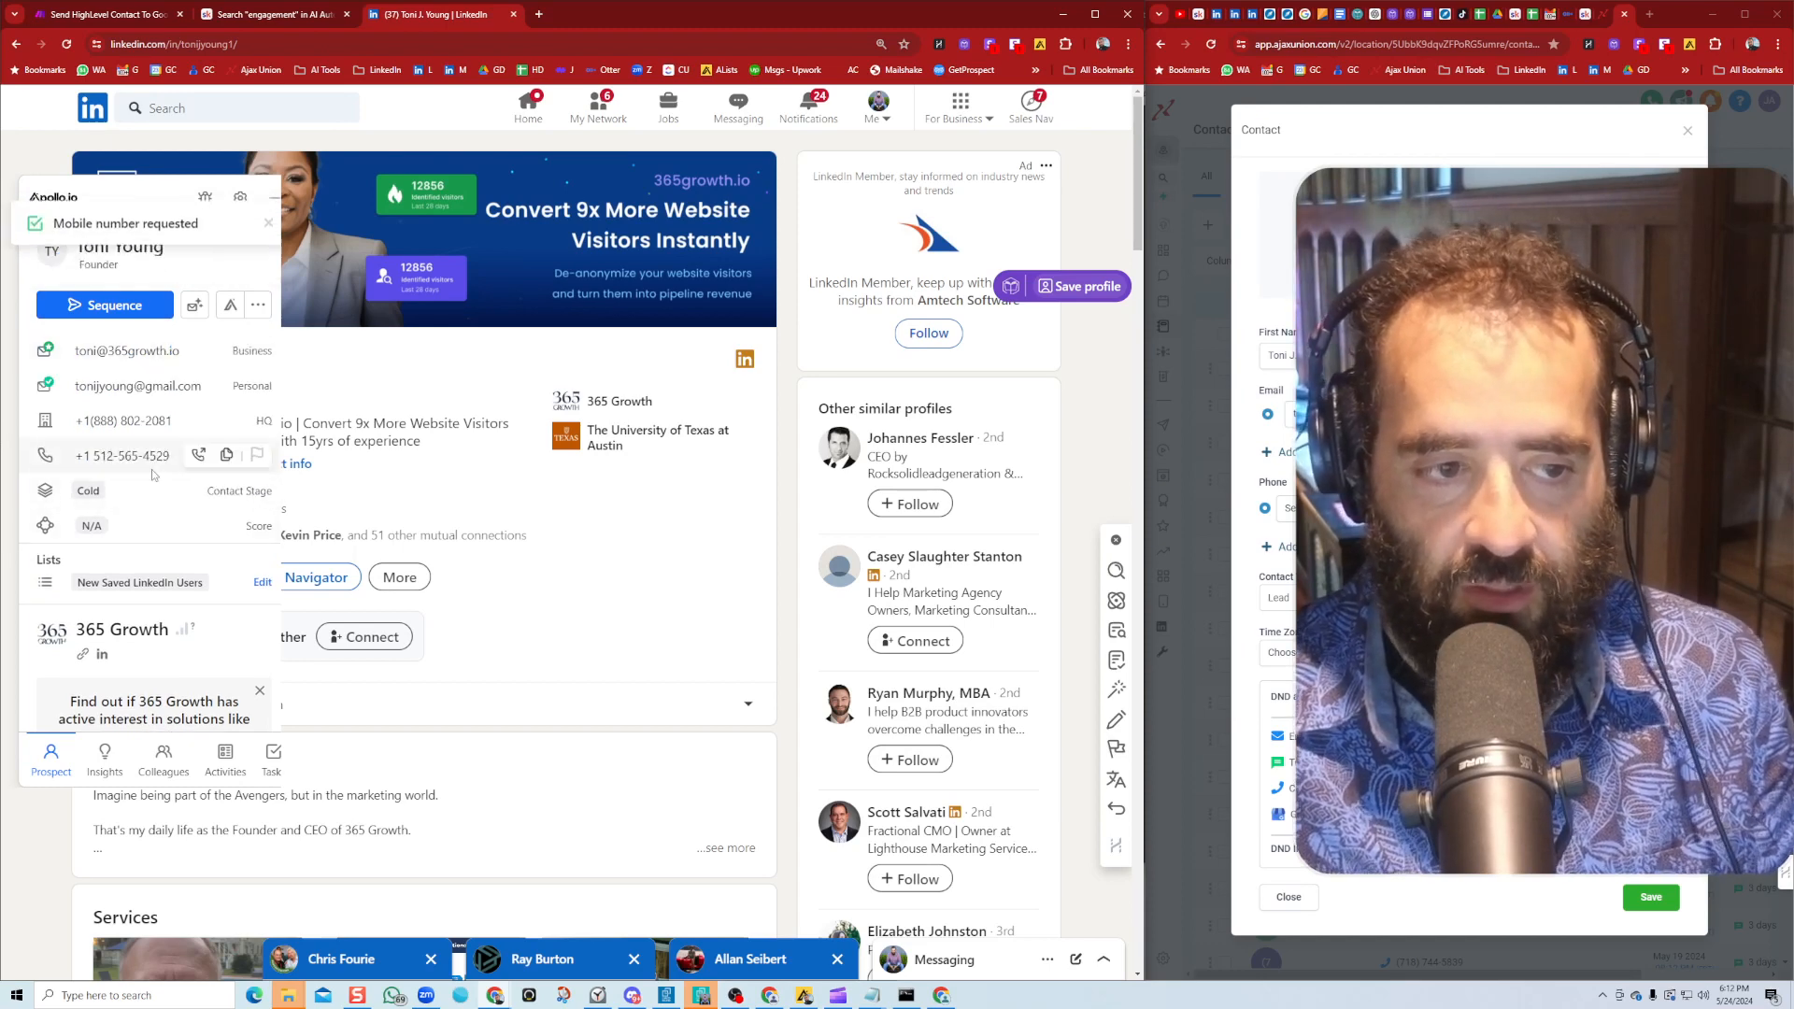
pyautogui.click(226, 456)
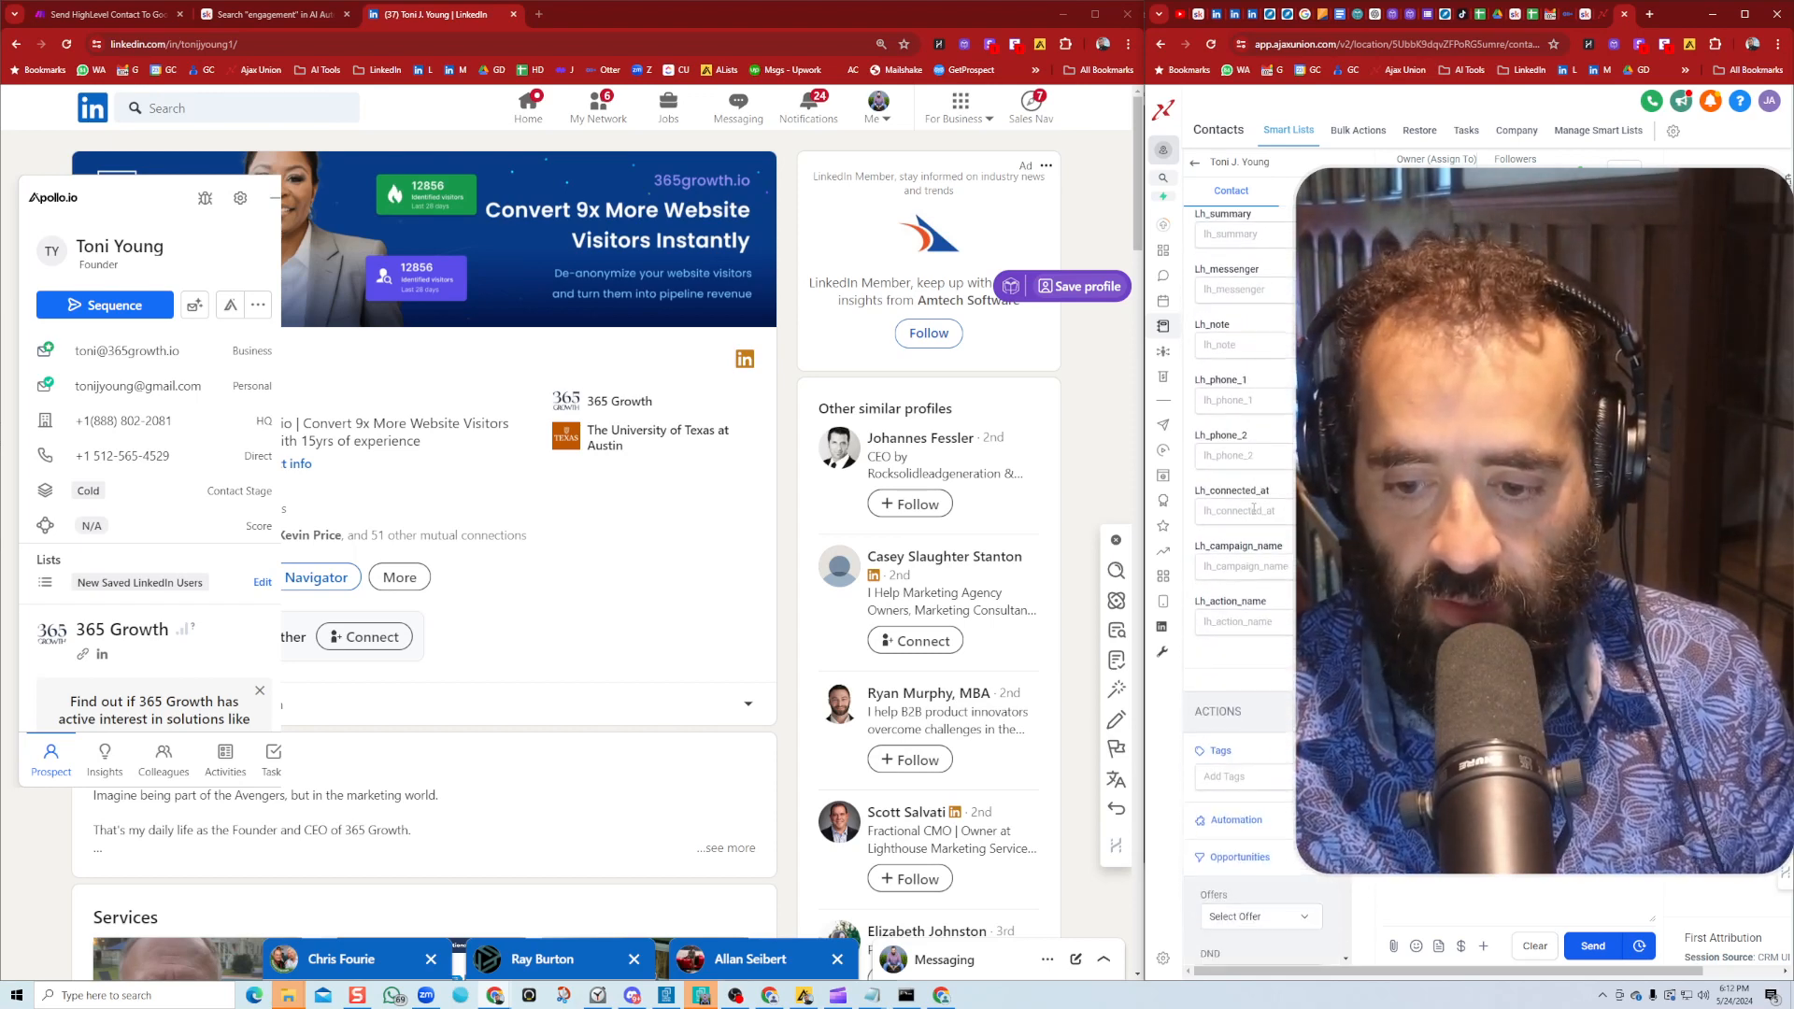
# Step: Tag the HighLevel contact with sendtogoogle from the tag suggestions
pyautogui.write('sed')
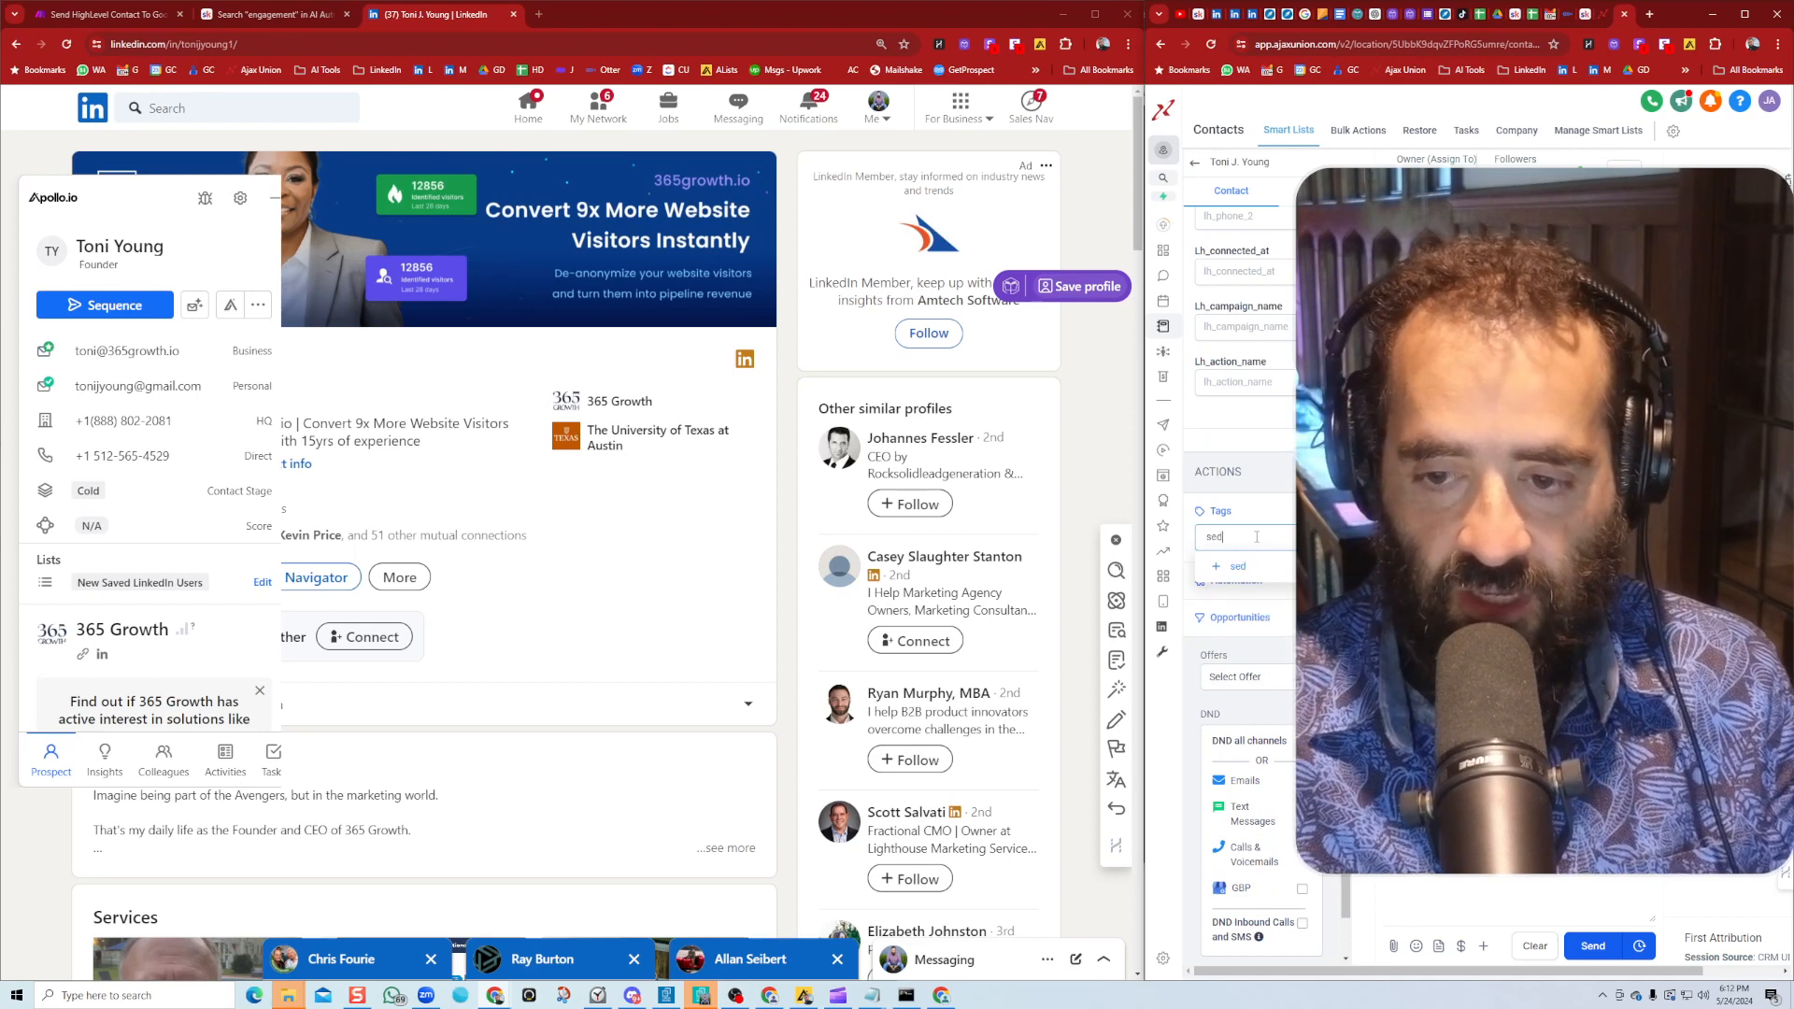
pyautogui.press('Backspace')
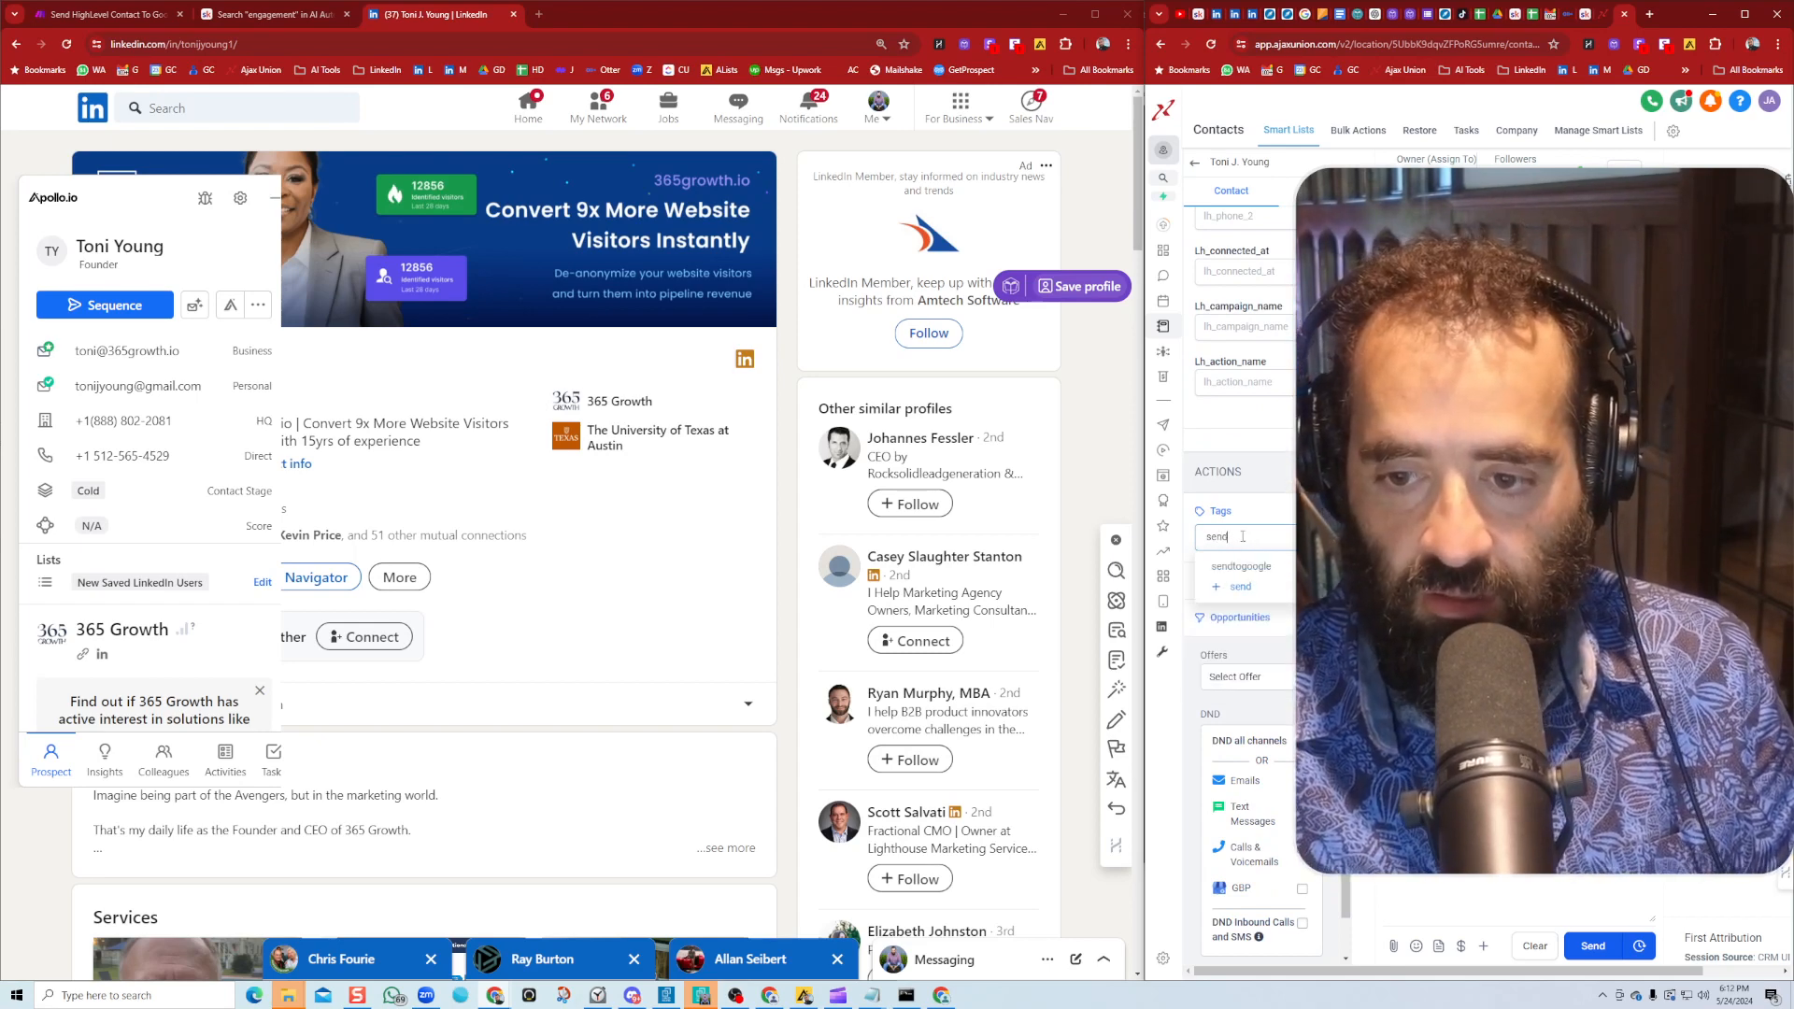
pyautogui.click(1240, 566)
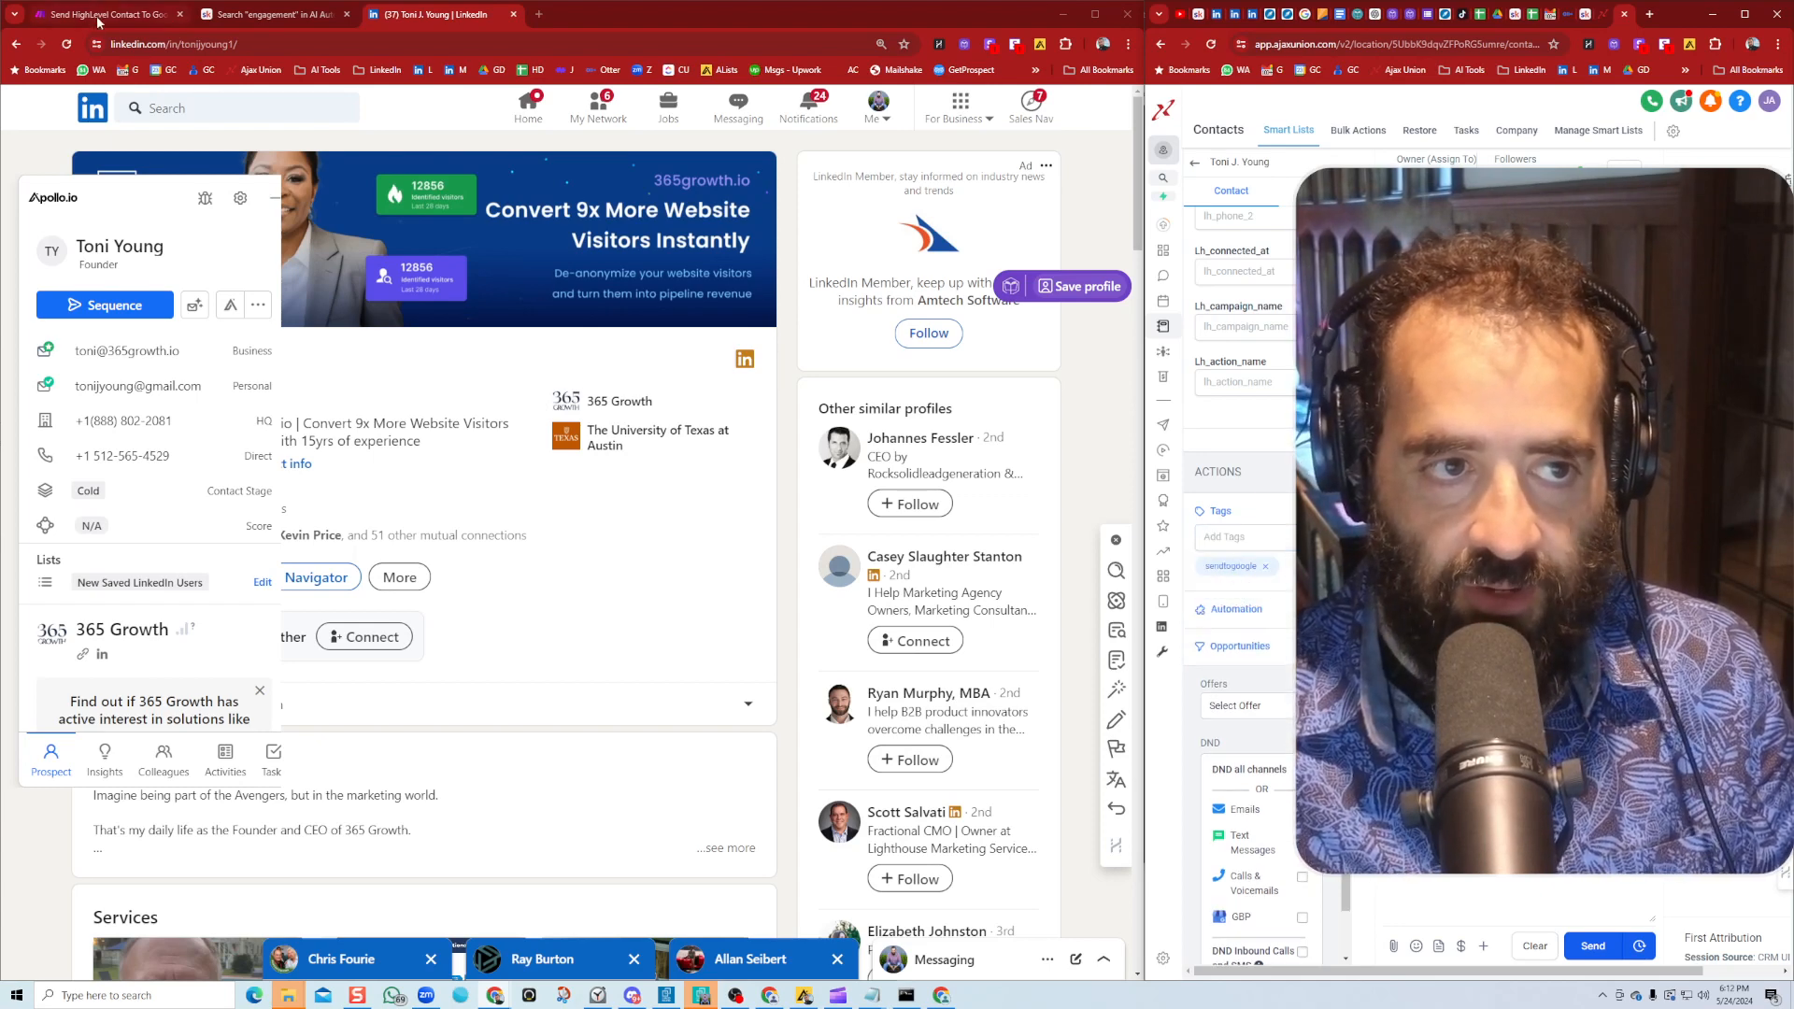
# Step: Run the Send HighLevel Contact To Google Contacts scenario once and check the one-contact result
pyautogui.click(103, 13)
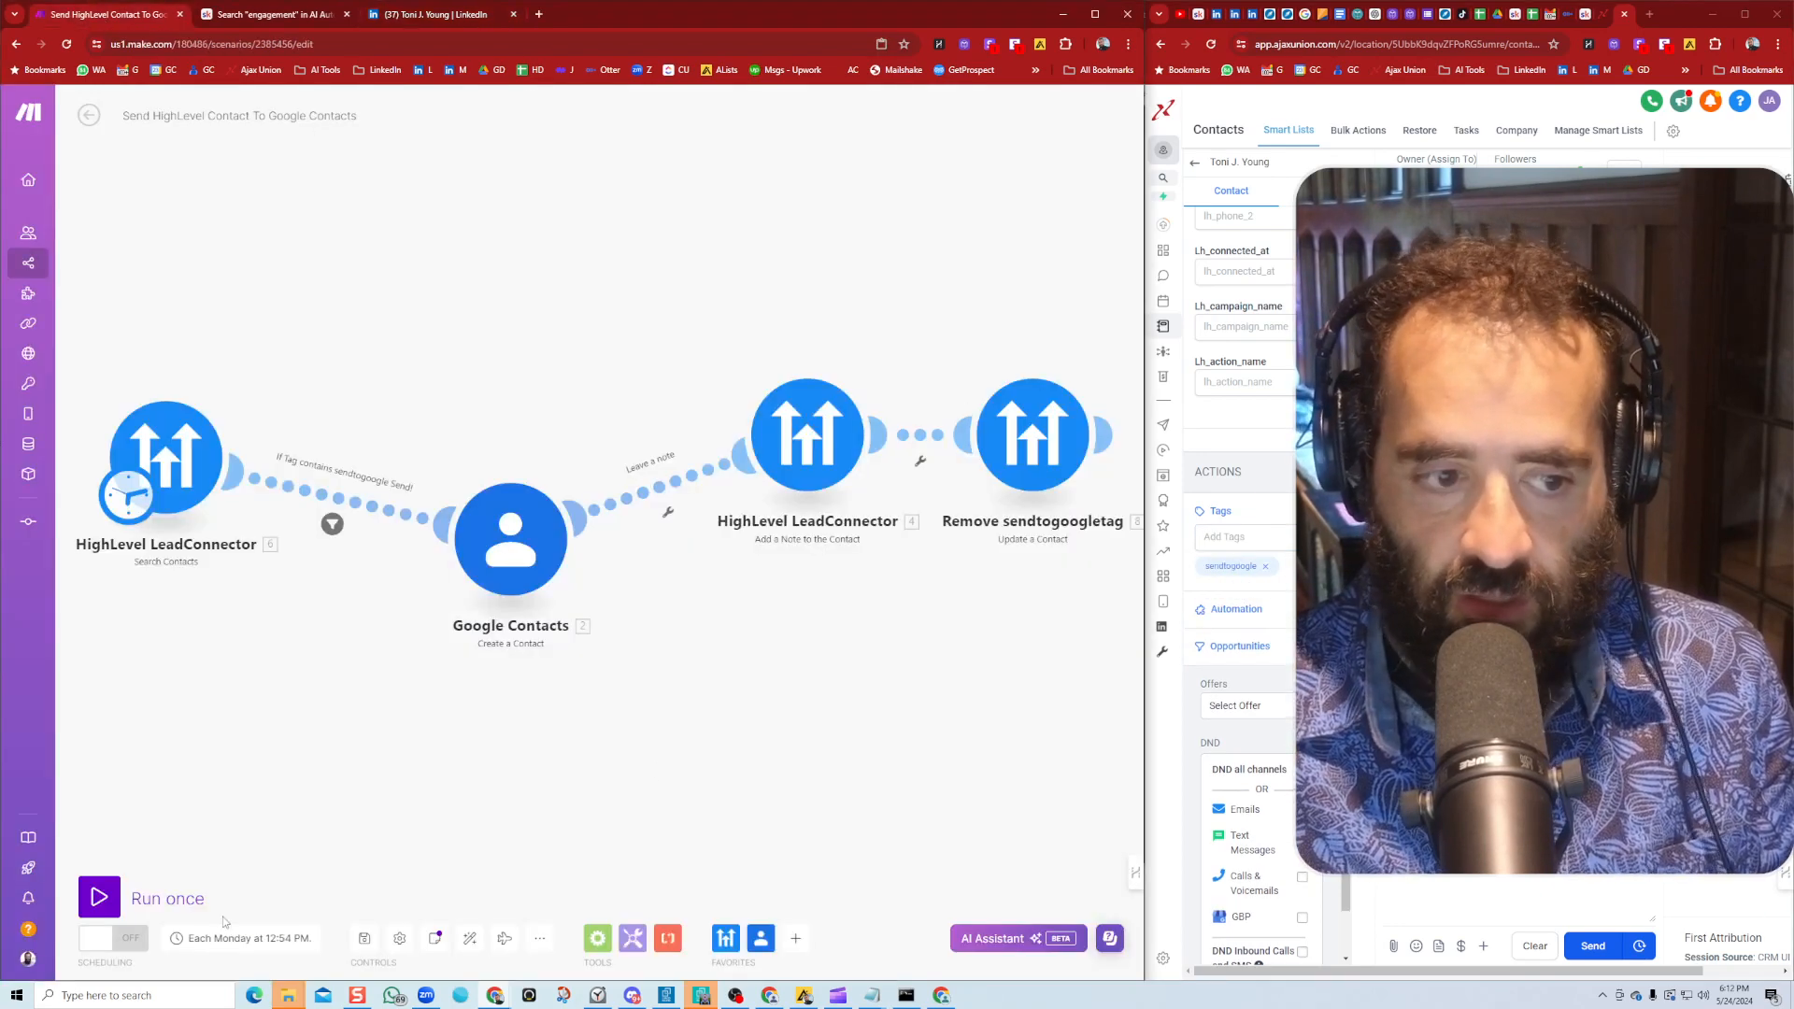
pyautogui.click(99, 897)
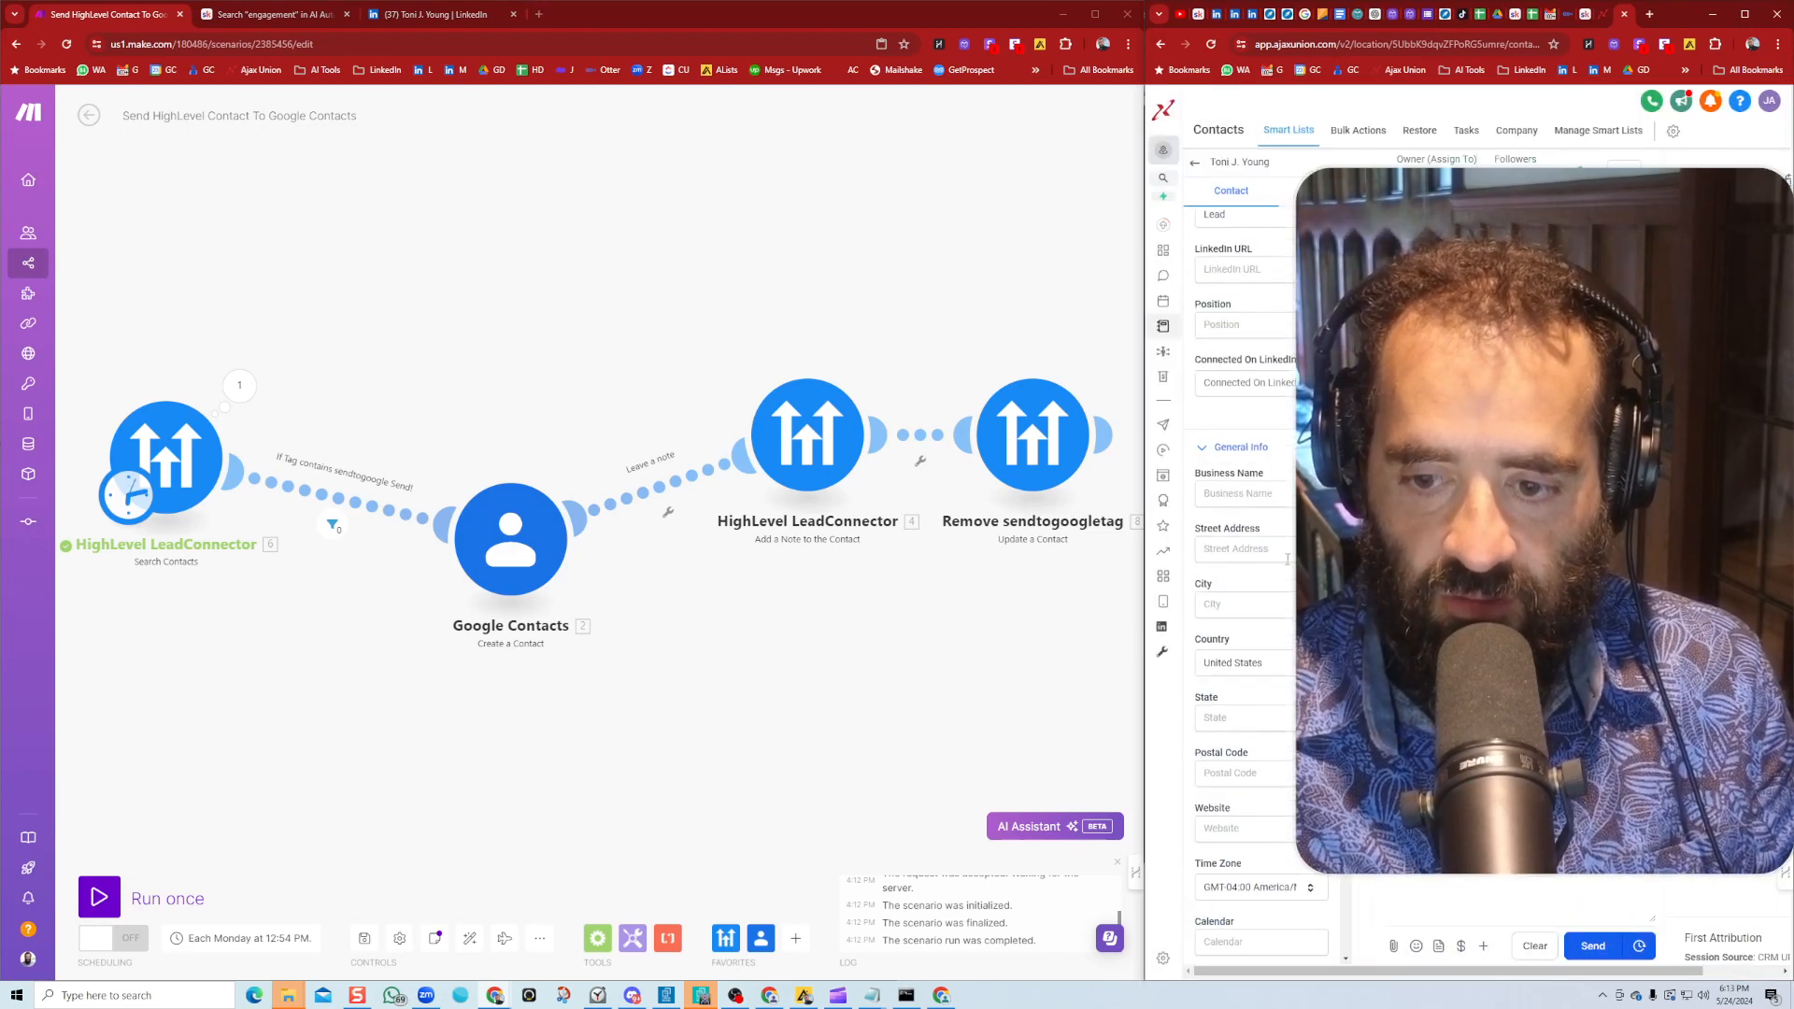
pyautogui.scroll(-3)
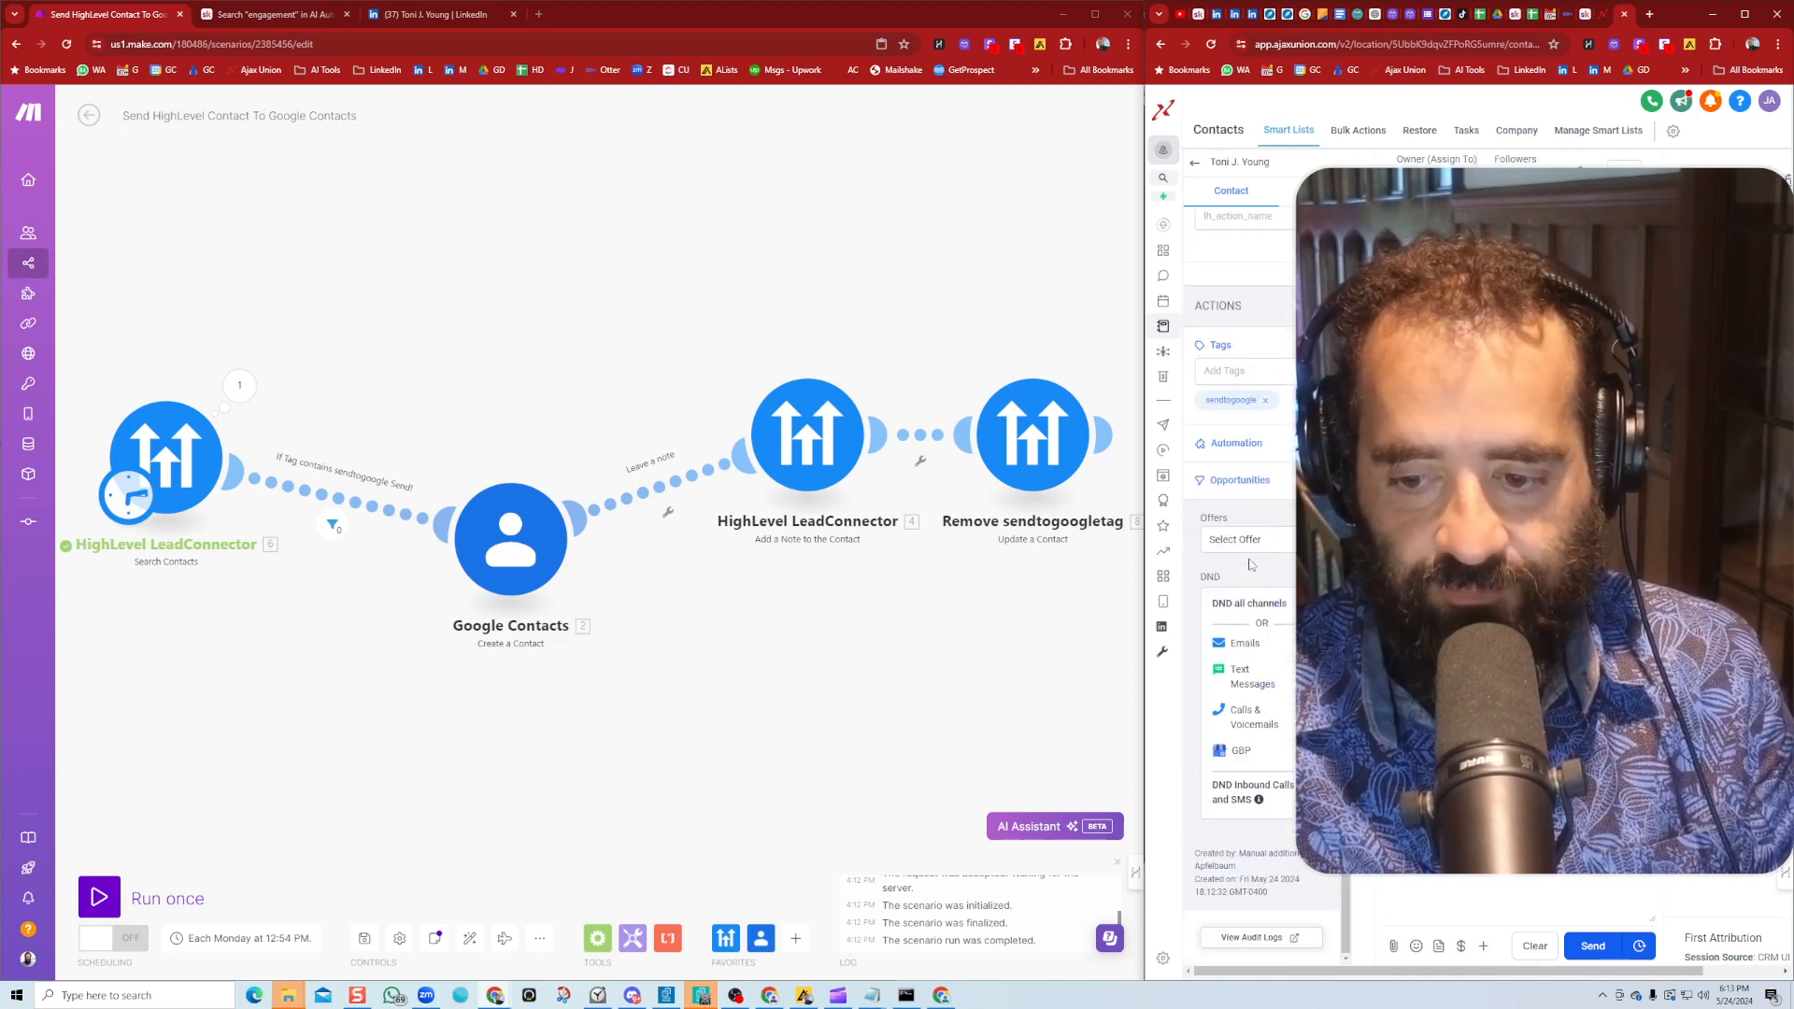
# Step: Add the AI Automations by Jack tag to the contact
pyautogui.click(1244, 369)
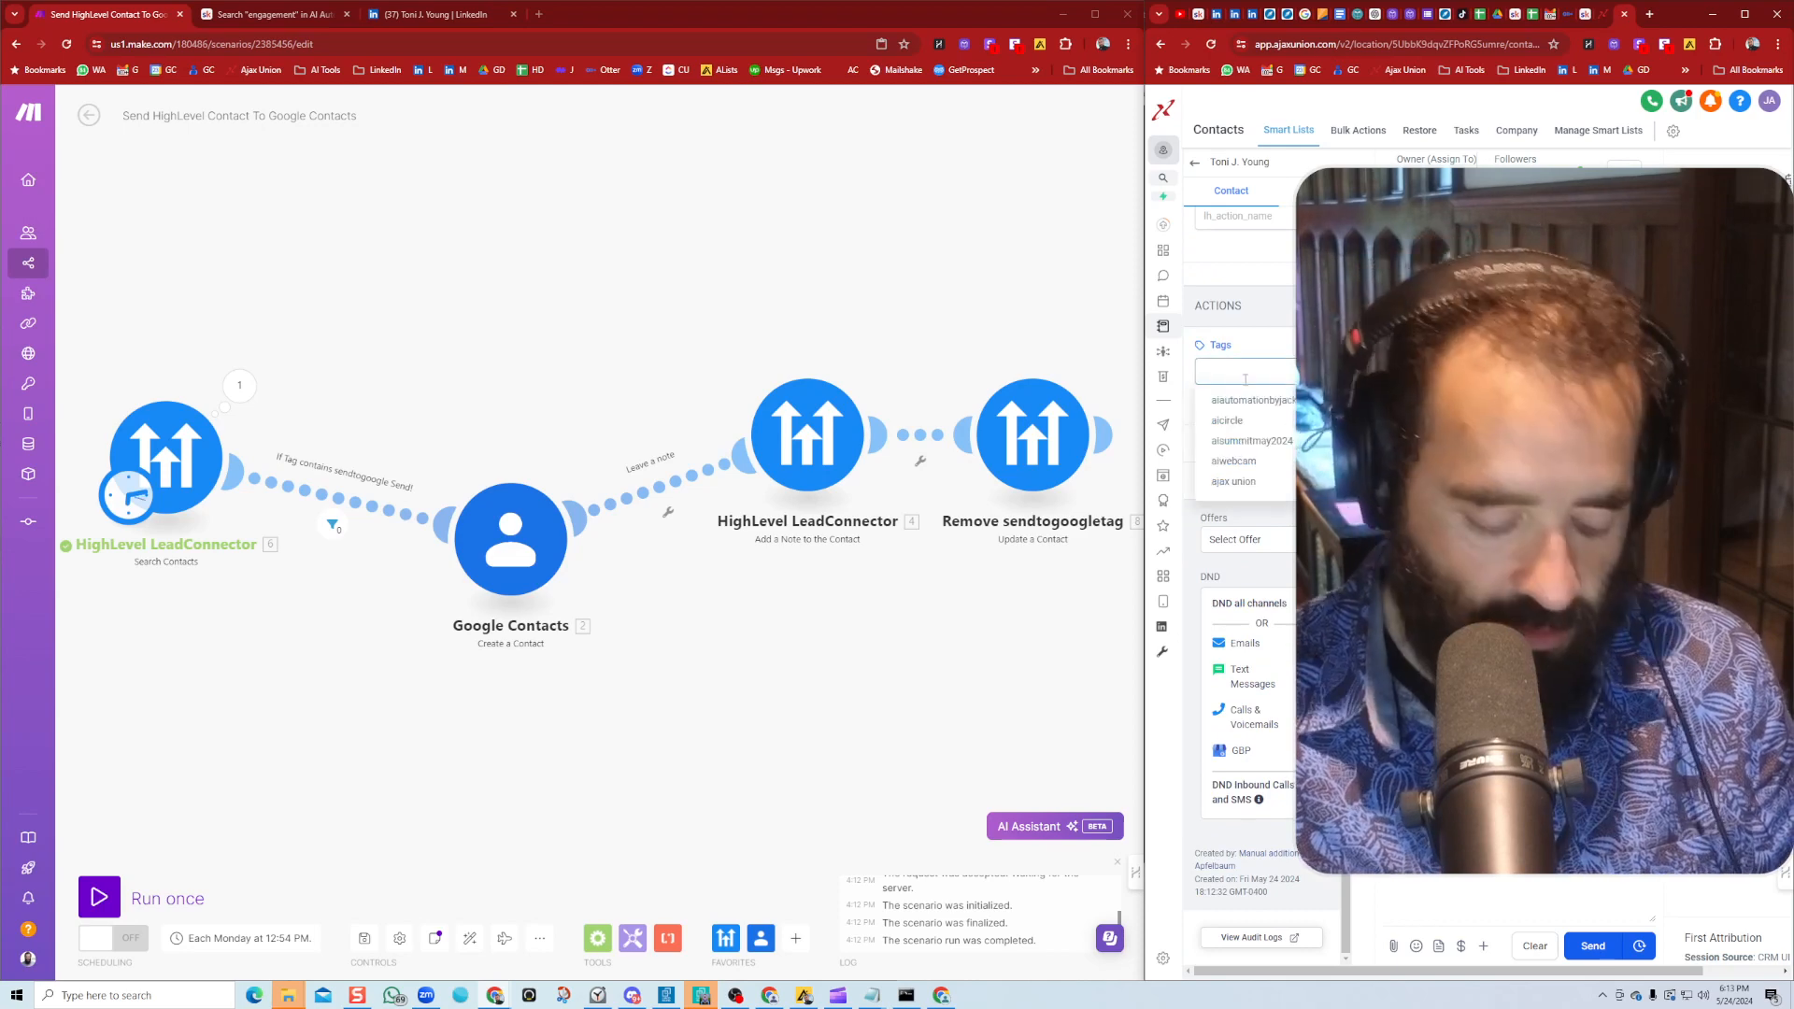
pyautogui.write('sko')
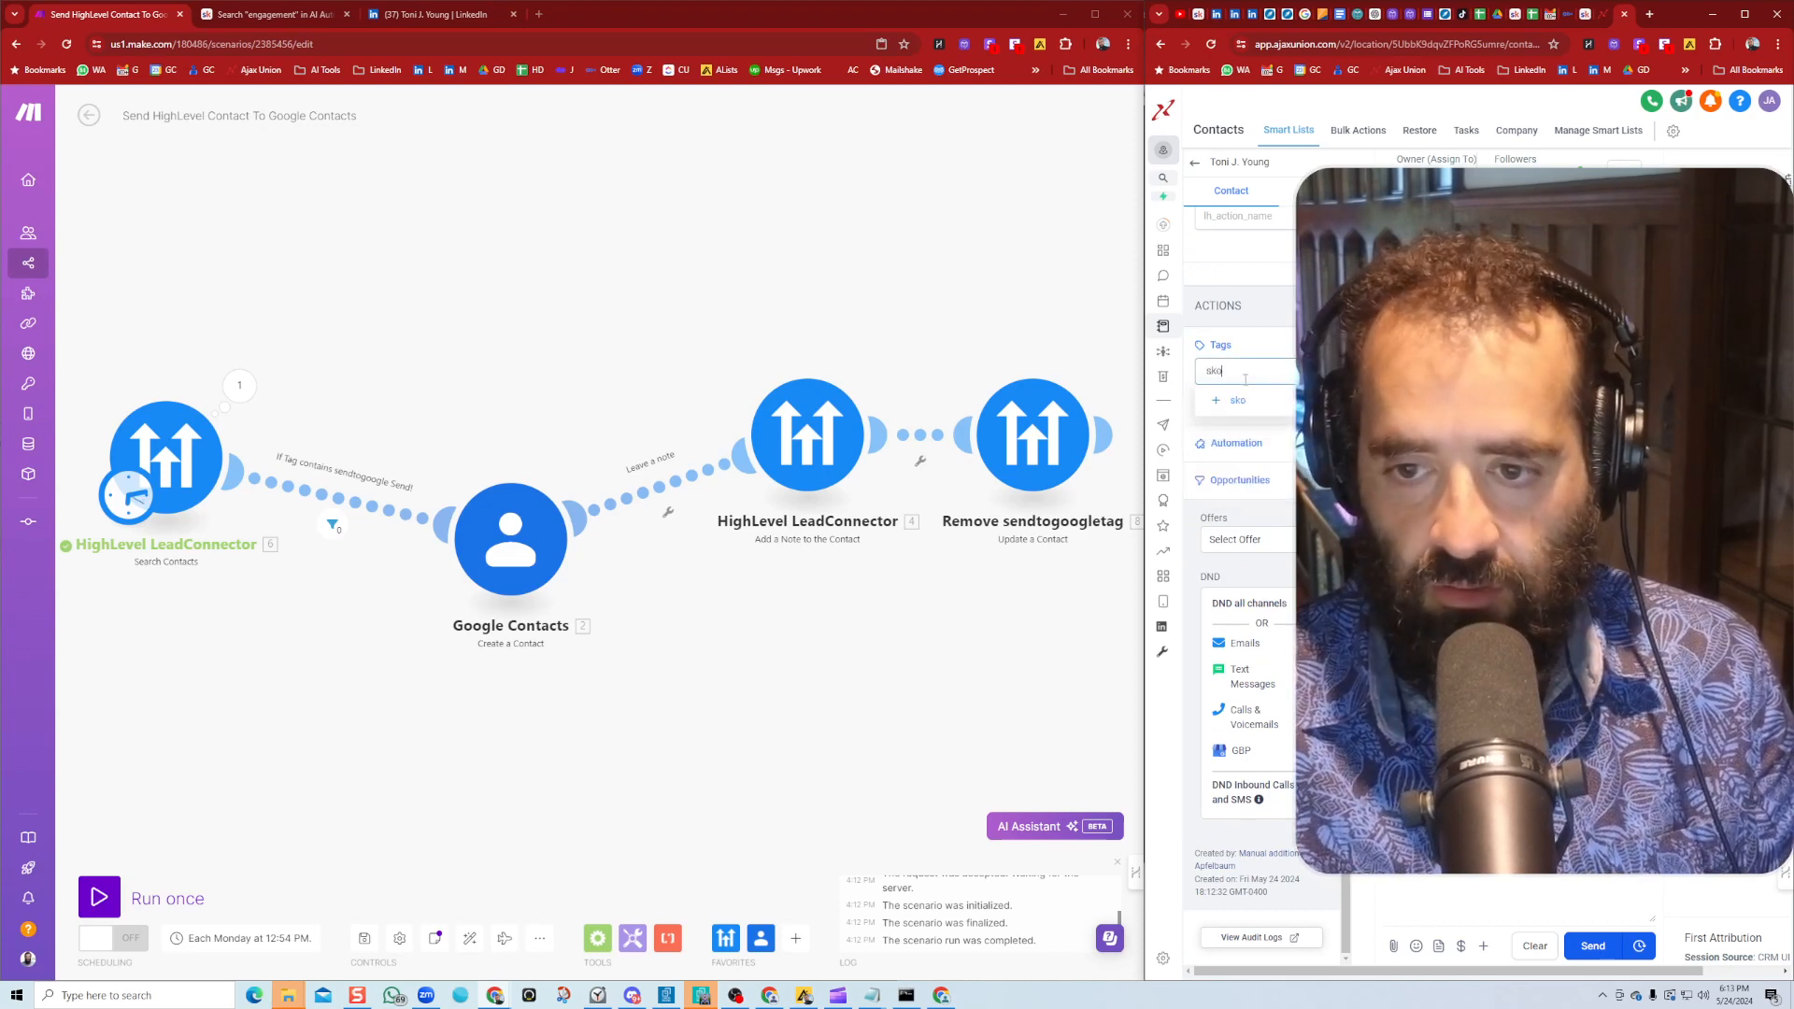
pyautogui.write('ai')
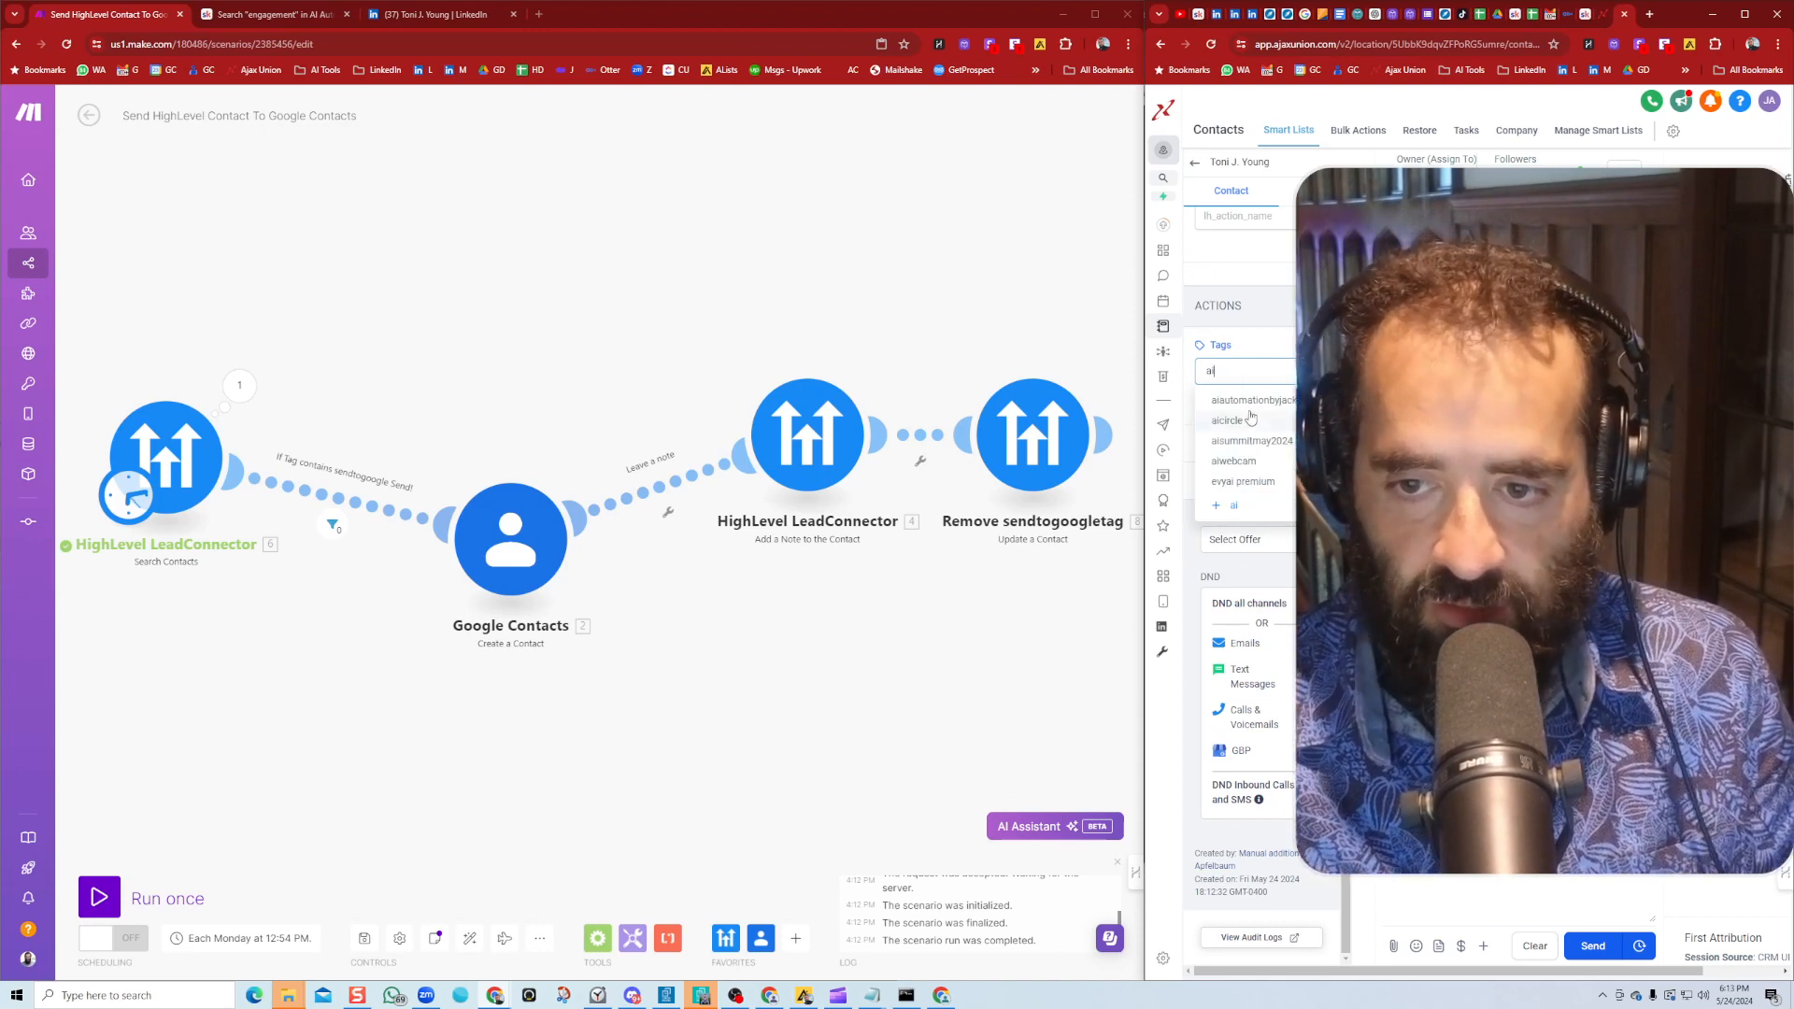
pyautogui.click(1249, 400)
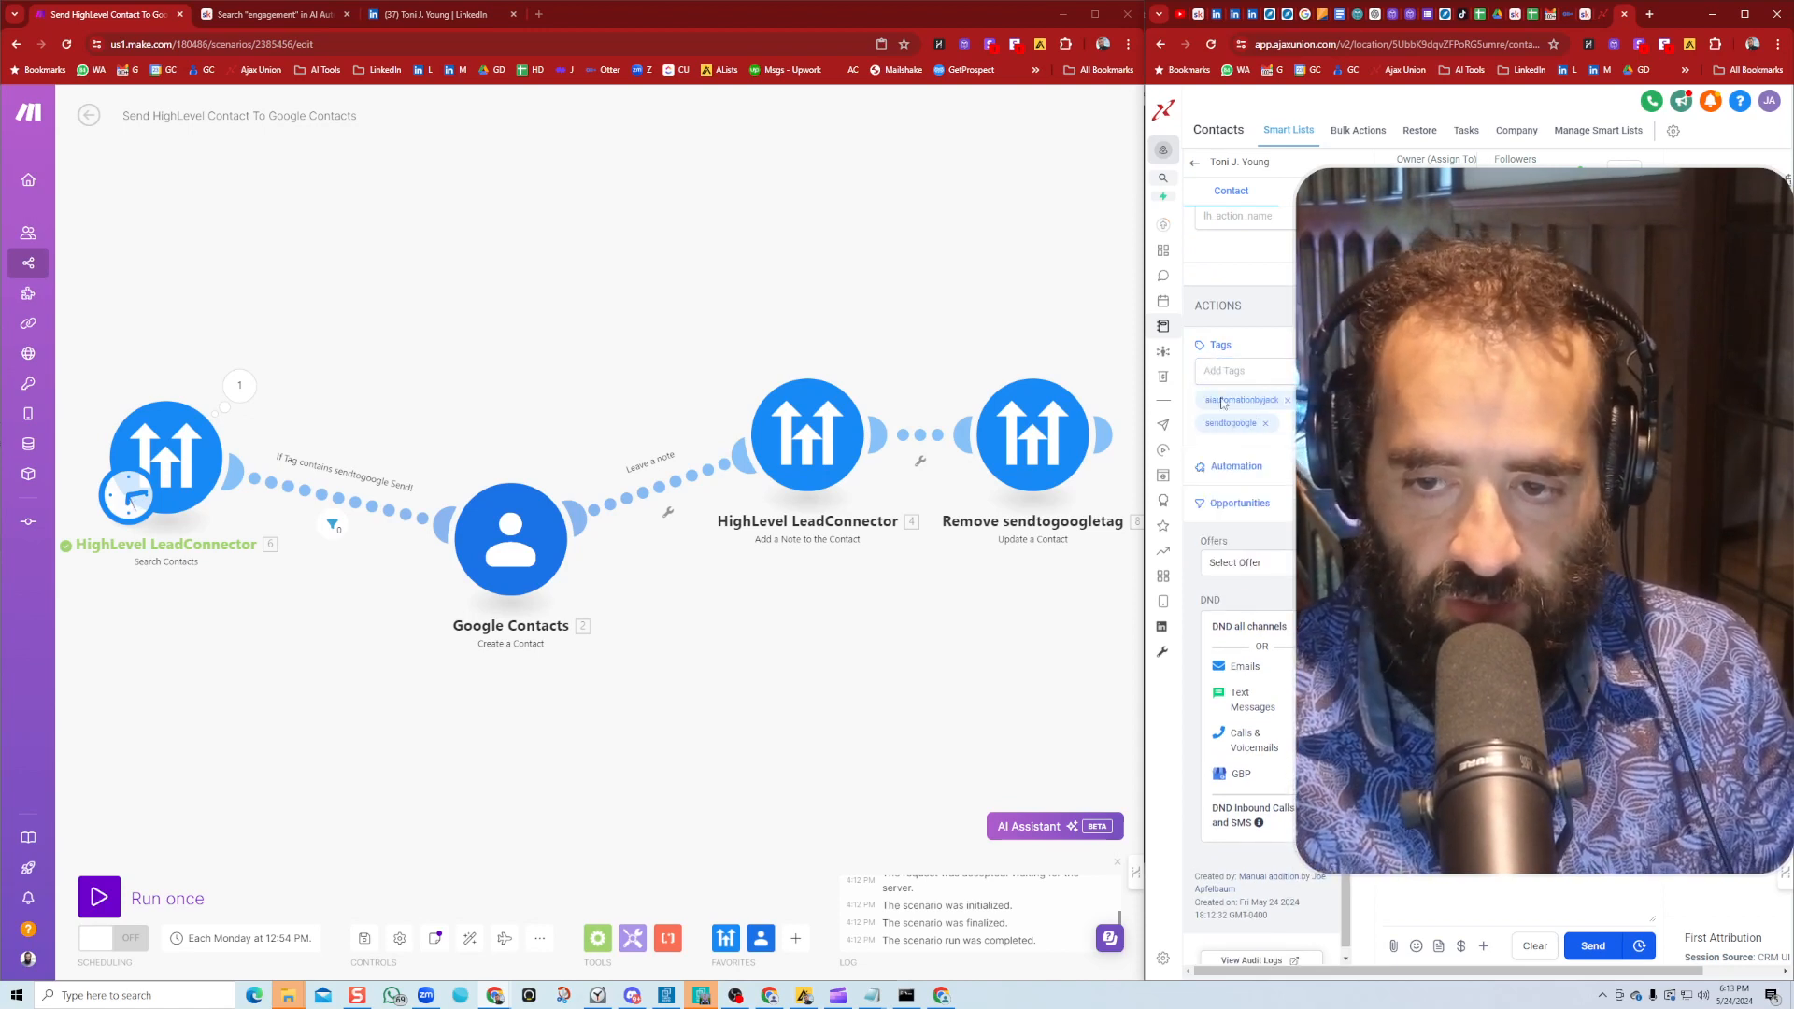
# Step: Add the engagement group tag to the contact as well
pyautogui.click(1244, 370)
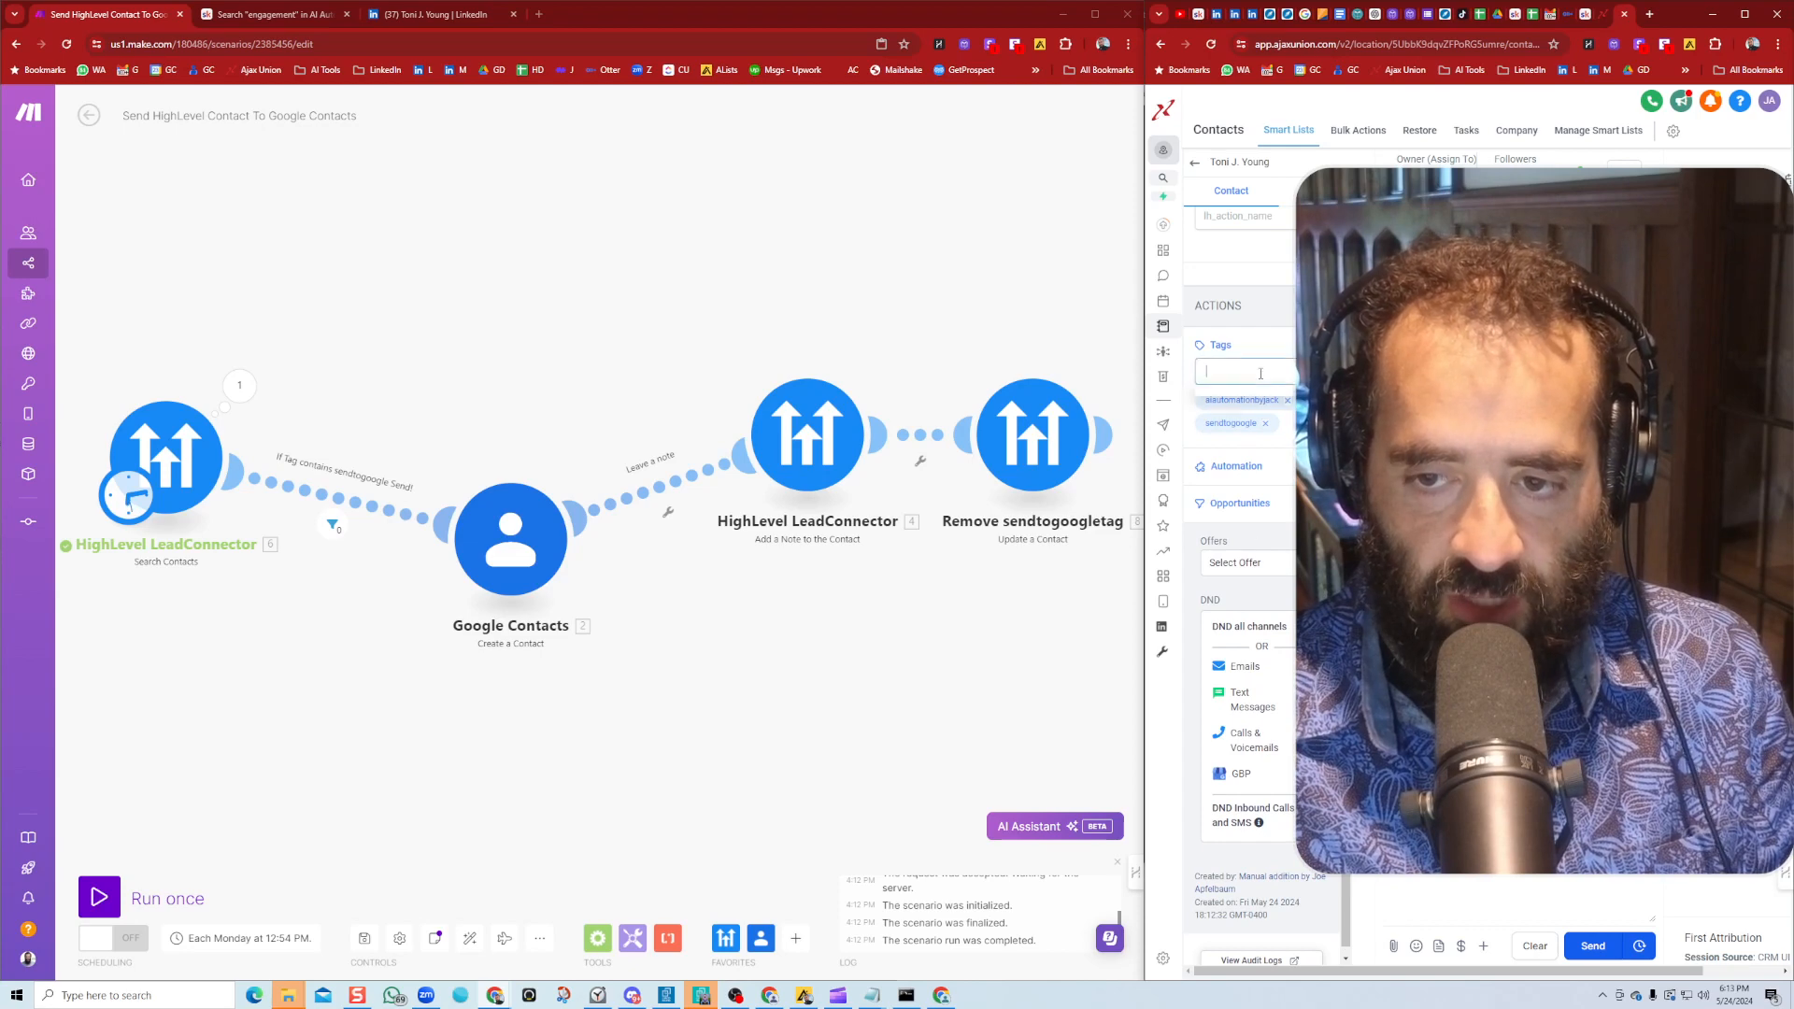
pyautogui.write('enga')
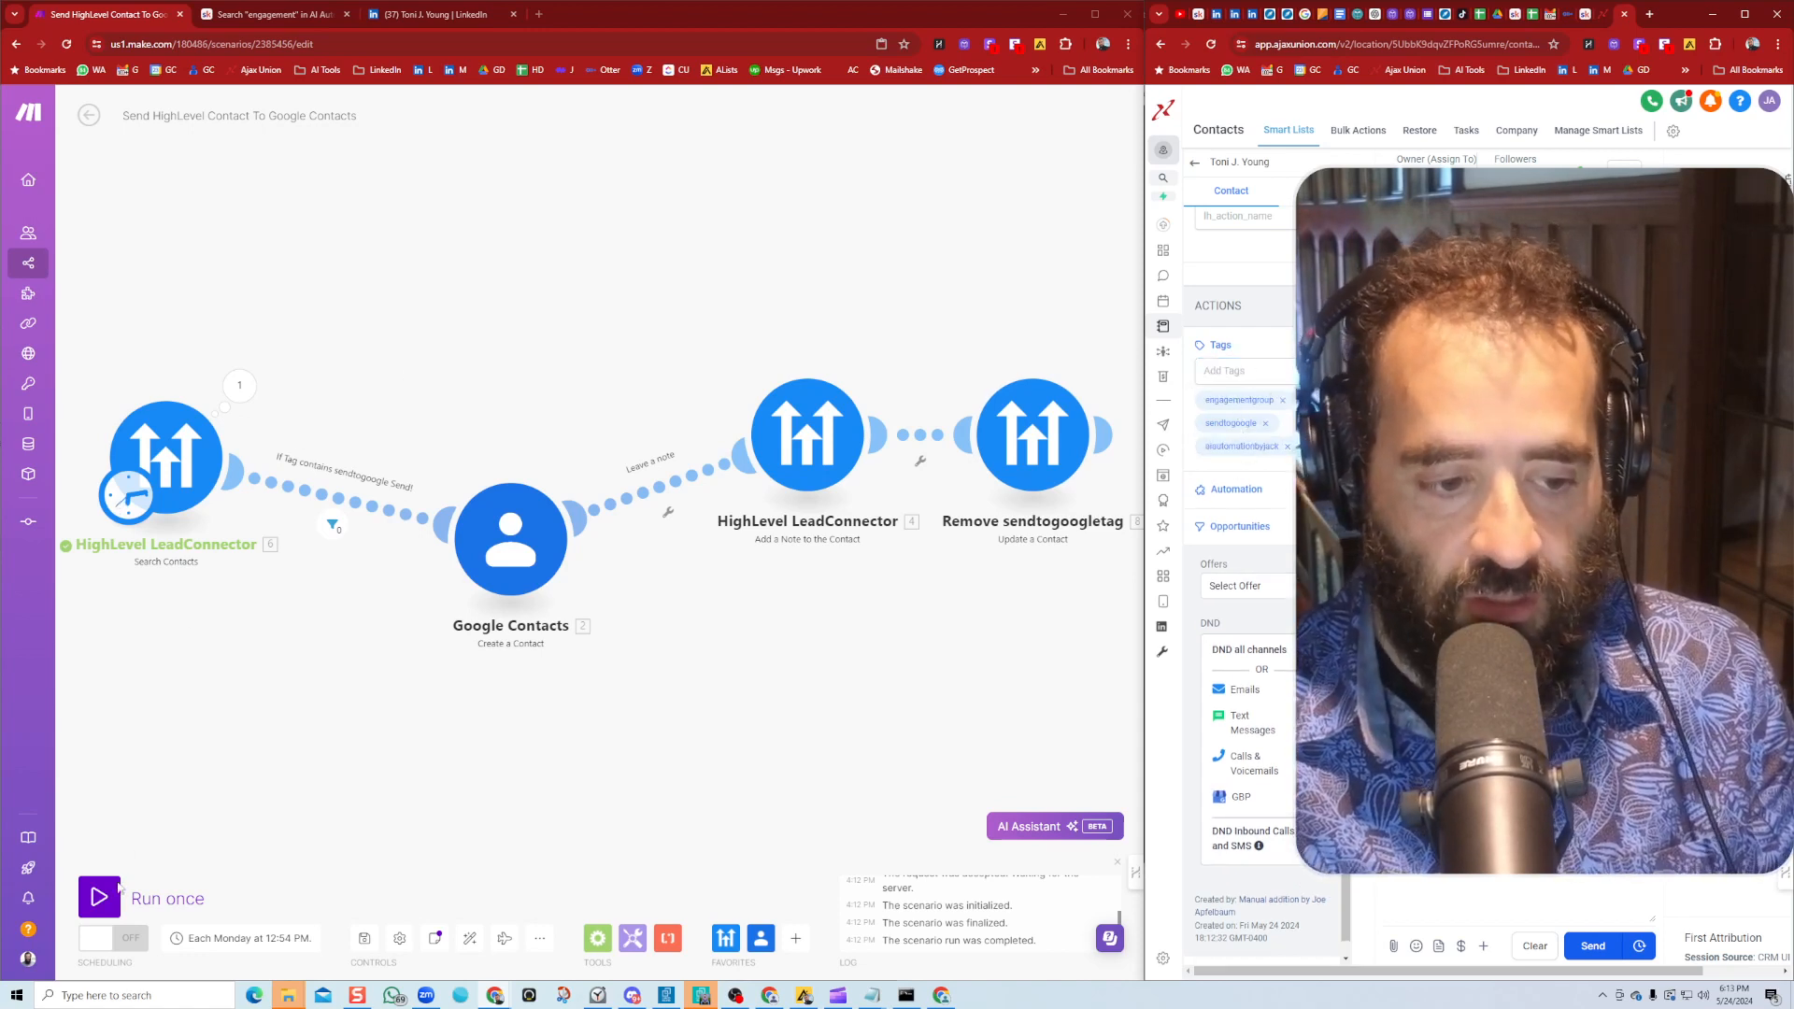
pyautogui.click(99, 897)
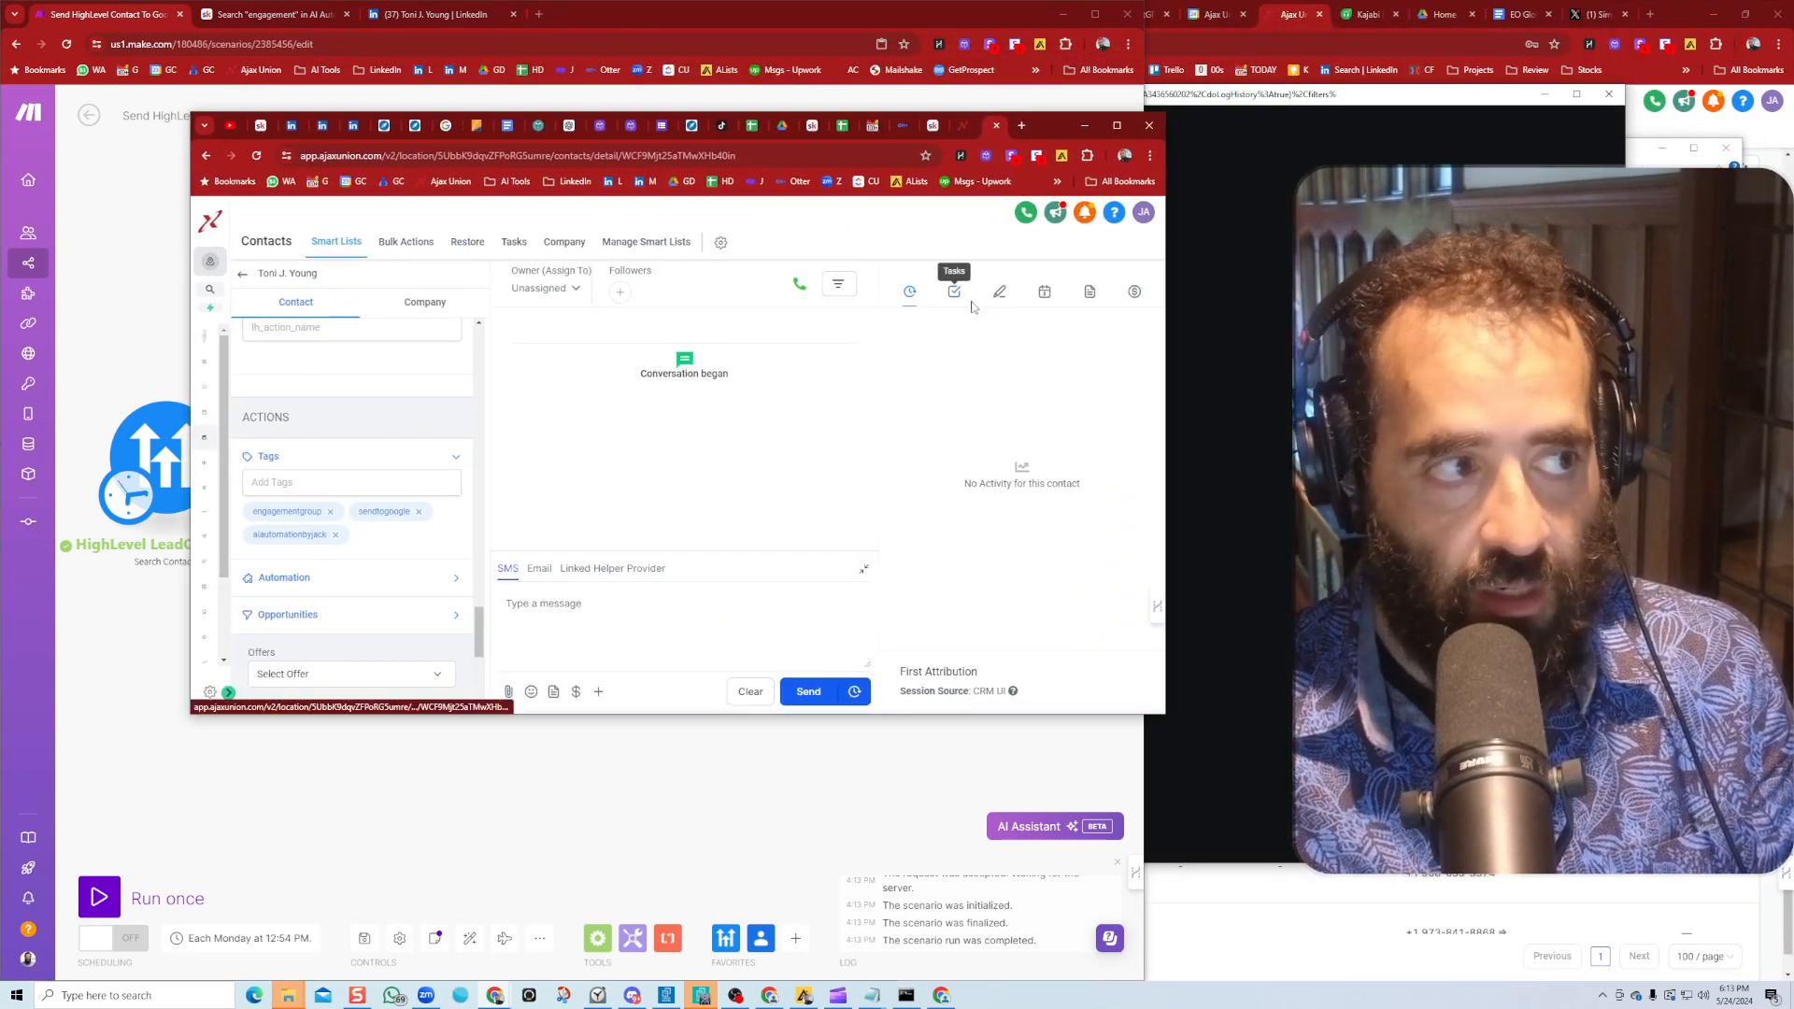
# Step: Check the 'added to Google Contacts' note and that only the AI automation tag remains, searching tags for 'engage'
pyautogui.click(998, 291)
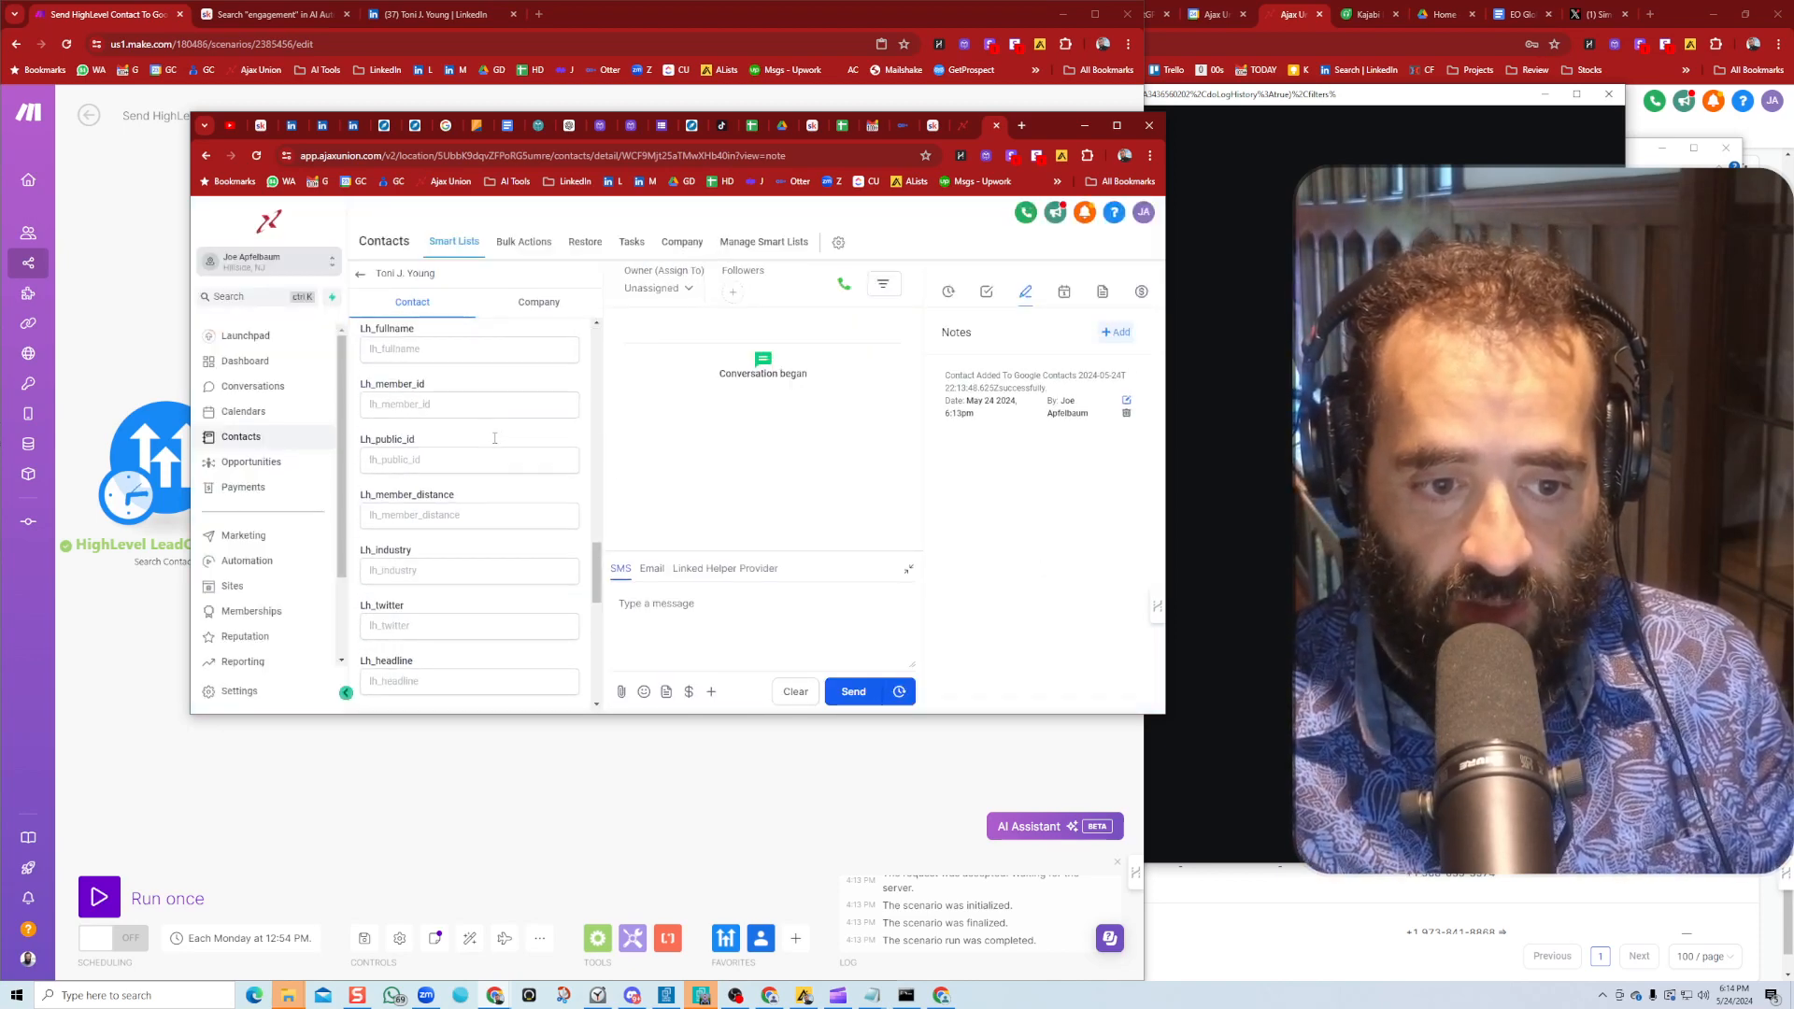
pyautogui.scroll(-3)
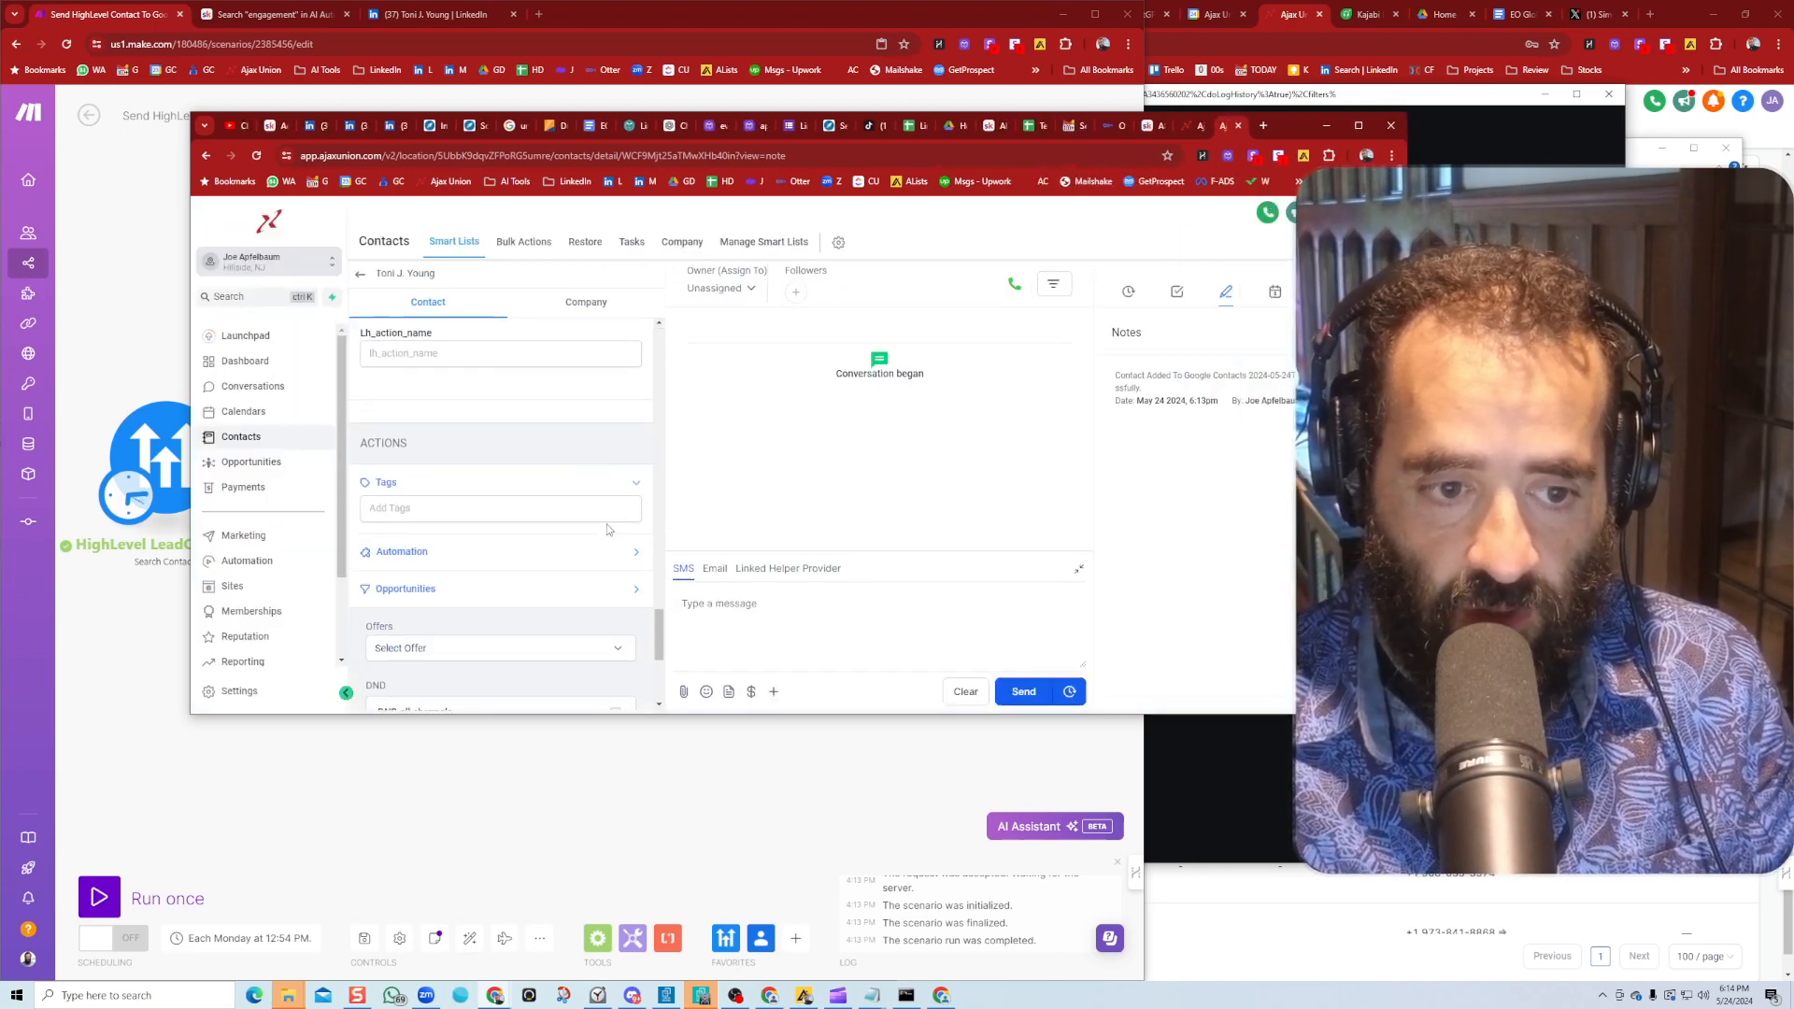
pyautogui.scroll(-3)
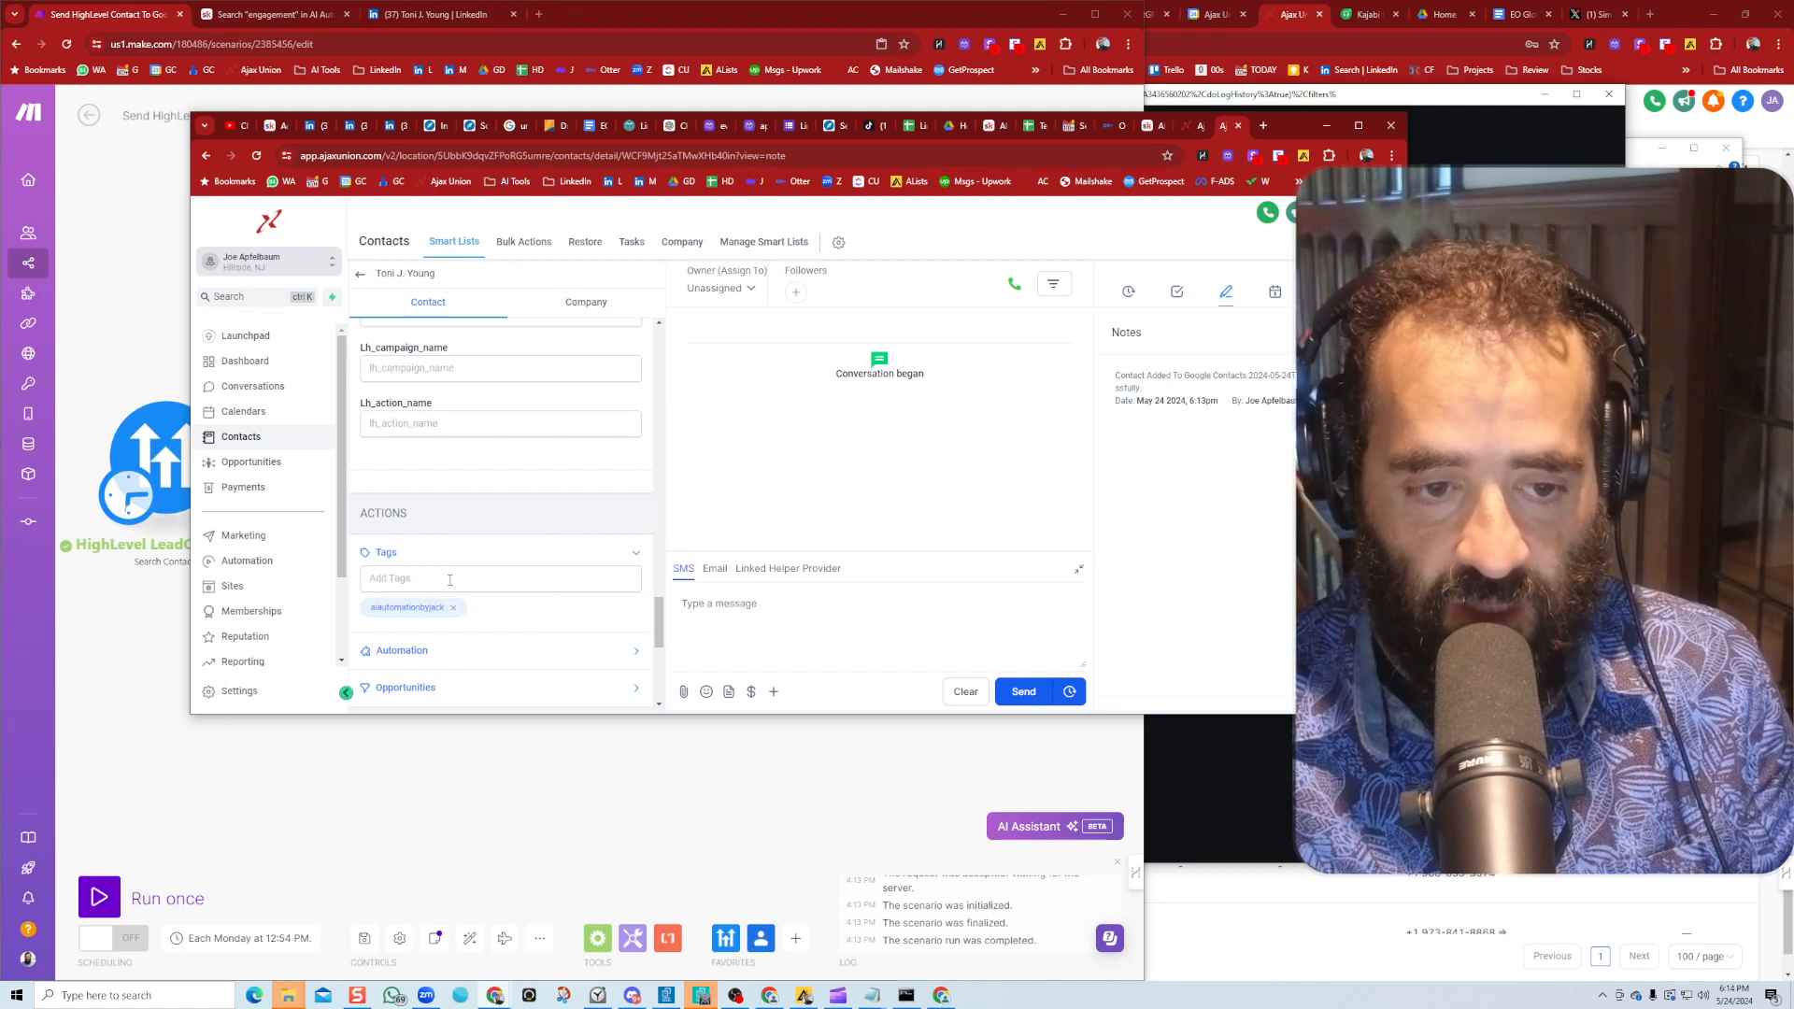
pyautogui.write('eg')
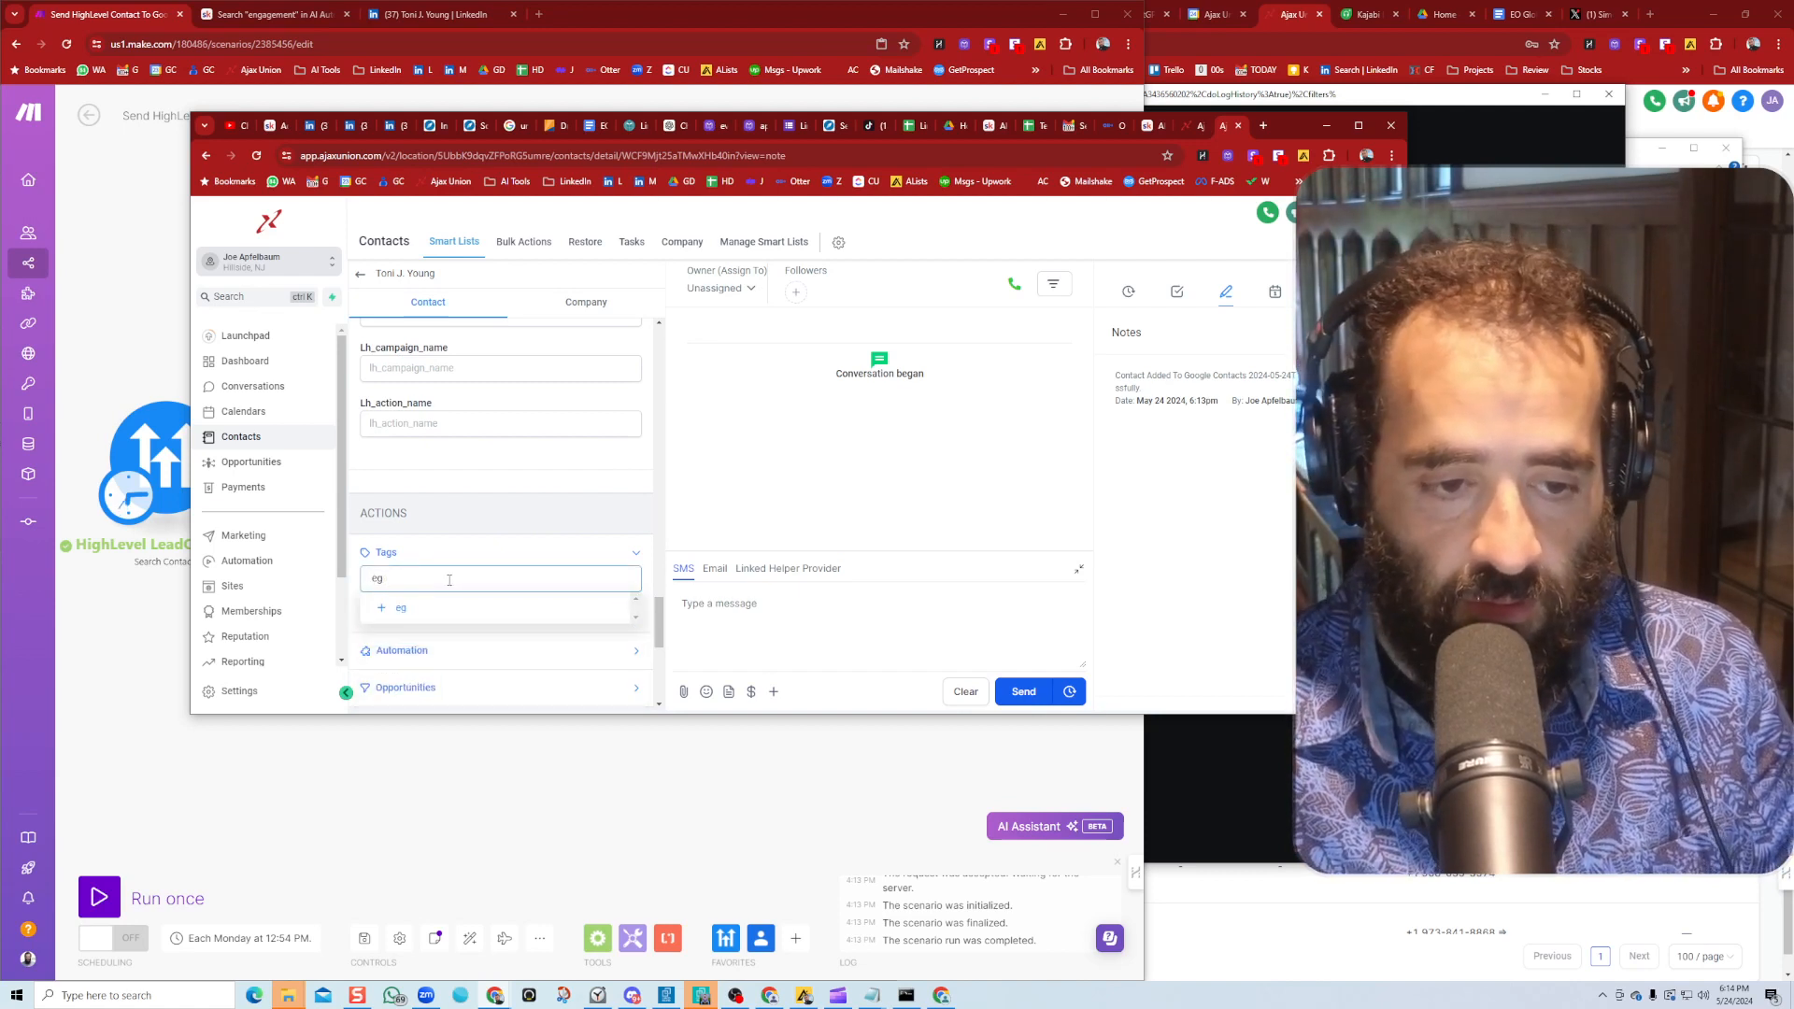
pyautogui.write('ngage')
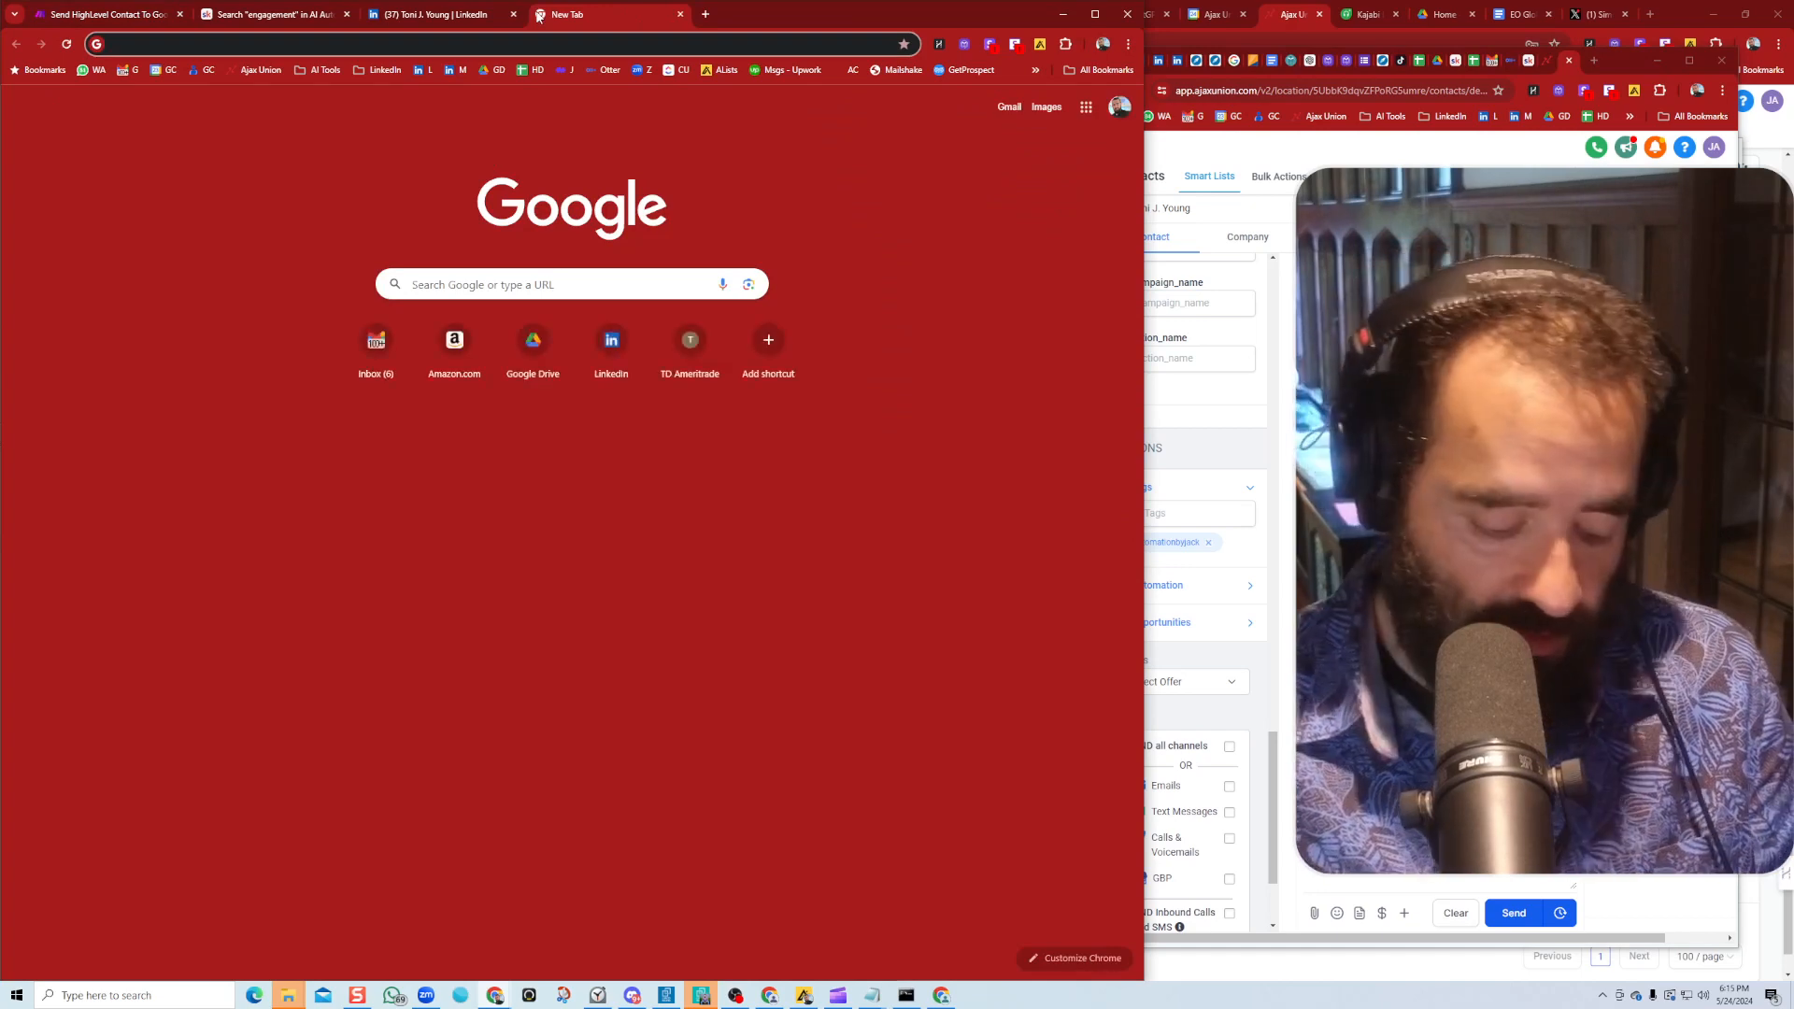
# Step: Visit unlimiteddigitalmarketing.com and scroll to its $249-a-month sign-up form
pyautogui.write('unlimiteddigitalmarketing.com')
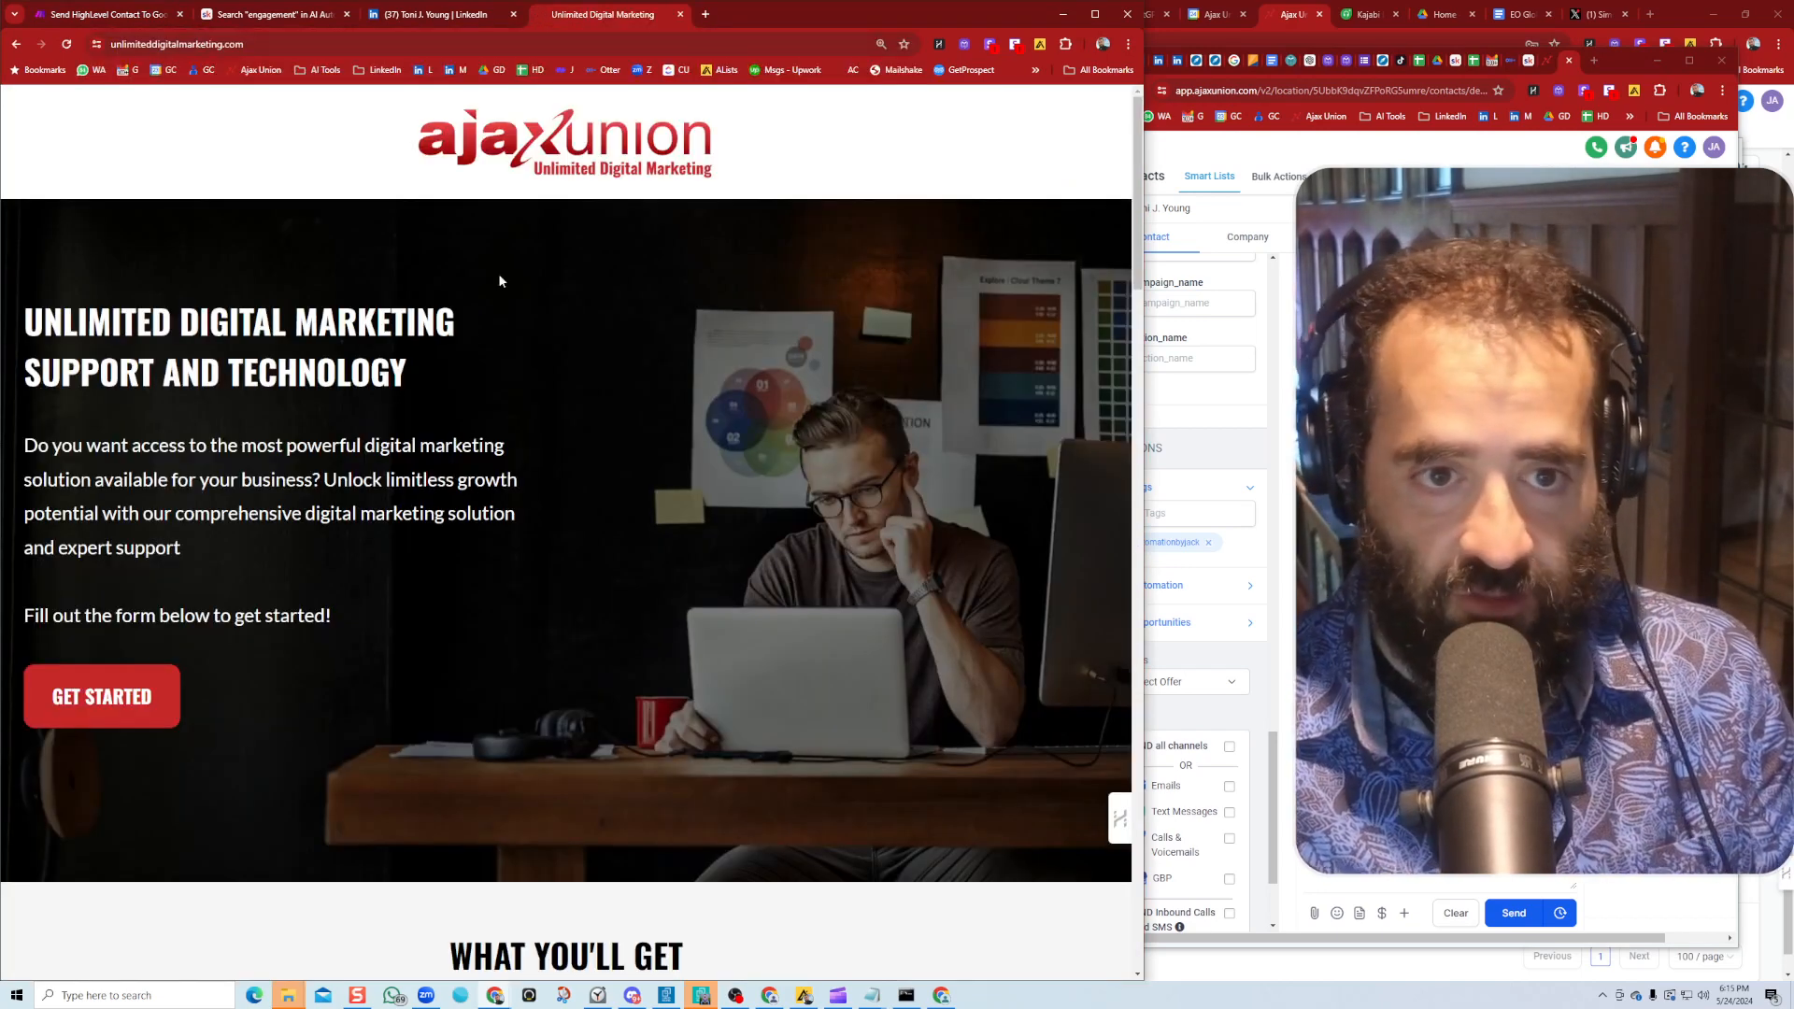
pyautogui.scroll(-3)
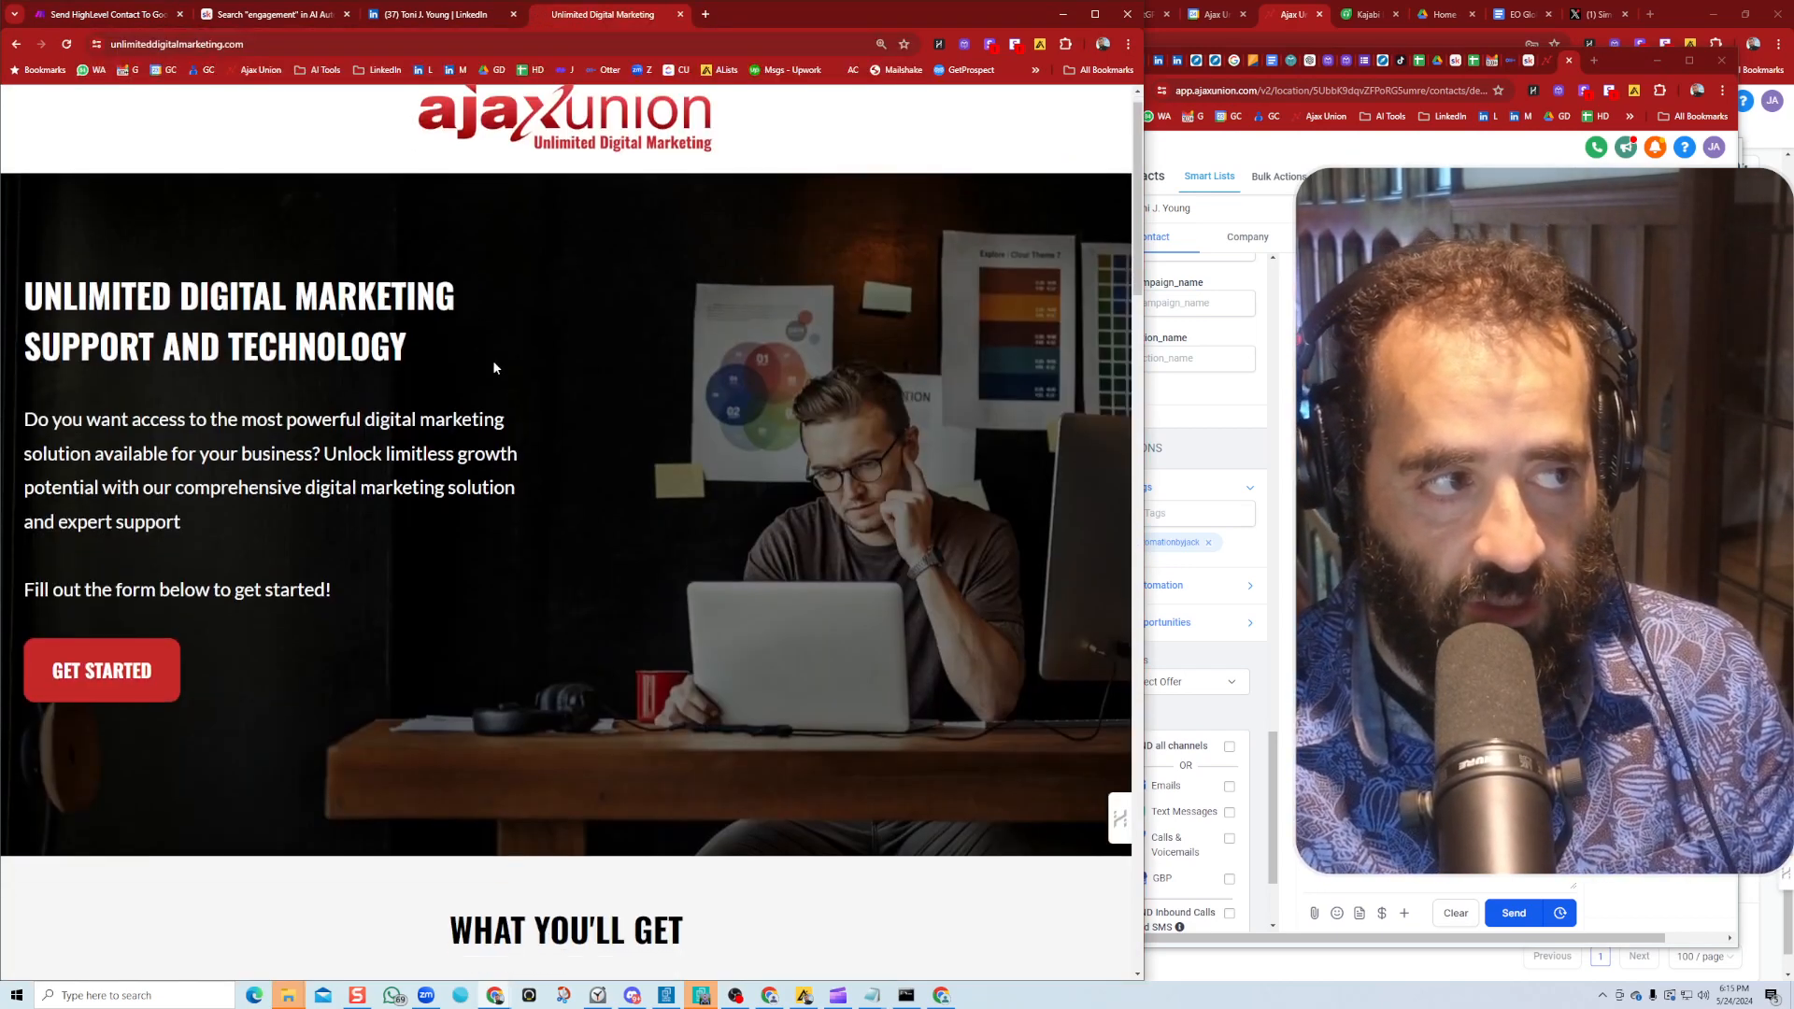
pyautogui.scroll(-3)
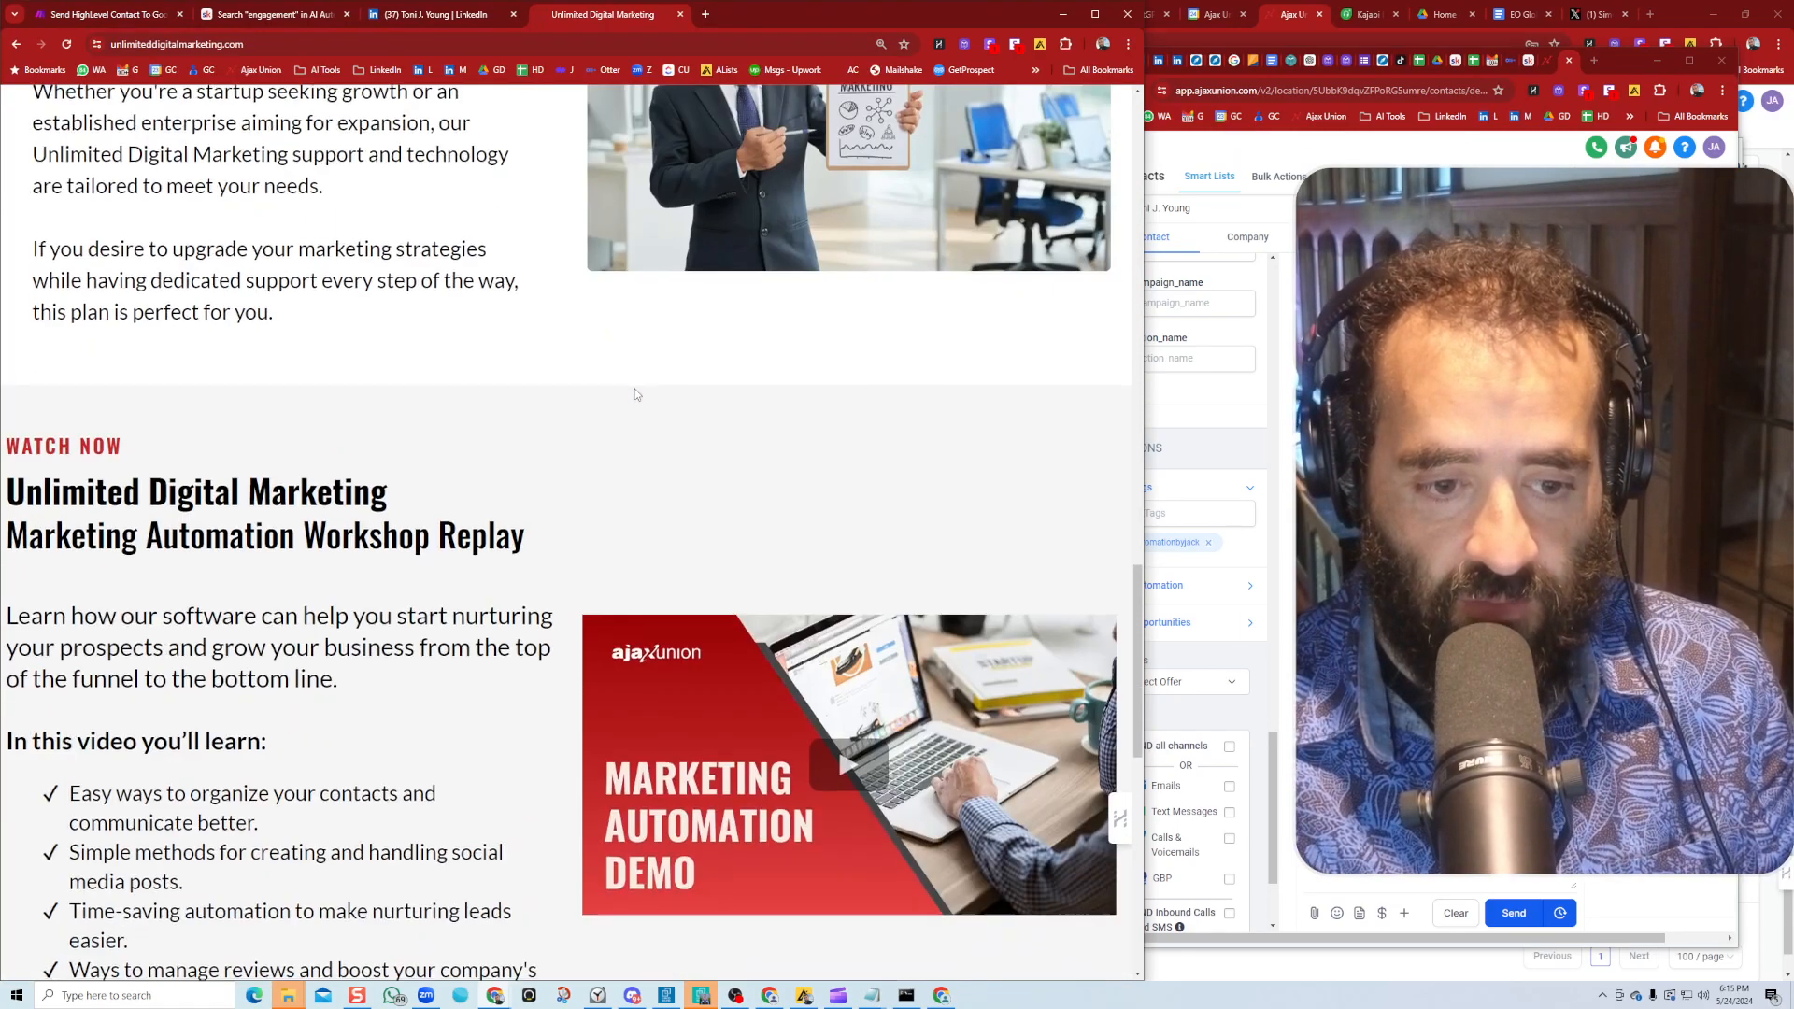
pyautogui.scroll(-3)
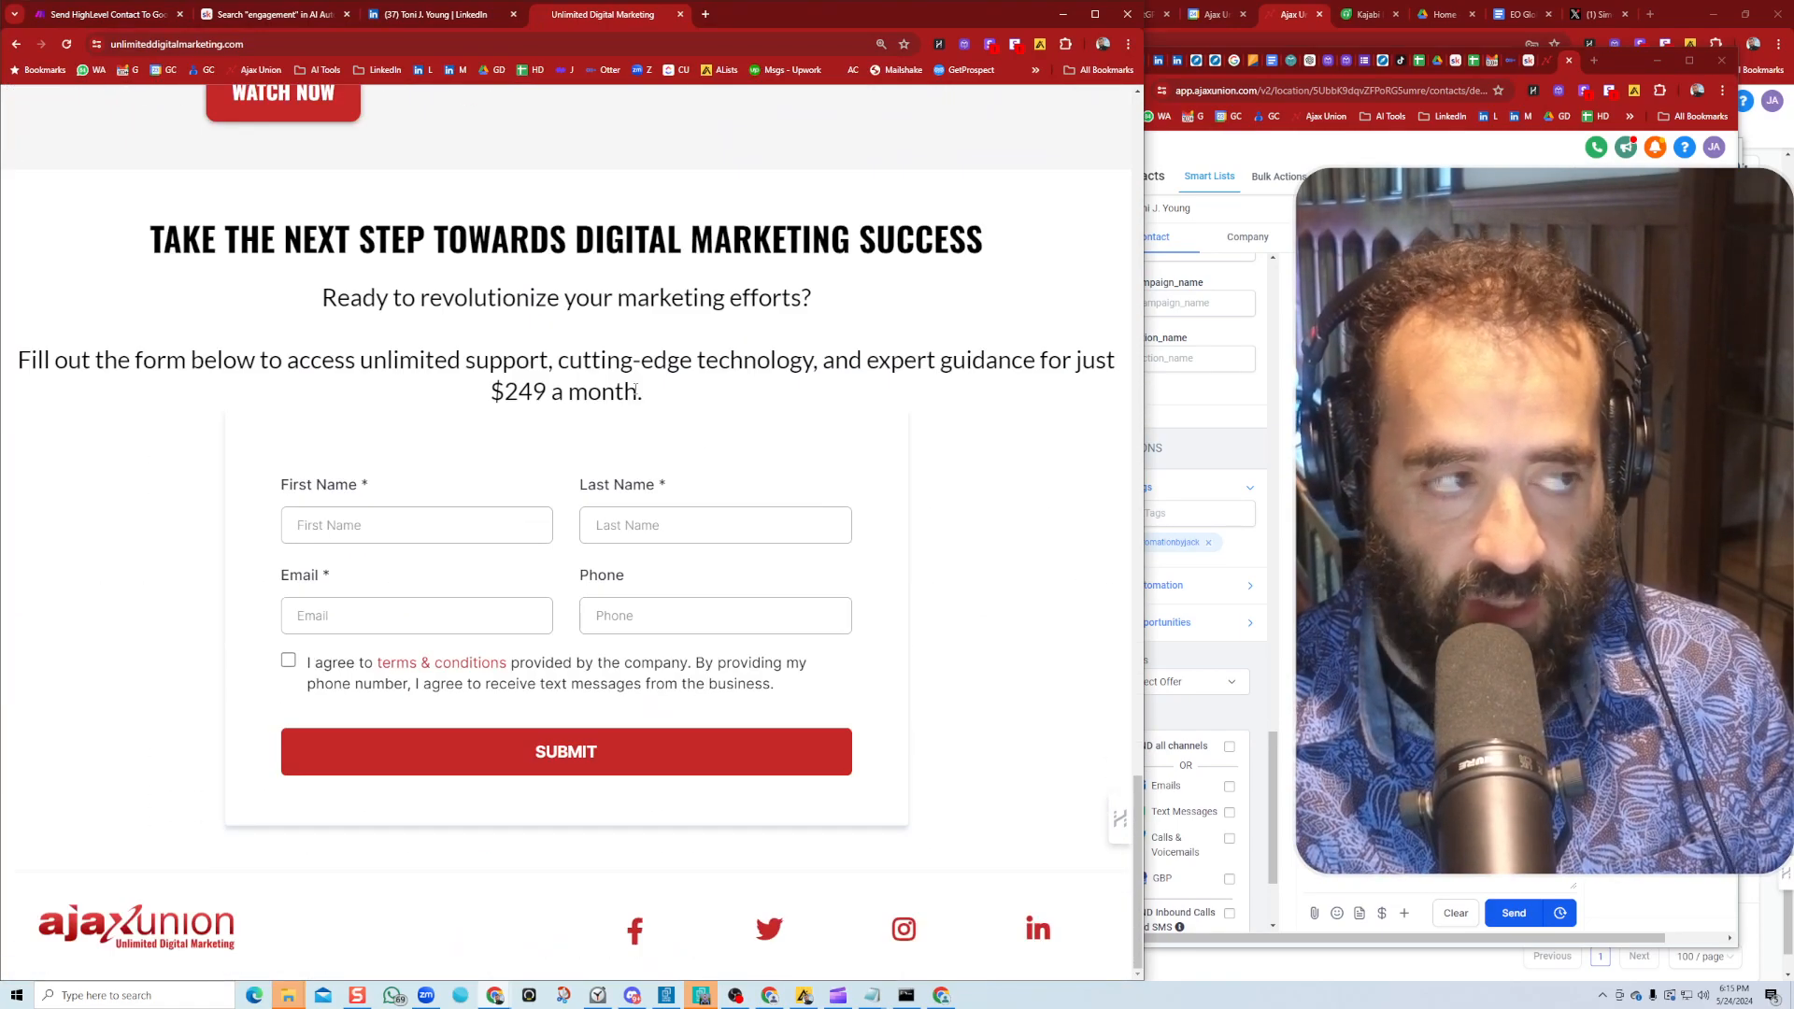